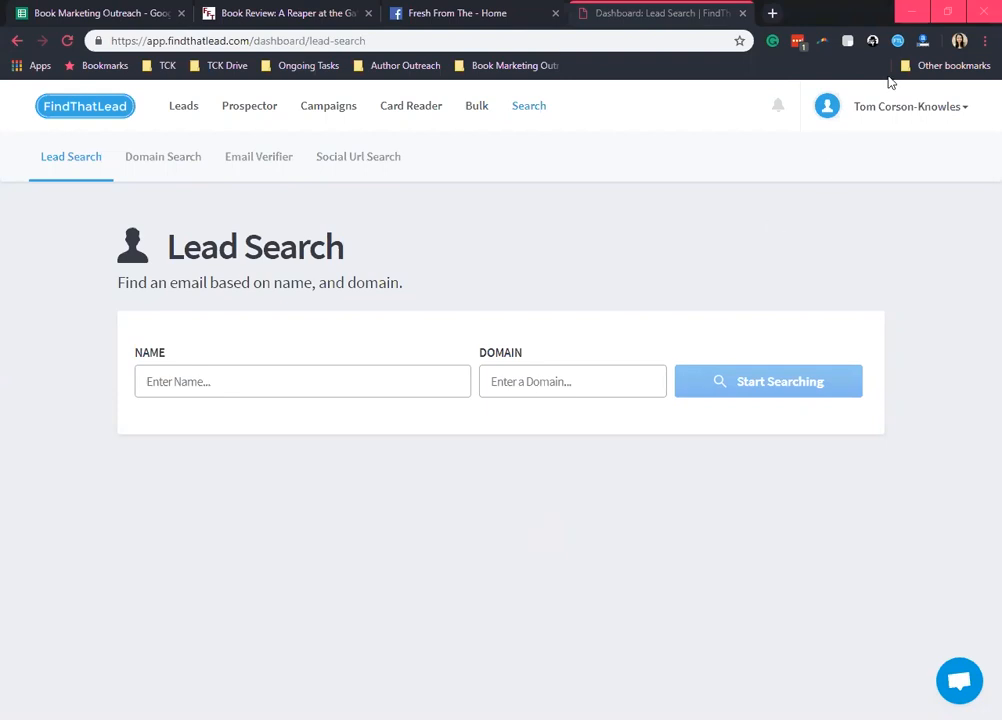
{"action": "mouse_move", "coordinate": [897, 38]}
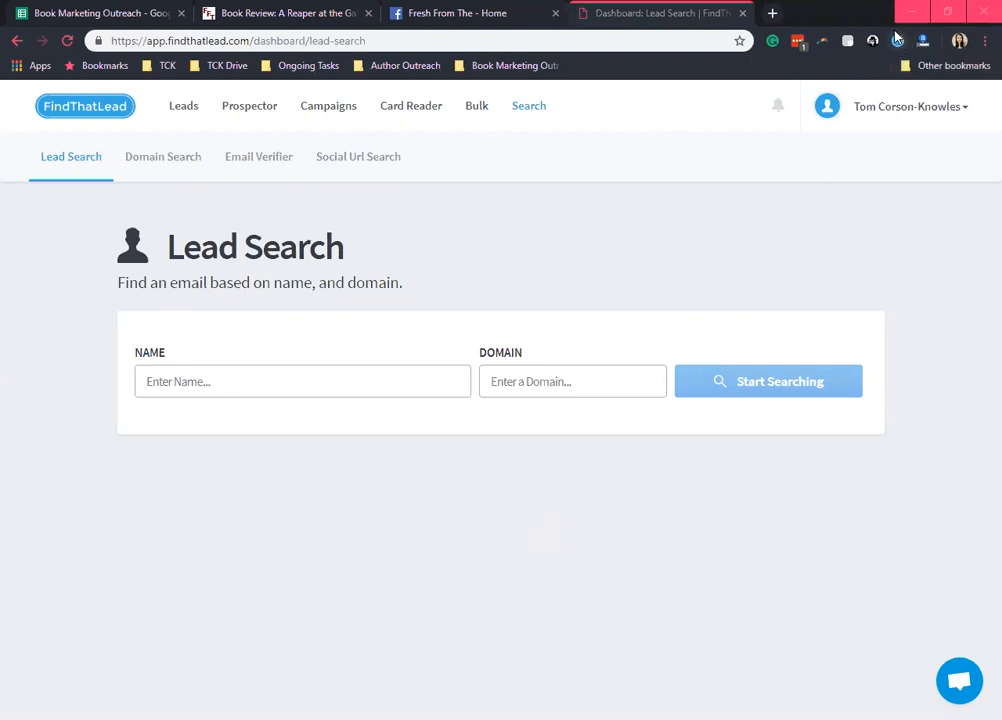
{"action": "mouse_move", "coordinate": [898, 38]}
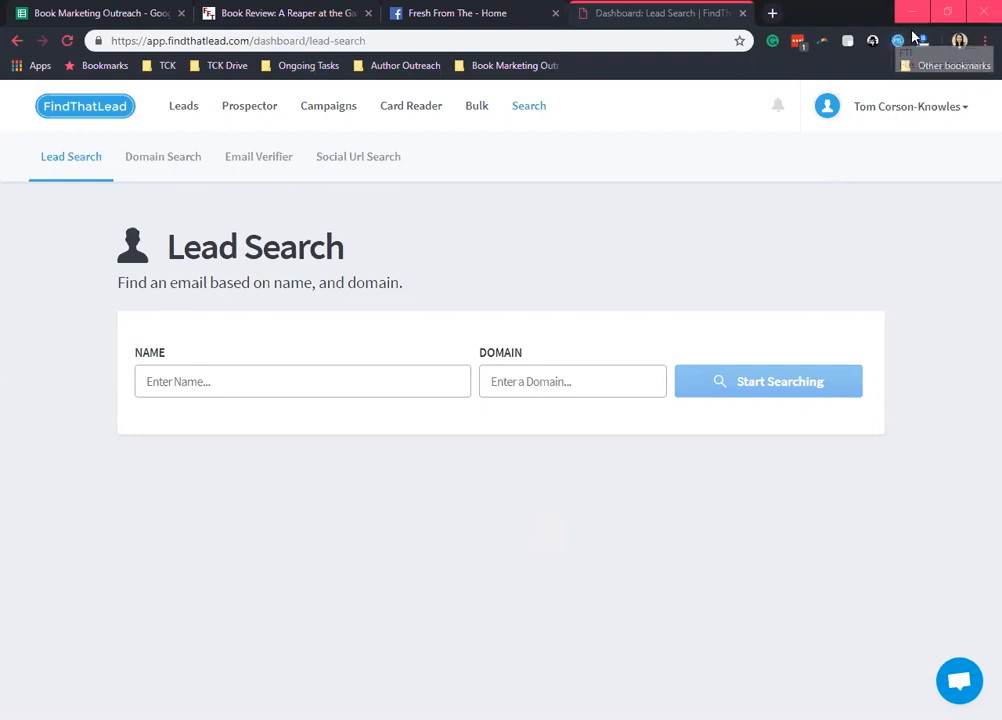
{"action": "mouse_move", "coordinate": [897, 41]}
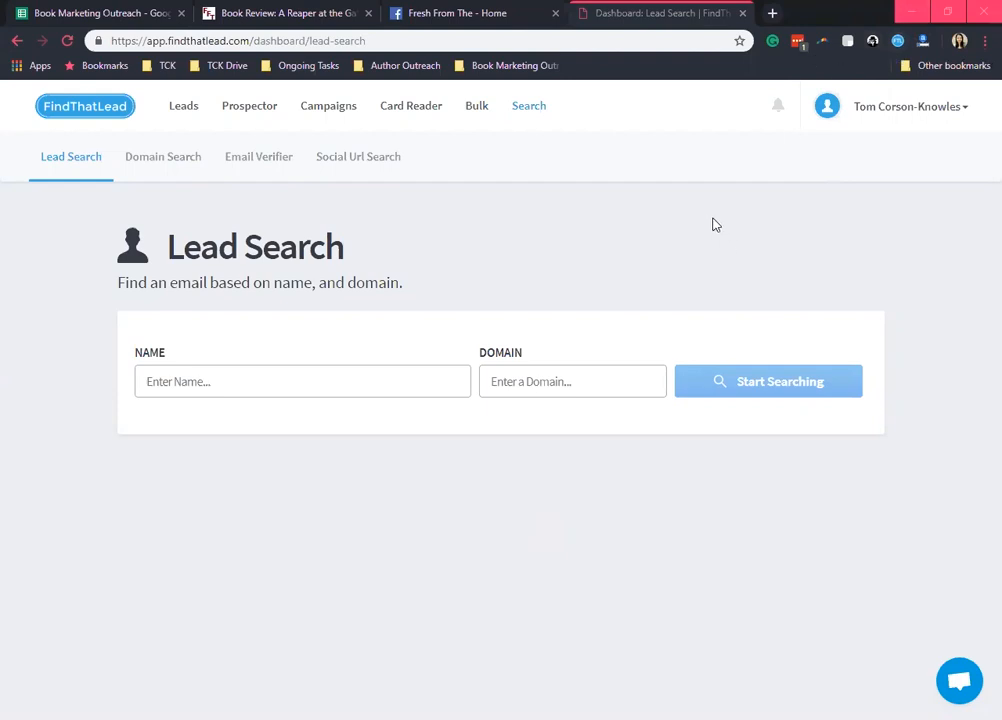
{"action": "mouse_move", "coordinate": [692, 244]}
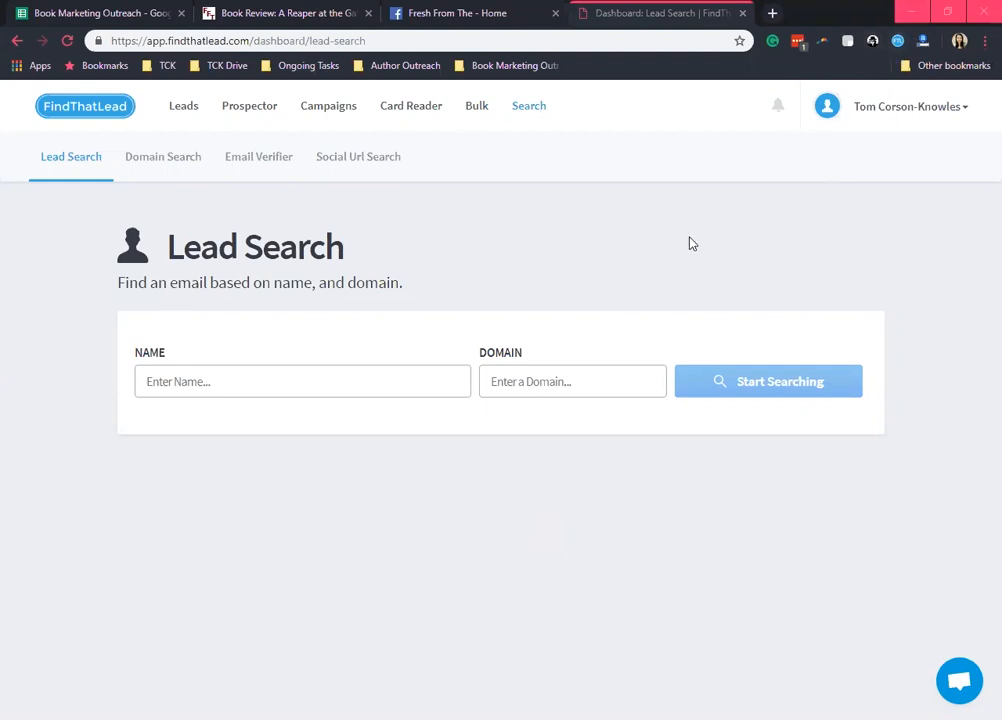
{"action": "mouse_move", "coordinate": [570, 196]}
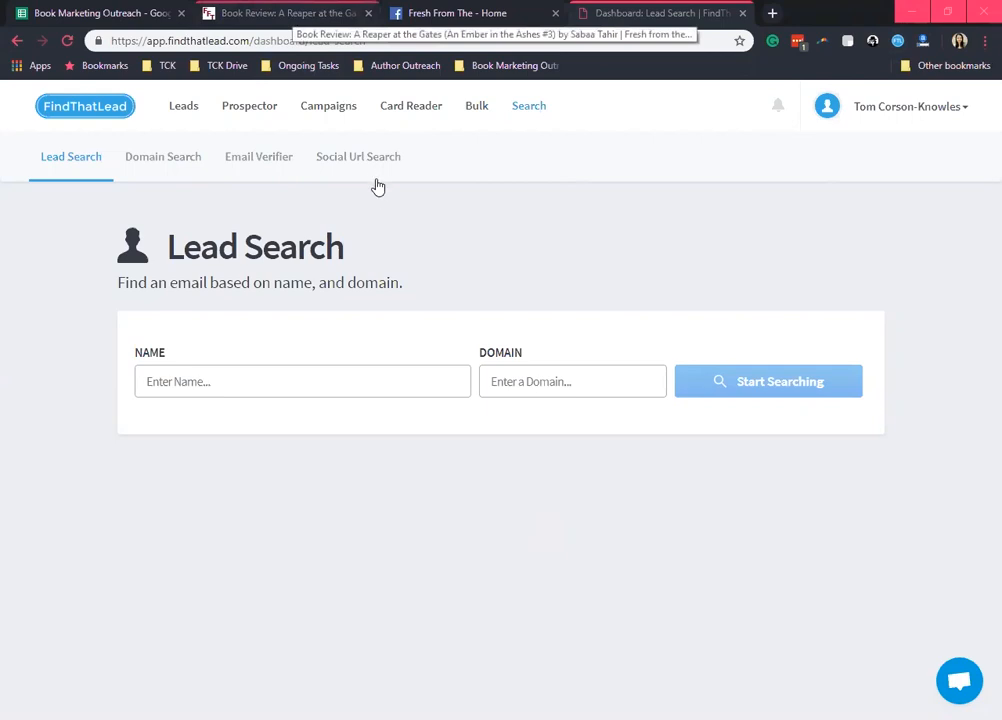
- Run the FindThatLead extension on freshfromthe.com and verify its one found email as valid
{"action": "left_click", "coordinate": [287, 13]}
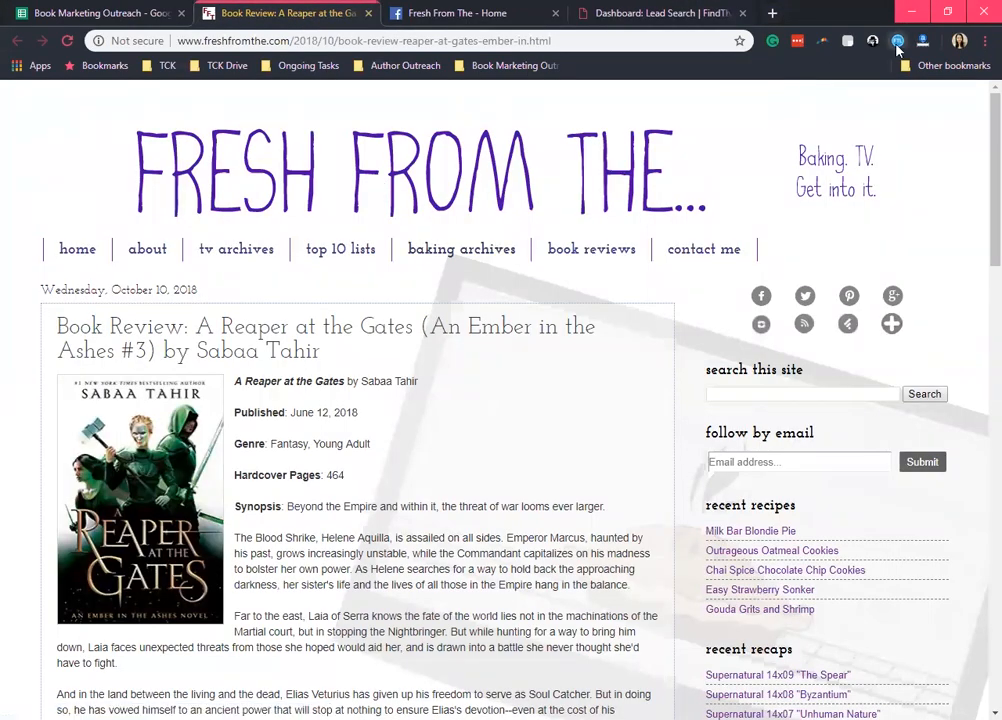
{"action": "left_click", "coordinate": [897, 40]}
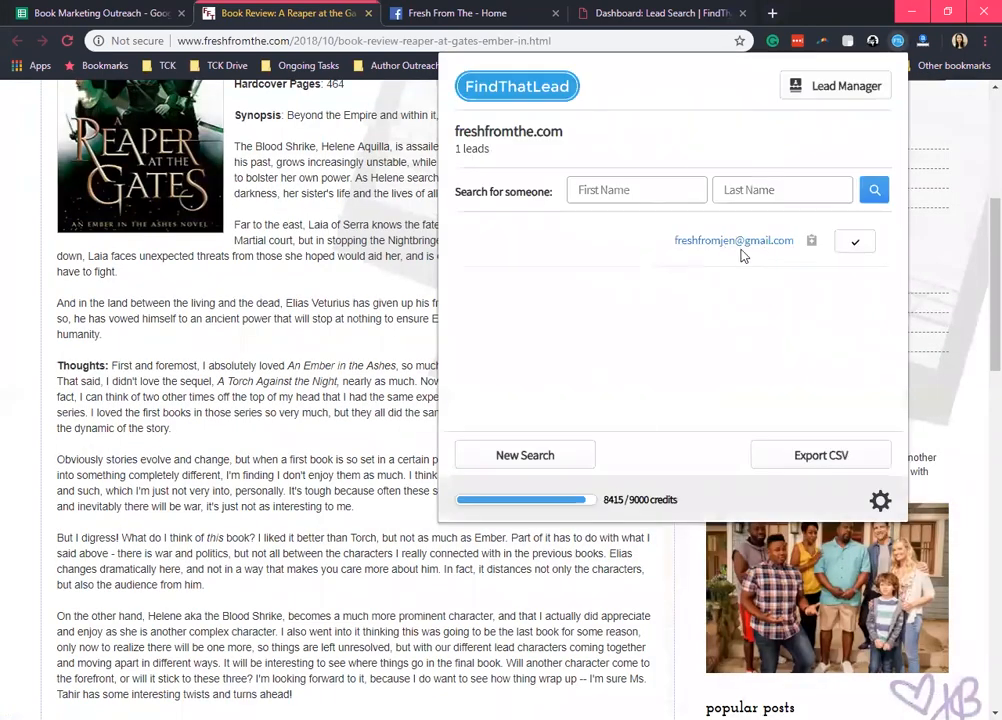
{"action": "scroll", "scroll_direction": "up", "scroll_amount": 3}
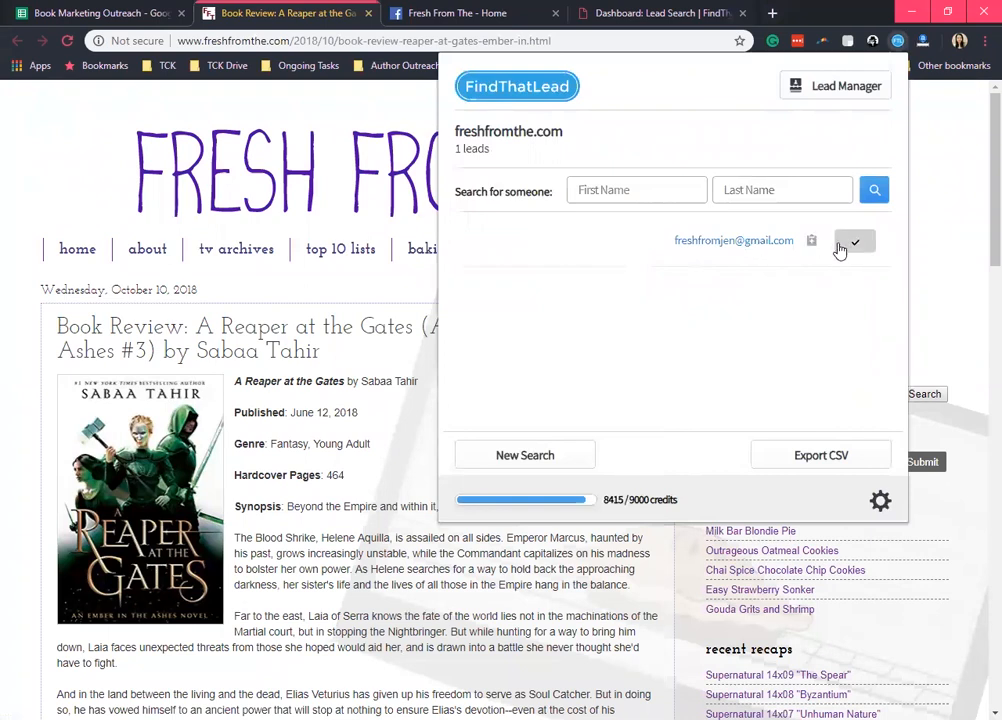
{"action": "mouse_move", "coordinate": [848, 252]}
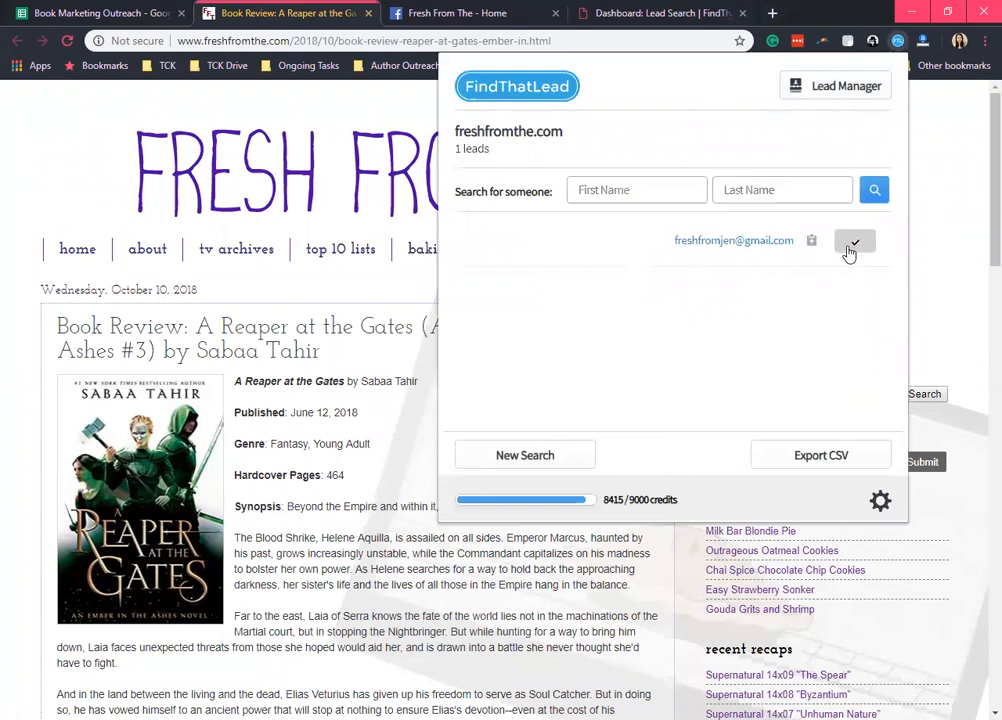
{"action": "left_click", "coordinate": [855, 241]}
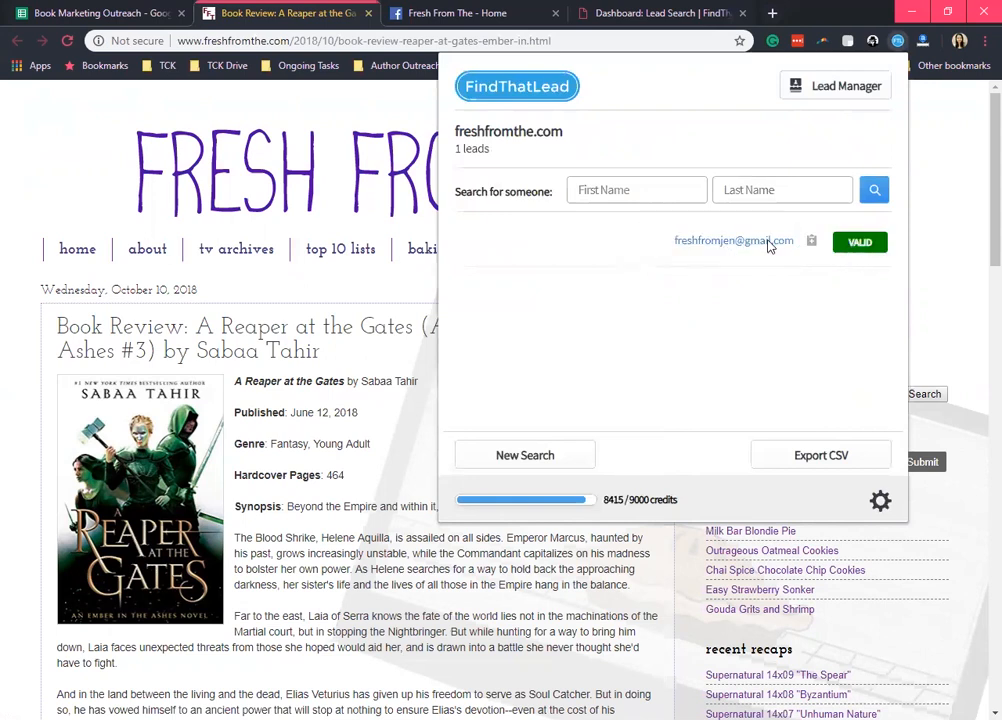
{"action": "left_click", "coordinate": [637, 189]}
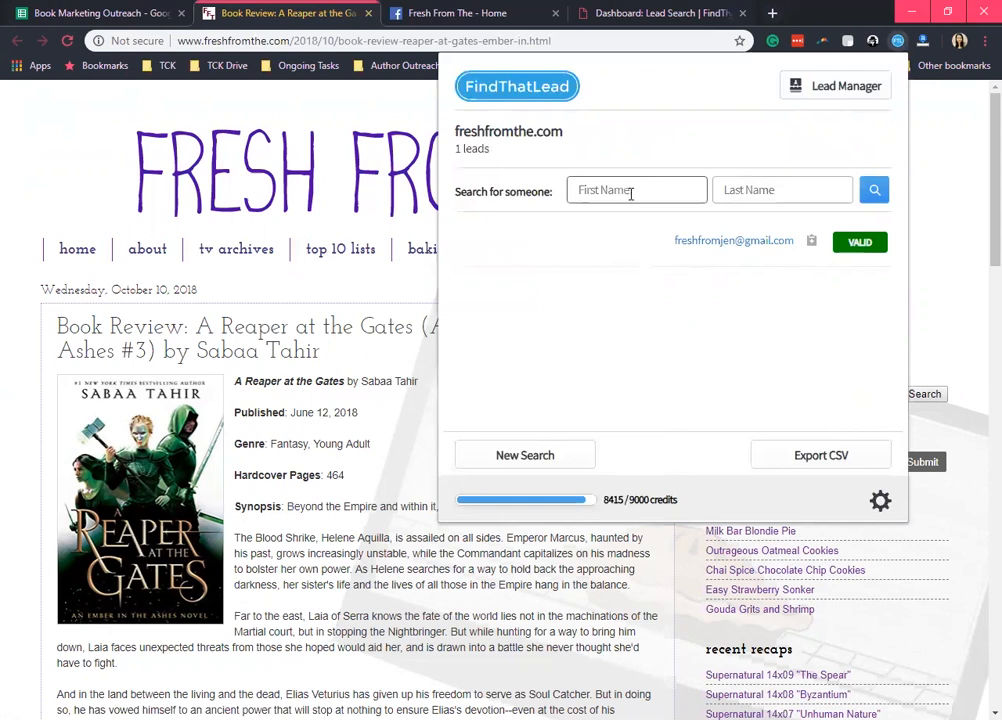
{"action": "left_click", "coordinate": [783, 189]}
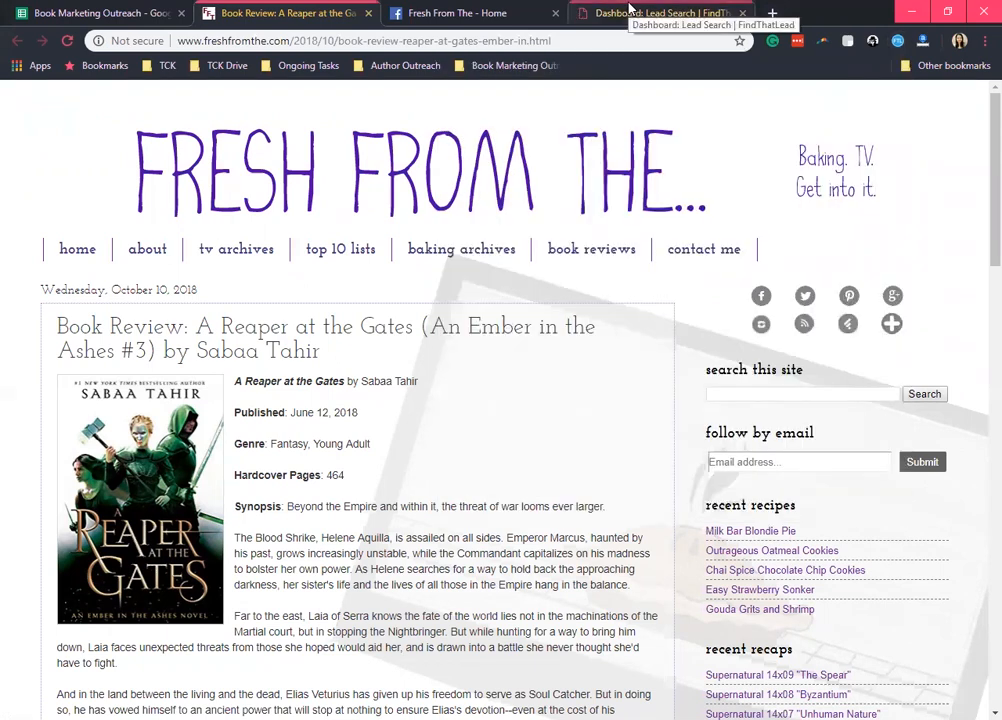
- Run Lead Search for 'Tom Corson Kno…' at tckpublishing.com, returning one email at 99% confidence
{"action": "left_click", "coordinate": [655, 13]}
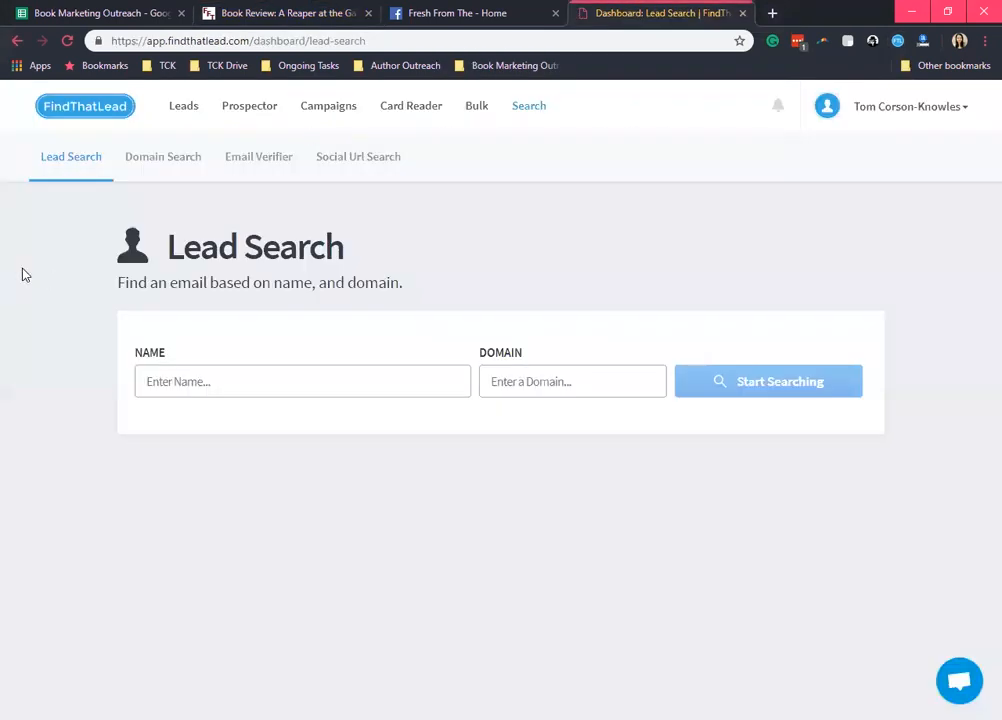
{"action": "mouse_move", "coordinate": [77, 236]}
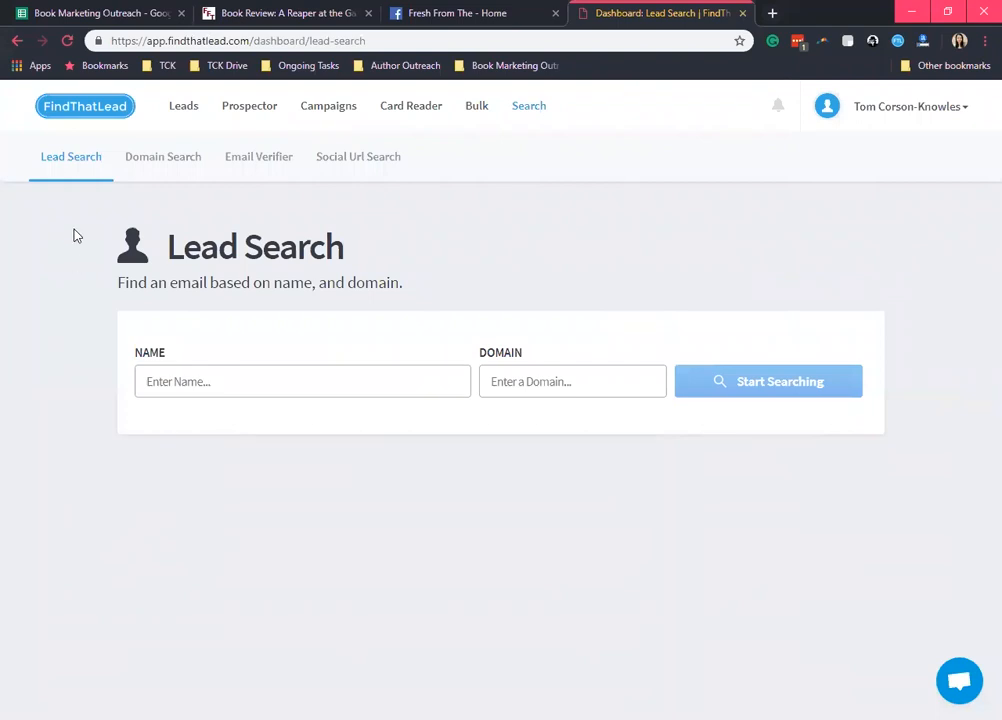
{"action": "mouse_move", "coordinate": [180, 367]}
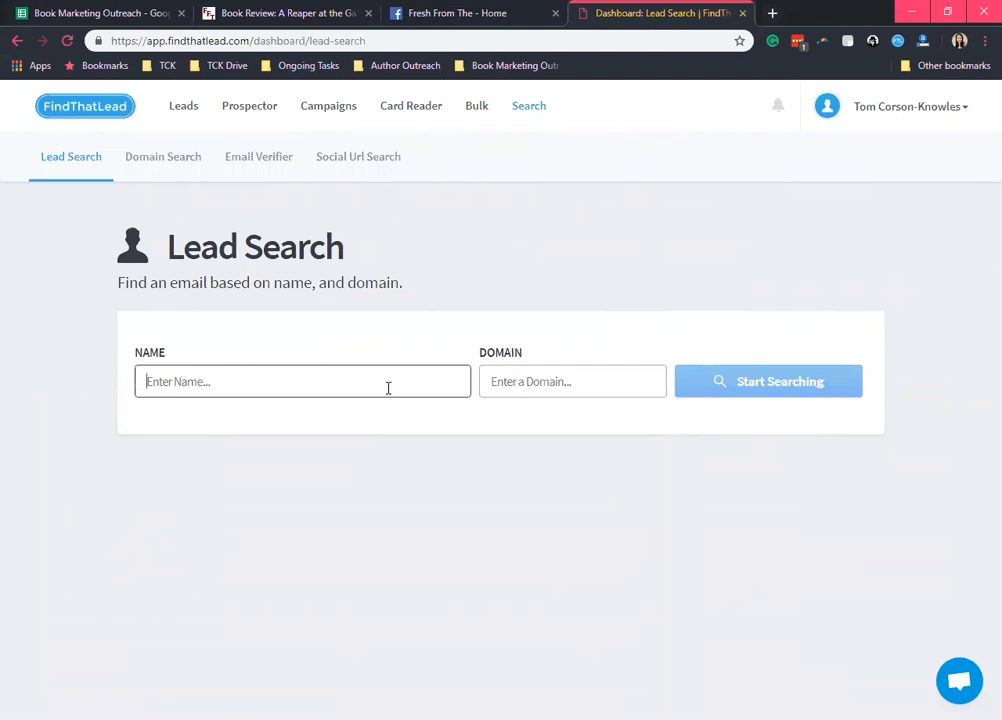
{"action": "type", "text": "Tom Co"}
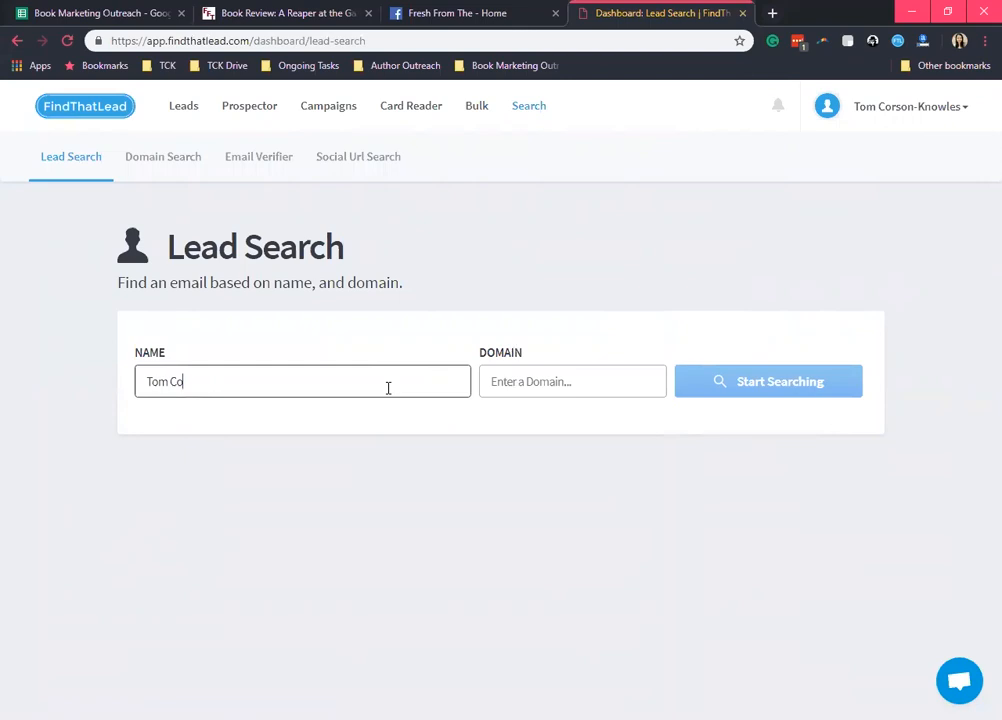
{"action": "type", "text": "rson Kno"}
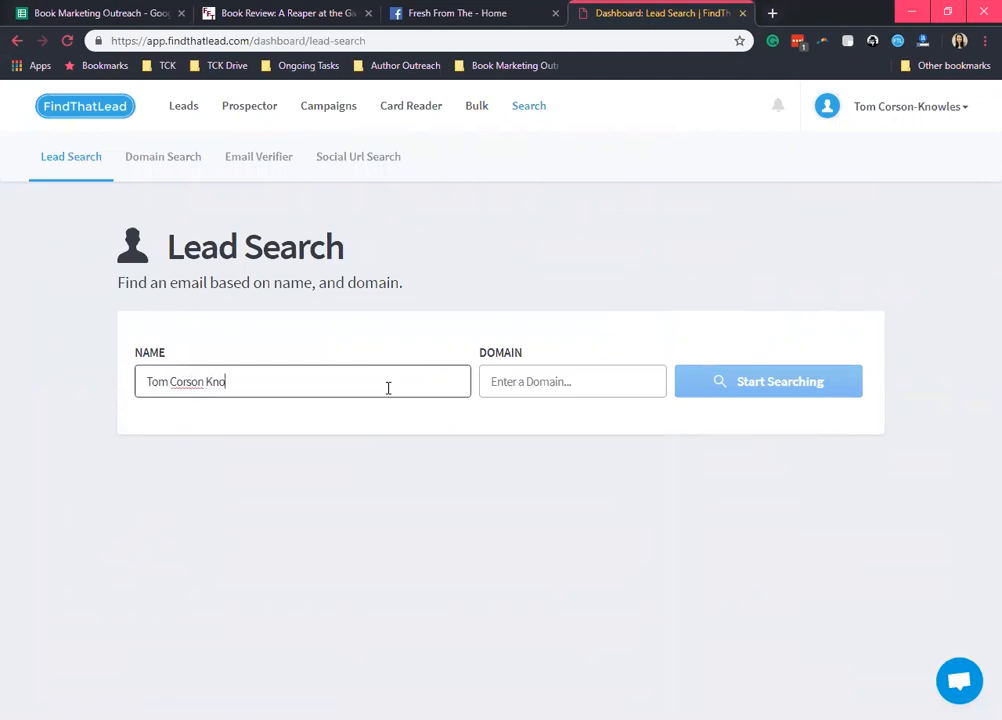
{"action": "type", "text": "tck"}
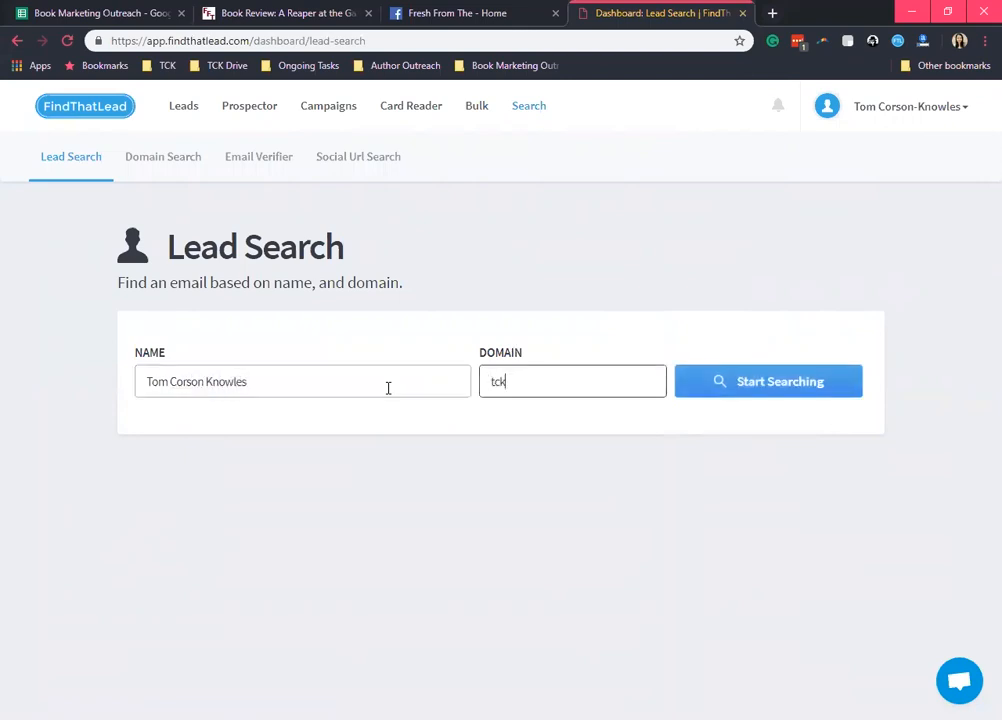
{"action": "left_click", "coordinate": [572, 381]}
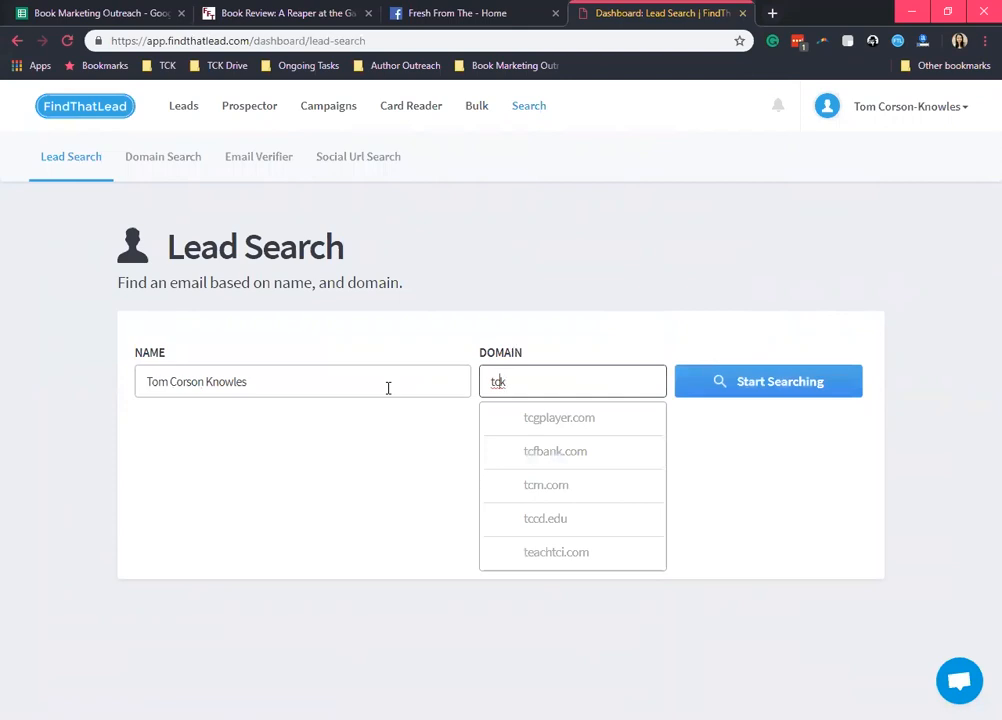
{"action": "type", "text": "publishing.com"}
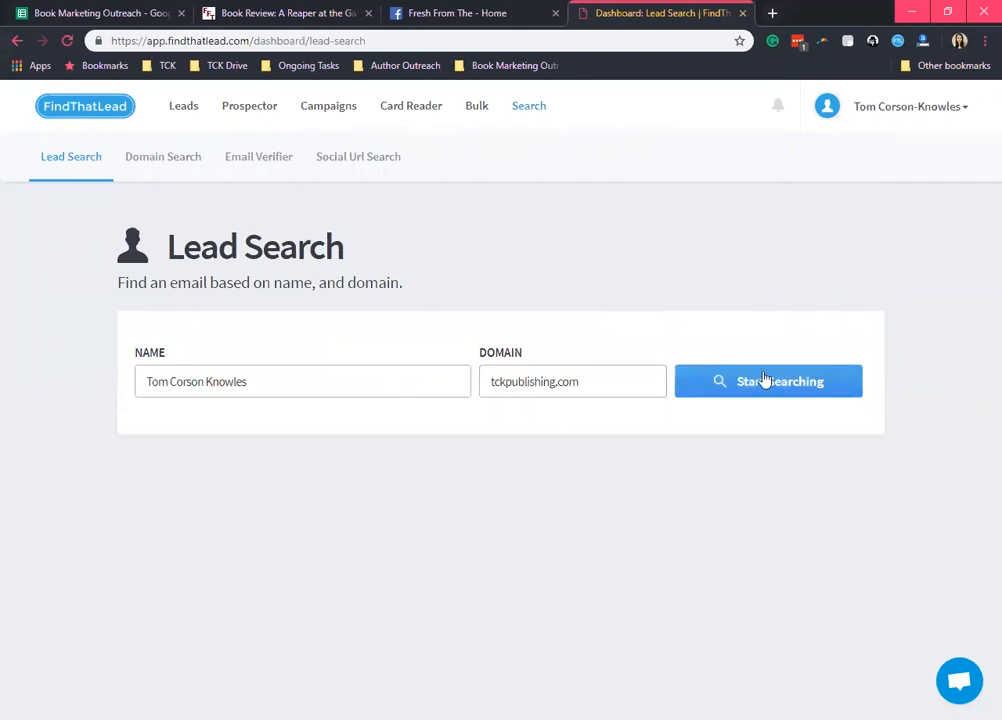
{"action": "left_click", "coordinate": [768, 381]}
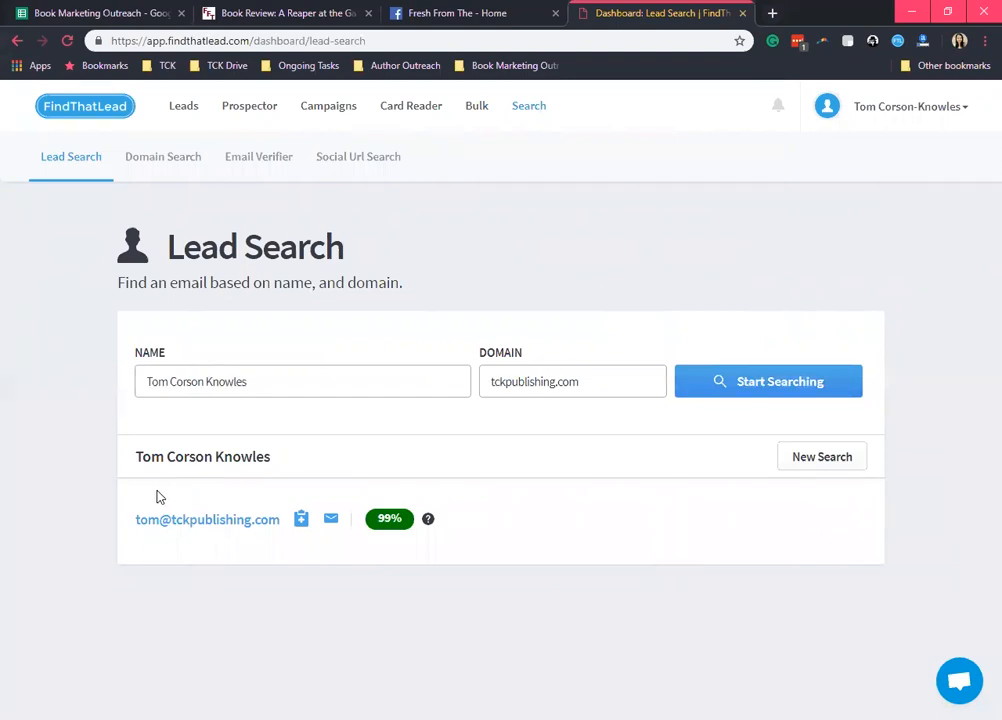
{"action": "mouse_move", "coordinate": [425, 512]}
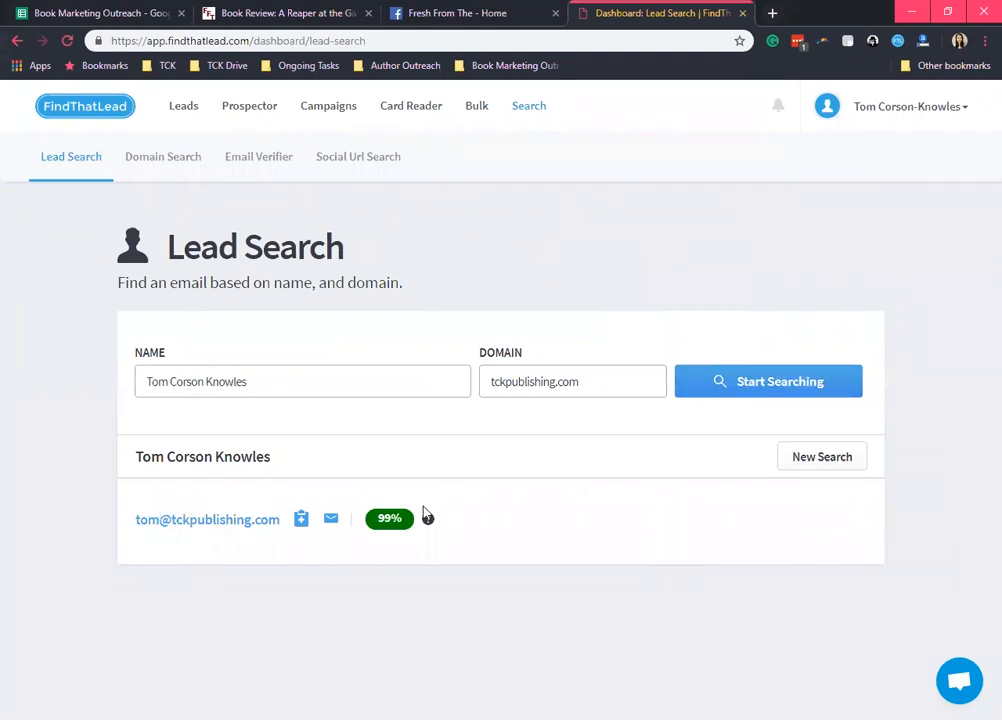
{"action": "mouse_move", "coordinate": [428, 518]}
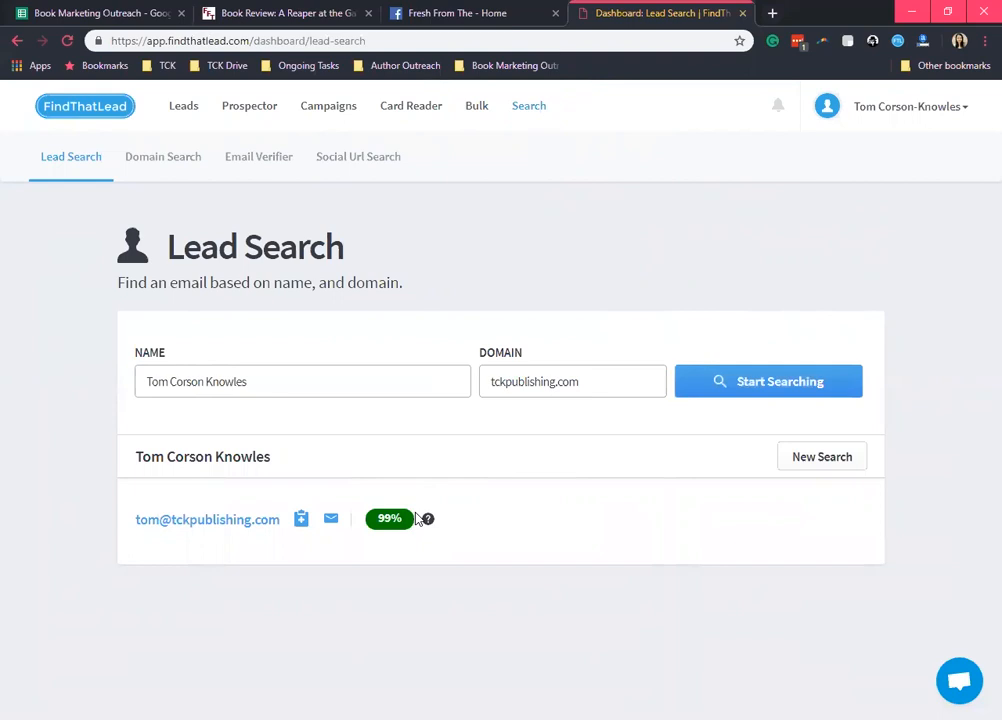
{"action": "mouse_move", "coordinate": [398, 493]}
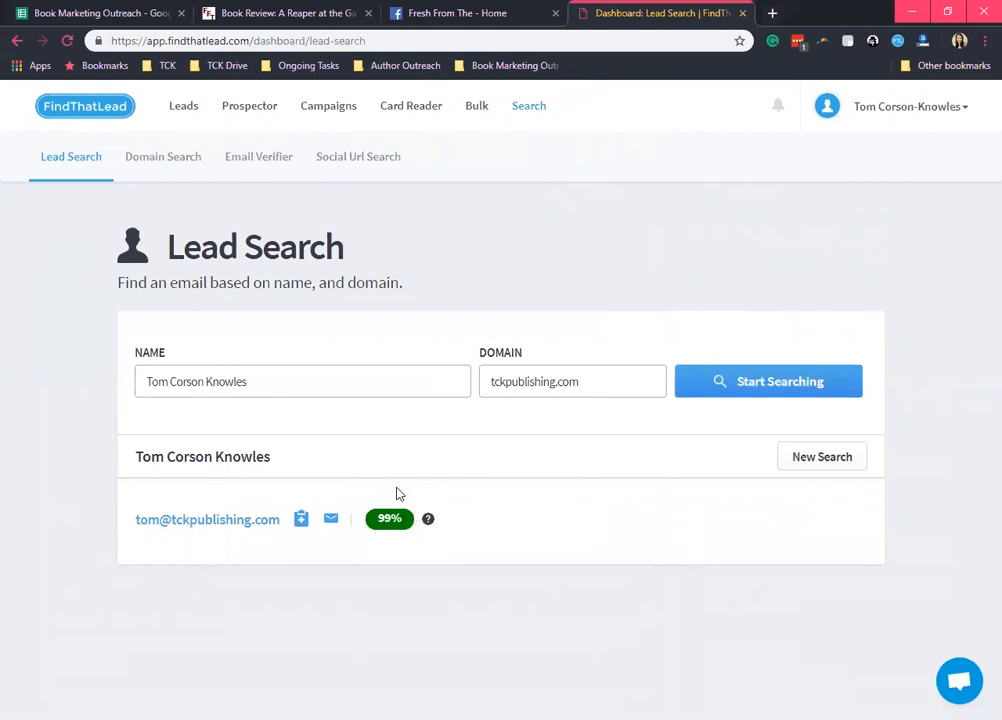
{"action": "mouse_move", "coordinate": [417, 517]}
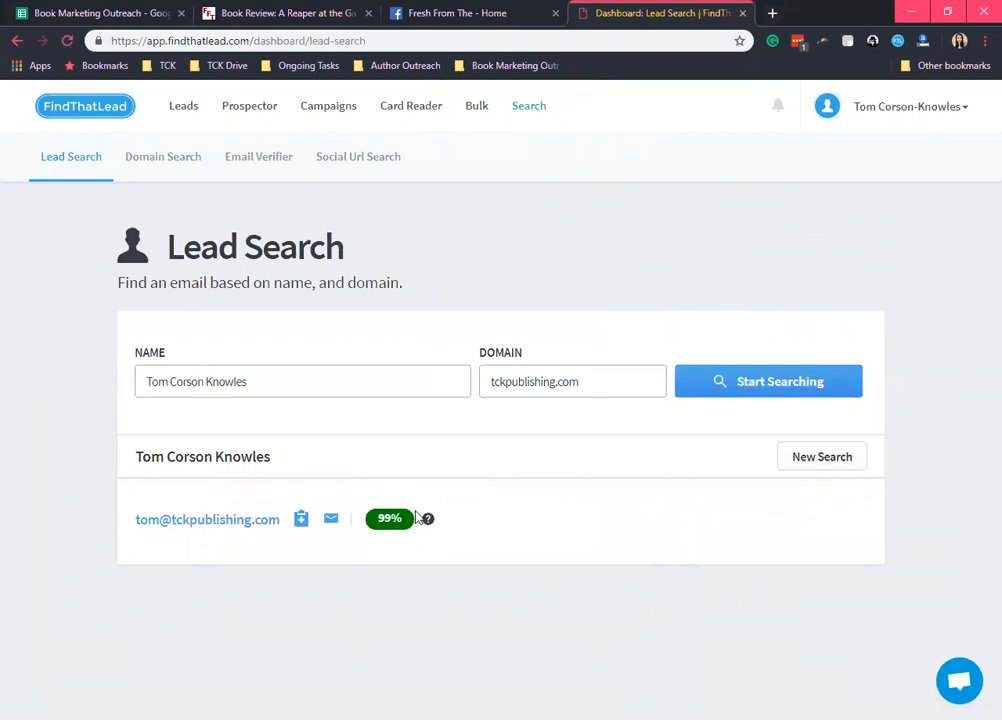
{"action": "mouse_move", "coordinate": [193, 122]}
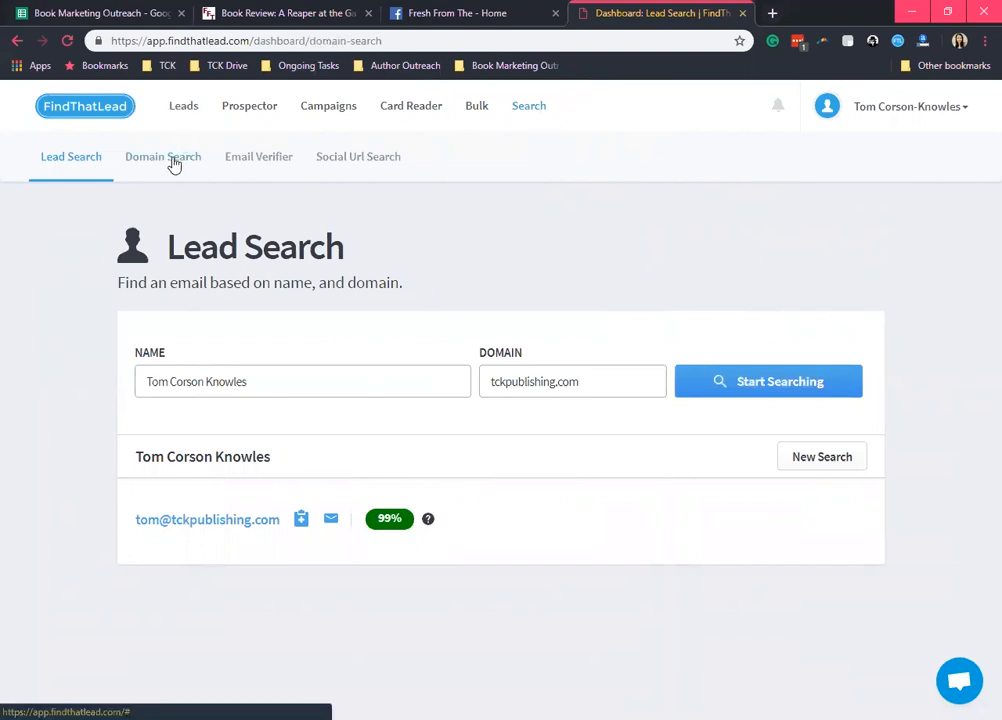
- Run a Domain Search on tckpublishing.com and scroll through its 10 of 13 unverified emails
{"action": "left_click", "coordinate": [162, 156]}
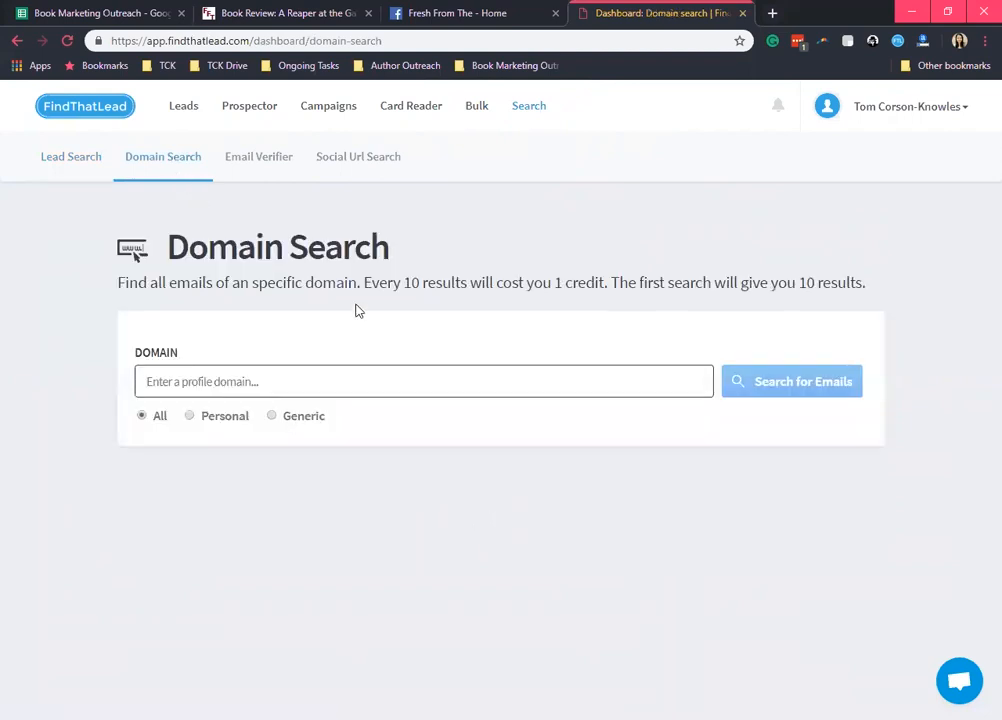
{"action": "type", "text": "t"}
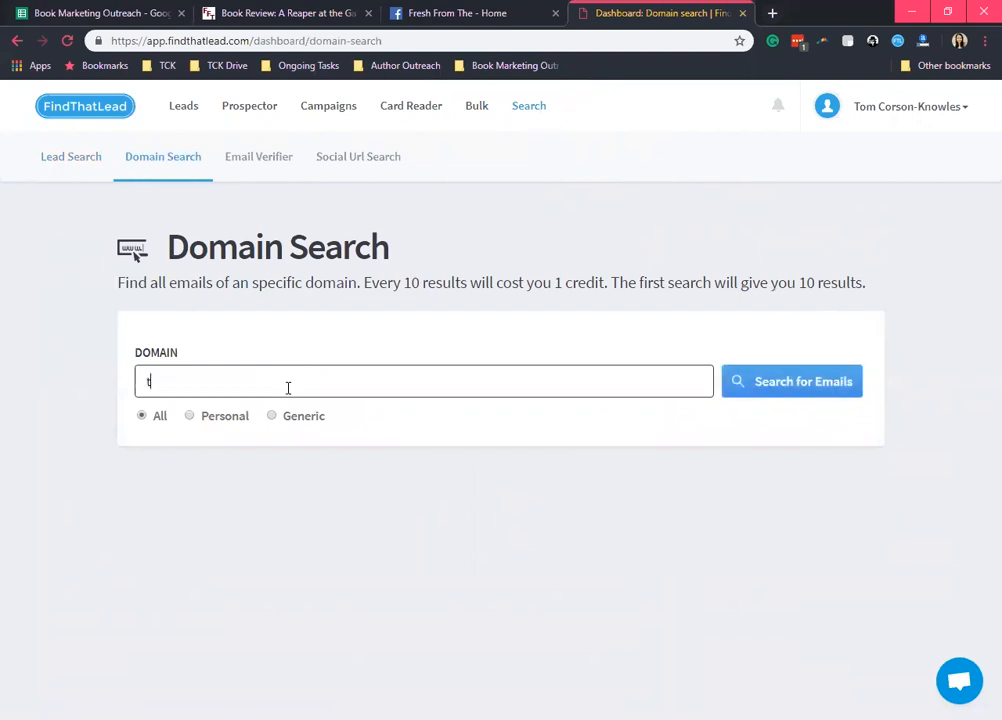
{"action": "left_click", "coordinate": [791, 381]}
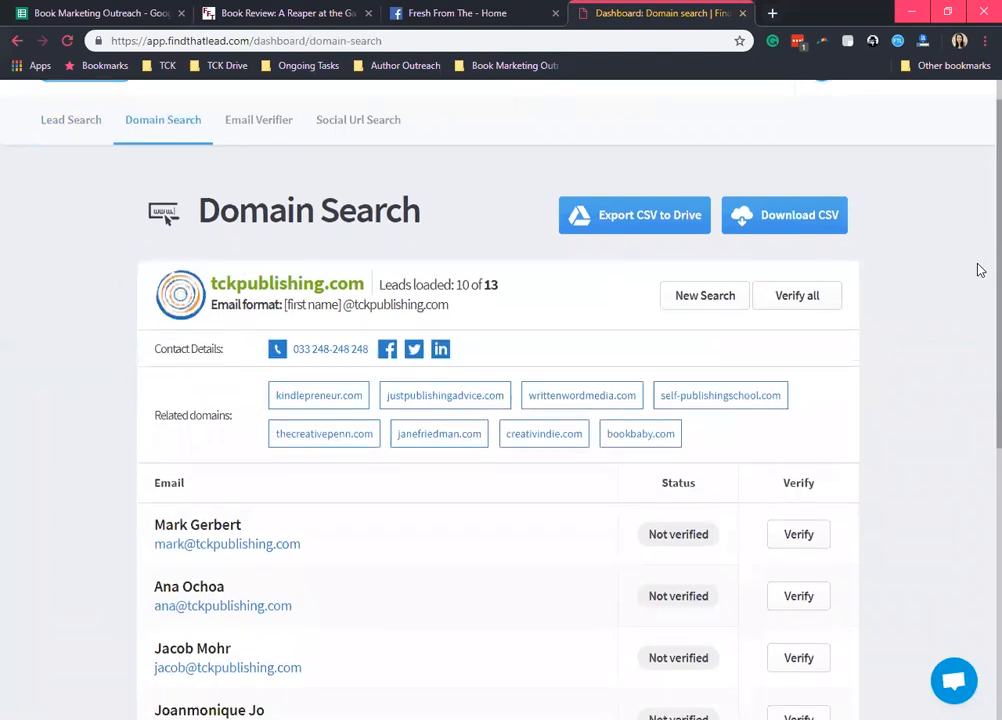
{"action": "scroll", "scroll_direction": "down", "scroll_amount": 3}
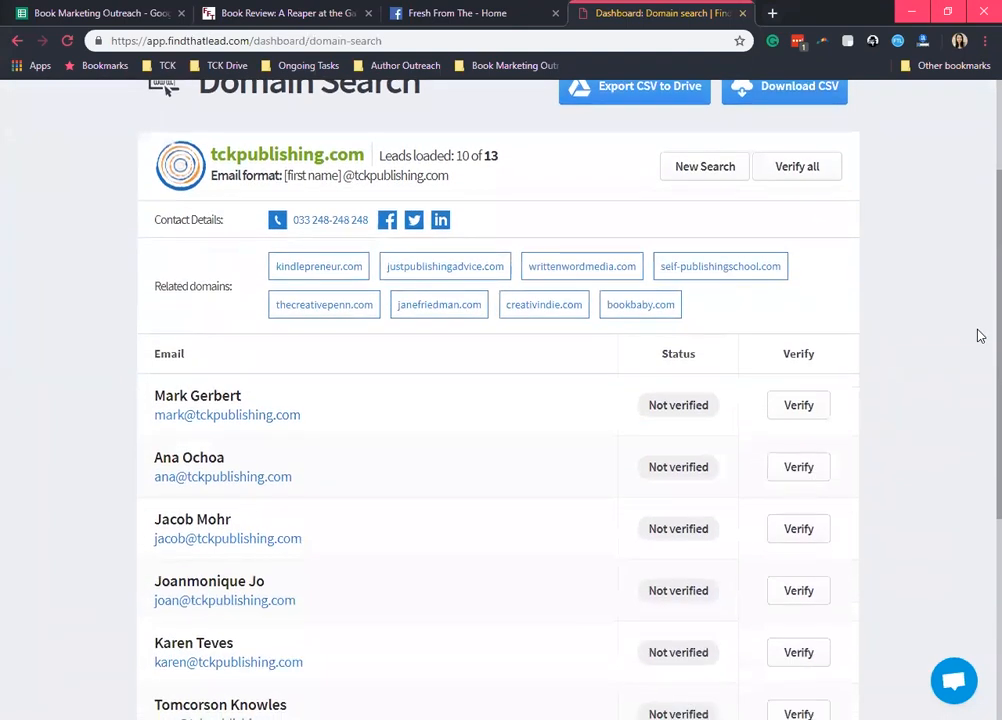
{"action": "scroll", "scroll_direction": "down", "scroll_amount": 3}
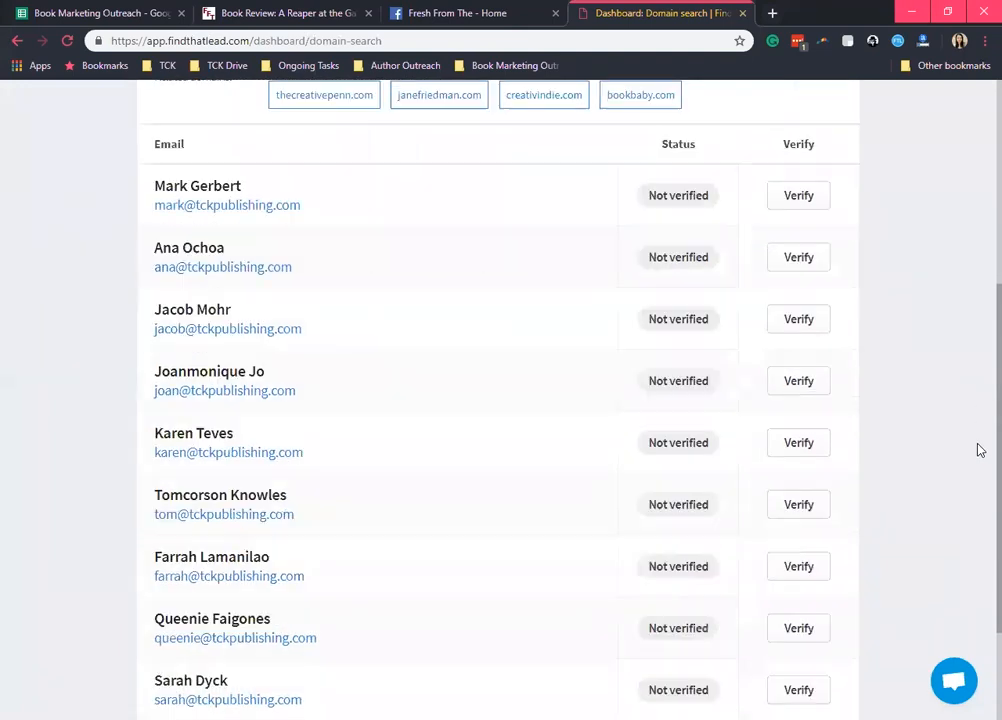
{"action": "scroll", "scroll_direction": "down", "scroll_amount": 3}
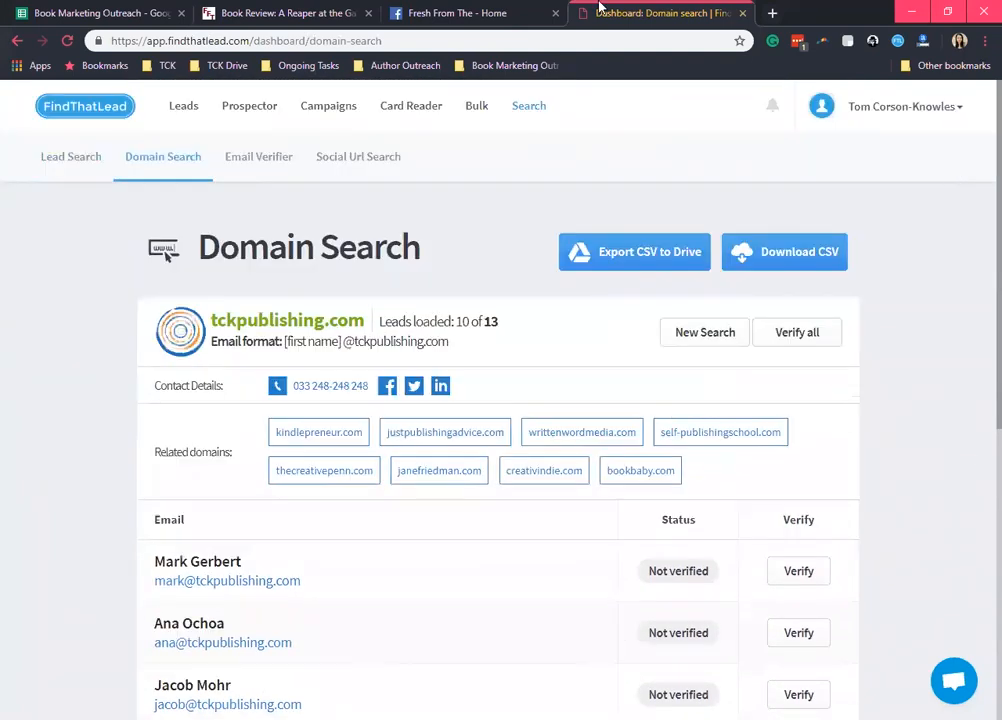
{"action": "mouse_move", "coordinate": [259, 156]}
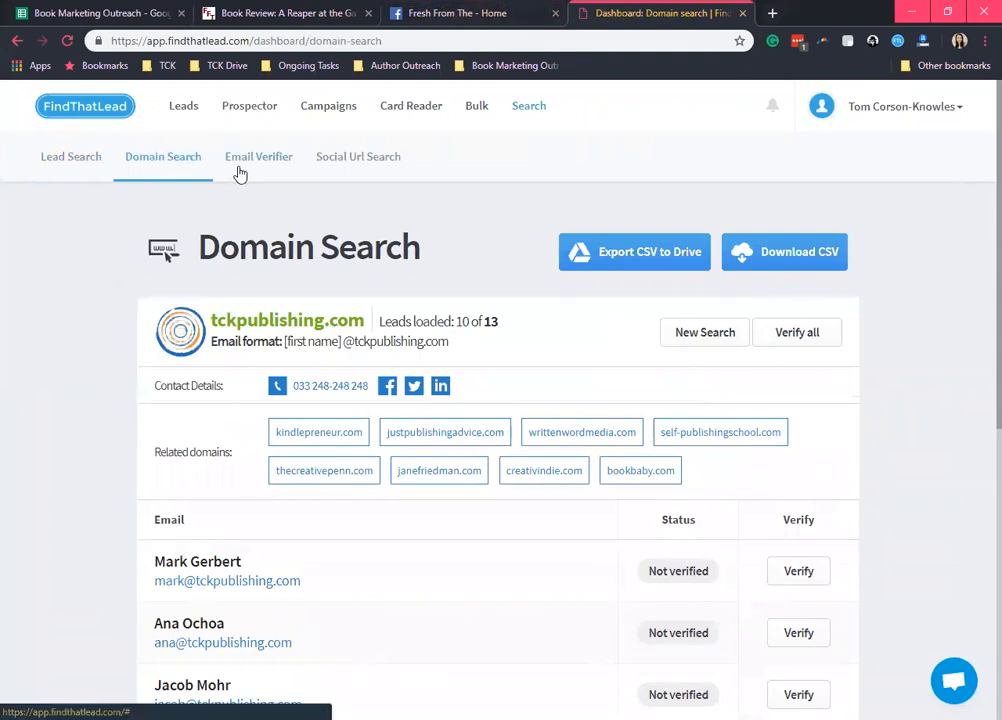
- Switch to the Email Verifier page under Search
{"action": "left_click", "coordinate": [258, 156]}
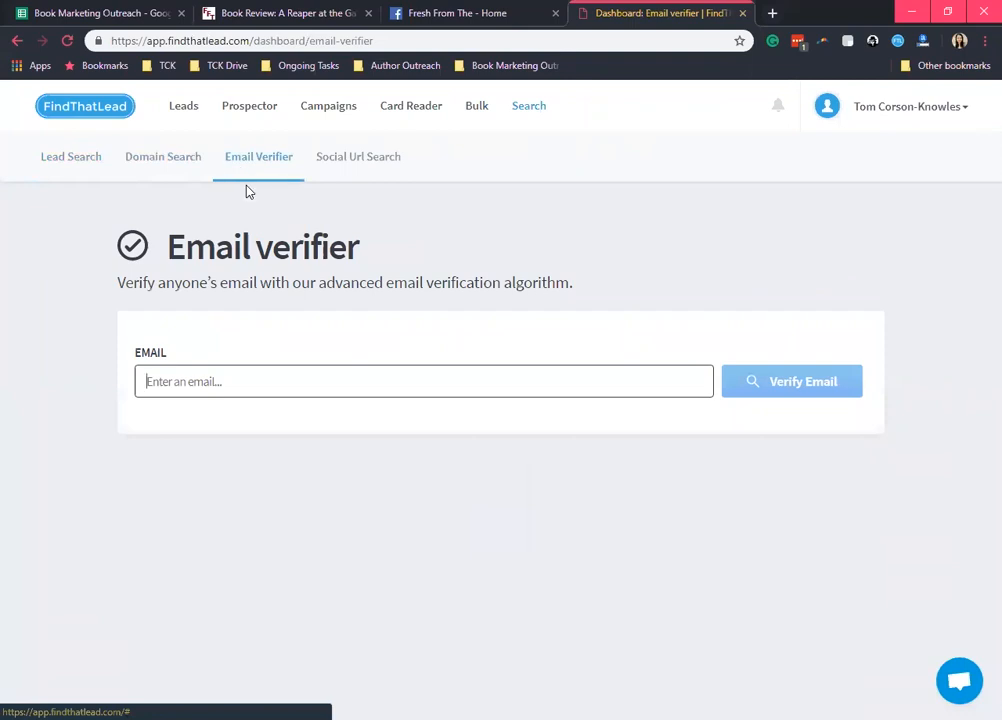
{"action": "mouse_move", "coordinate": [219, 235]}
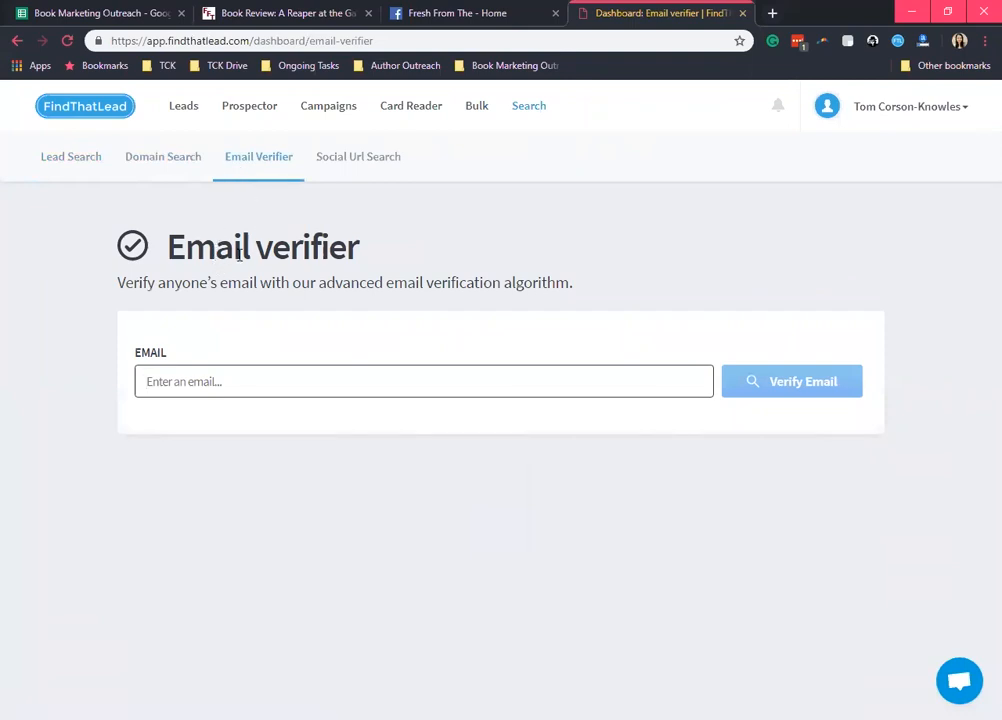
{"action": "mouse_move", "coordinate": [307, 204]}
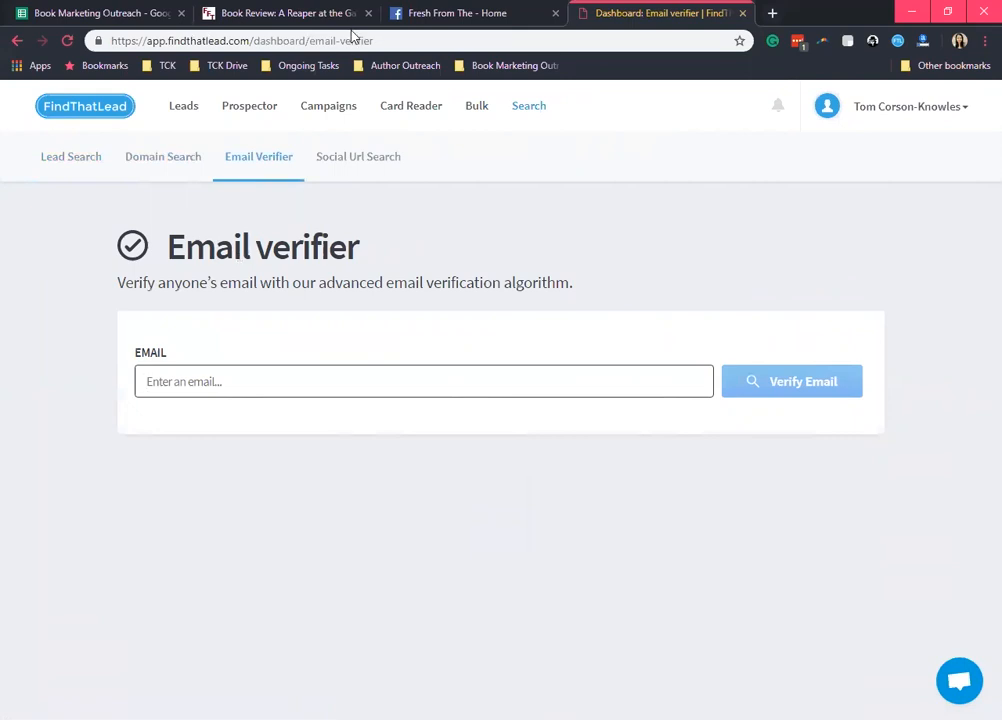
- Switch back to the Fresh From The review of A Reaper at the Gates
{"action": "left_click", "coordinate": [285, 13]}
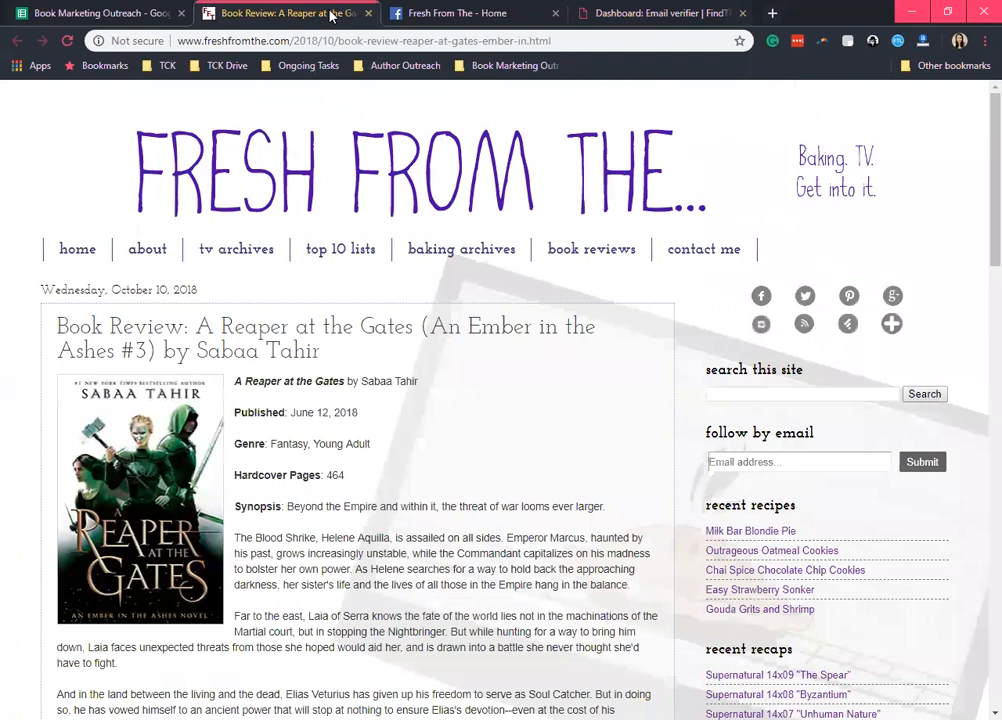
{"action": "mouse_move", "coordinate": [500, 175]}
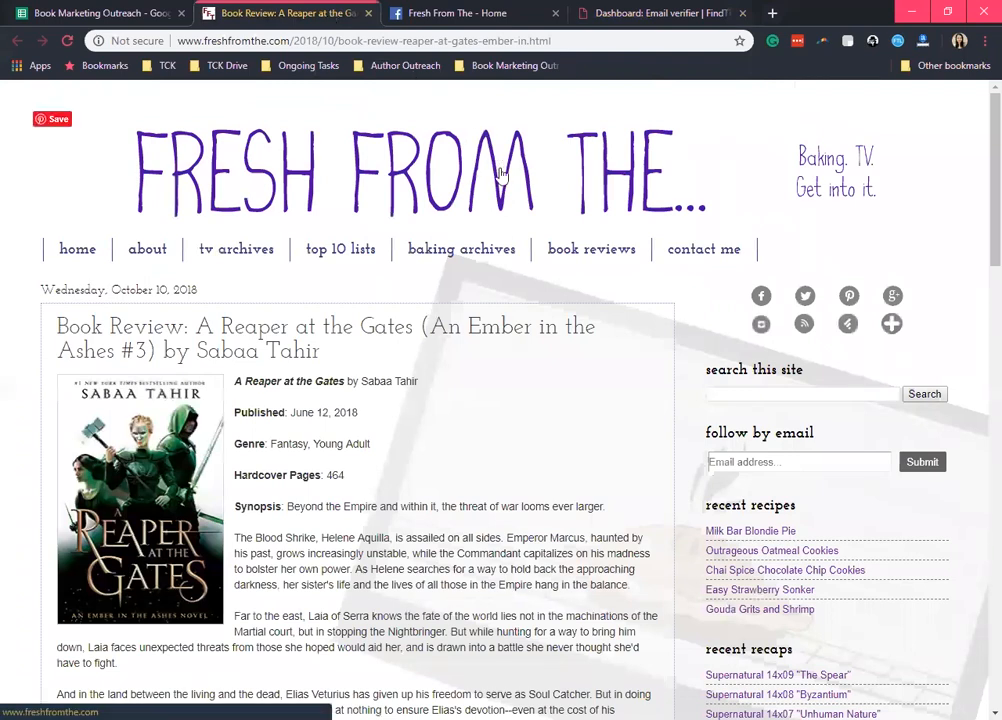
{"action": "mouse_move", "coordinate": [538, 233]}
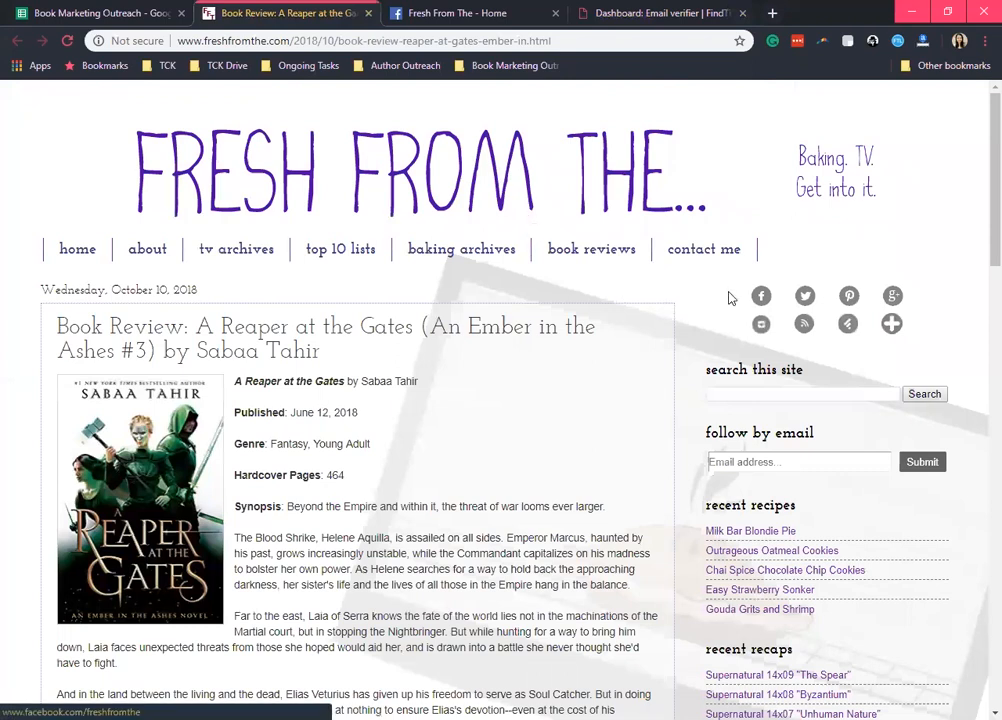
{"action": "mouse_move", "coordinate": [761, 307]}
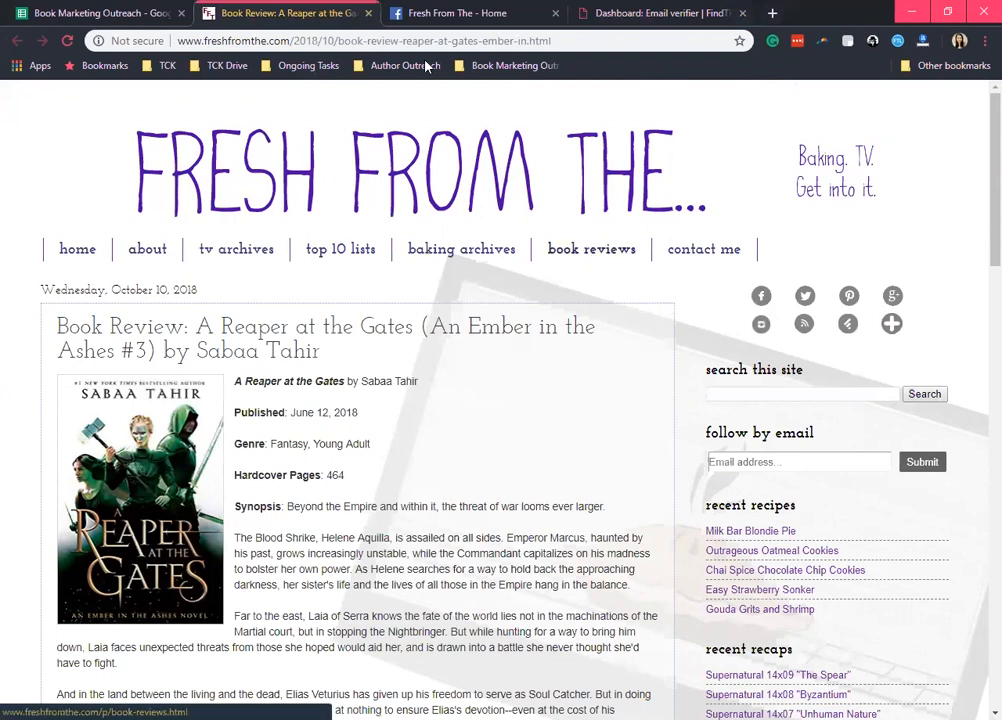
- Copy the contact email from Fresh From The's Facebook About page, then return to FindThatLead
{"action": "left_click", "coordinate": [470, 13]}
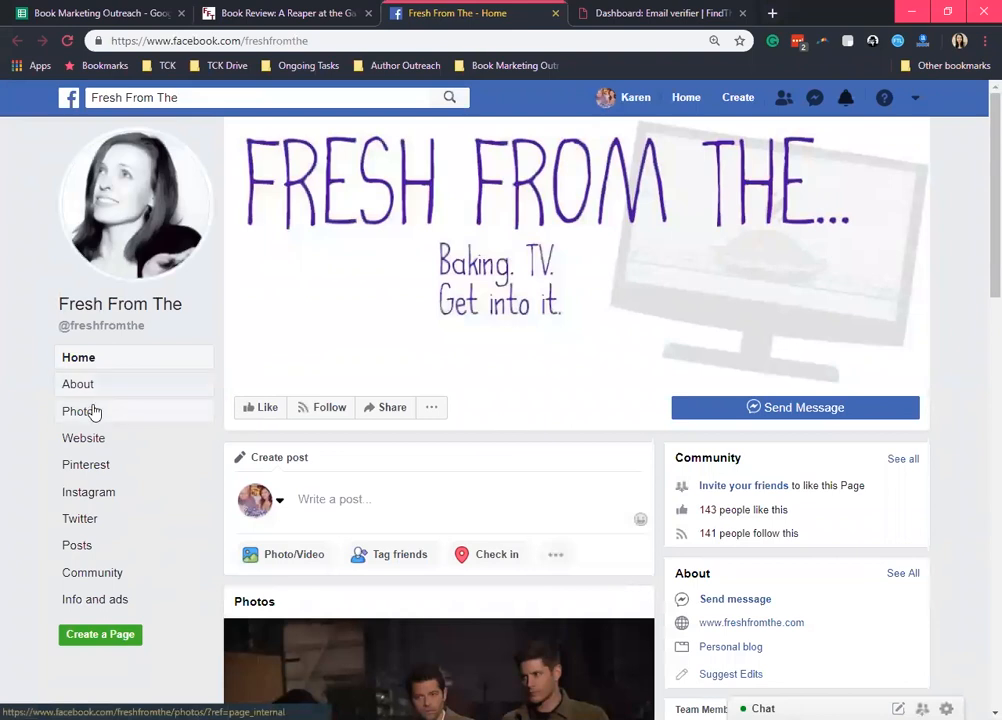
{"action": "left_click", "coordinate": [77, 383]}
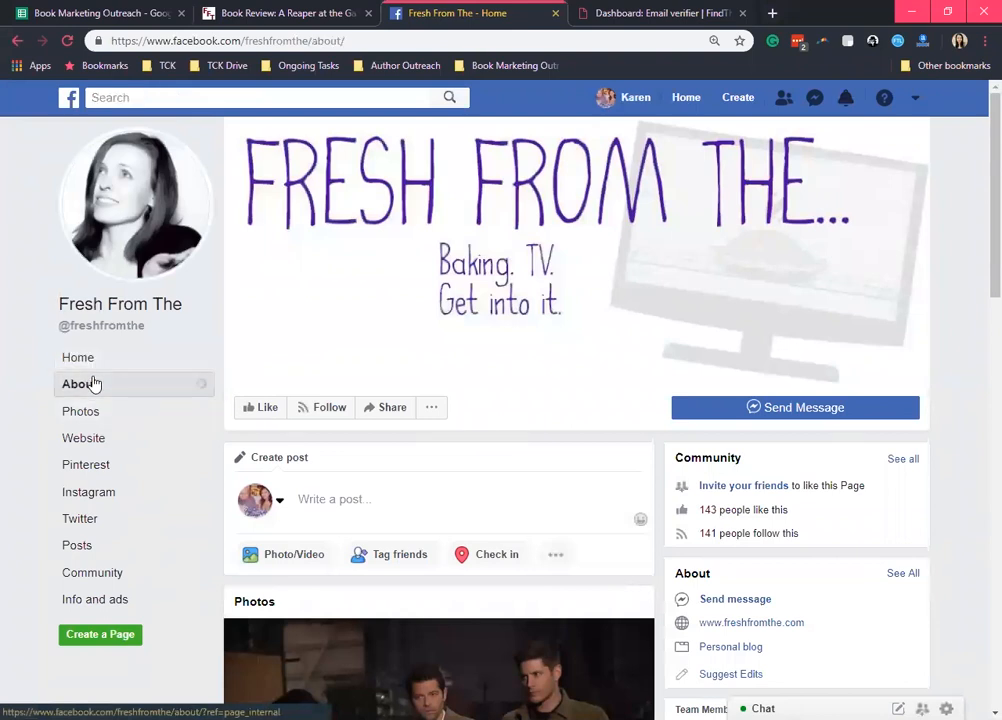
{"action": "left_click", "coordinate": [77, 384]}
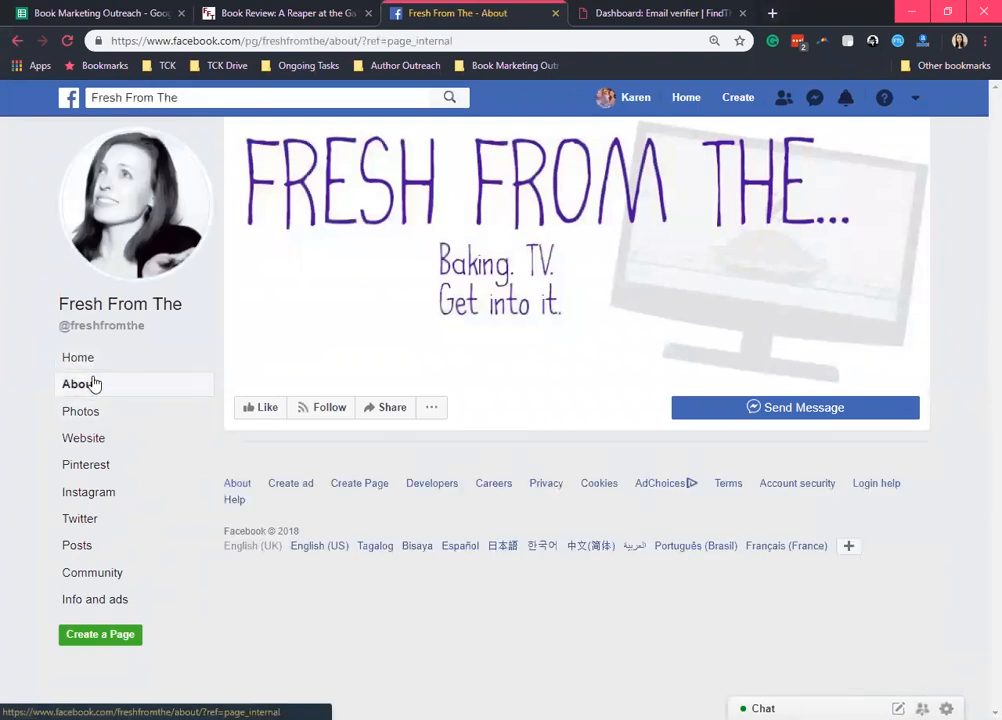
{"action": "left_click", "coordinate": [78, 384]}
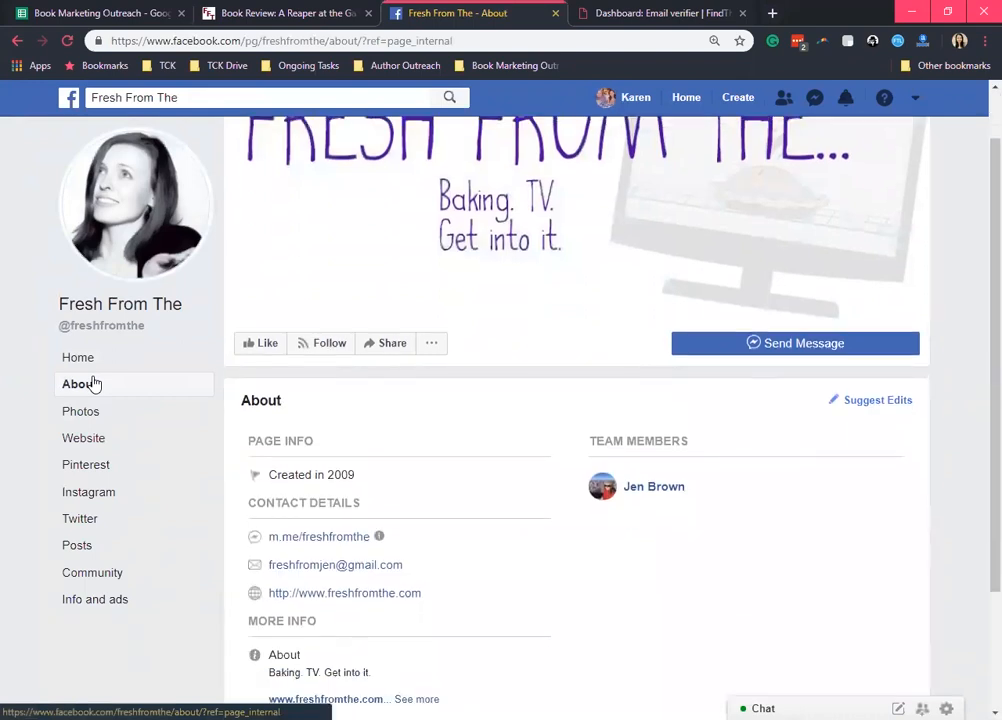
{"action": "scroll", "scroll_direction": "down", "scroll_amount": 3}
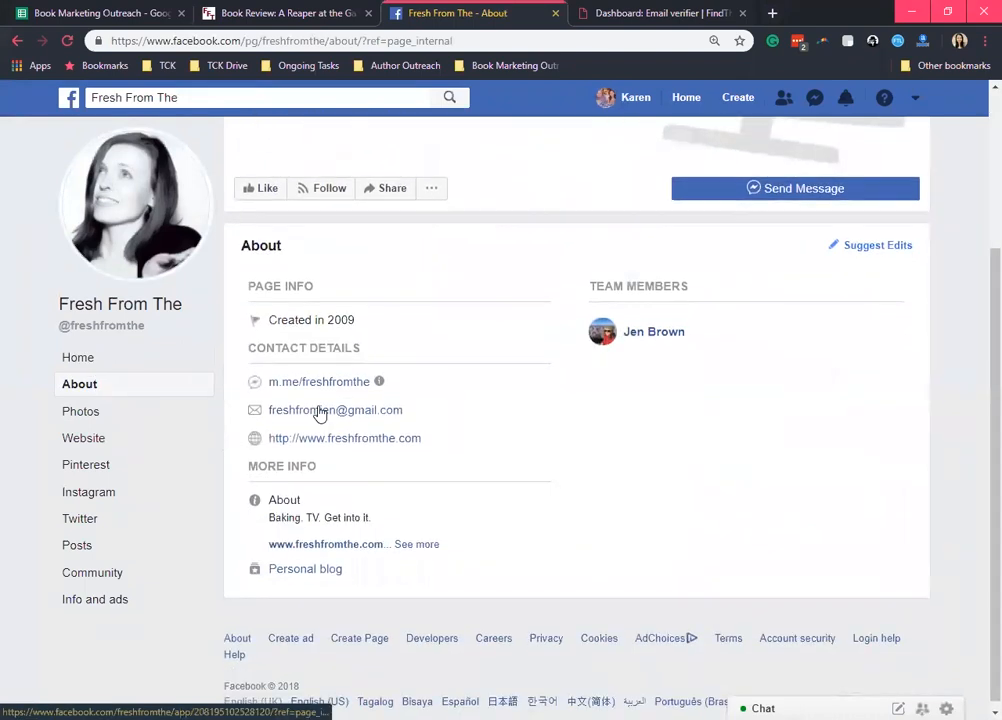
{"action": "right_click", "coordinate": [335, 410]}
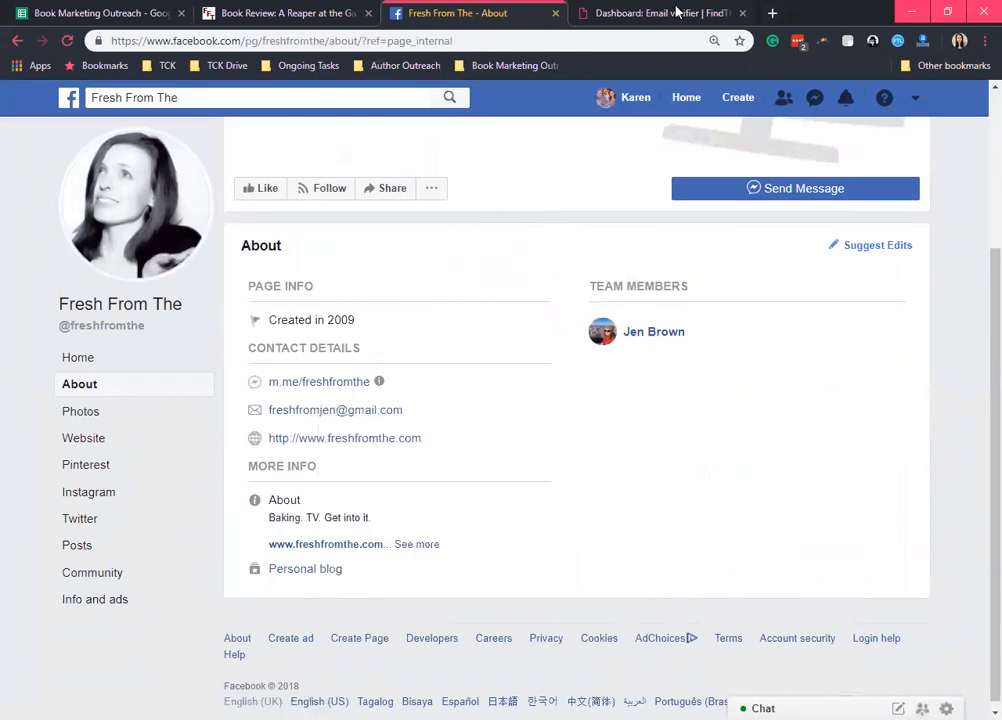
{"action": "left_click", "coordinate": [655, 13]}
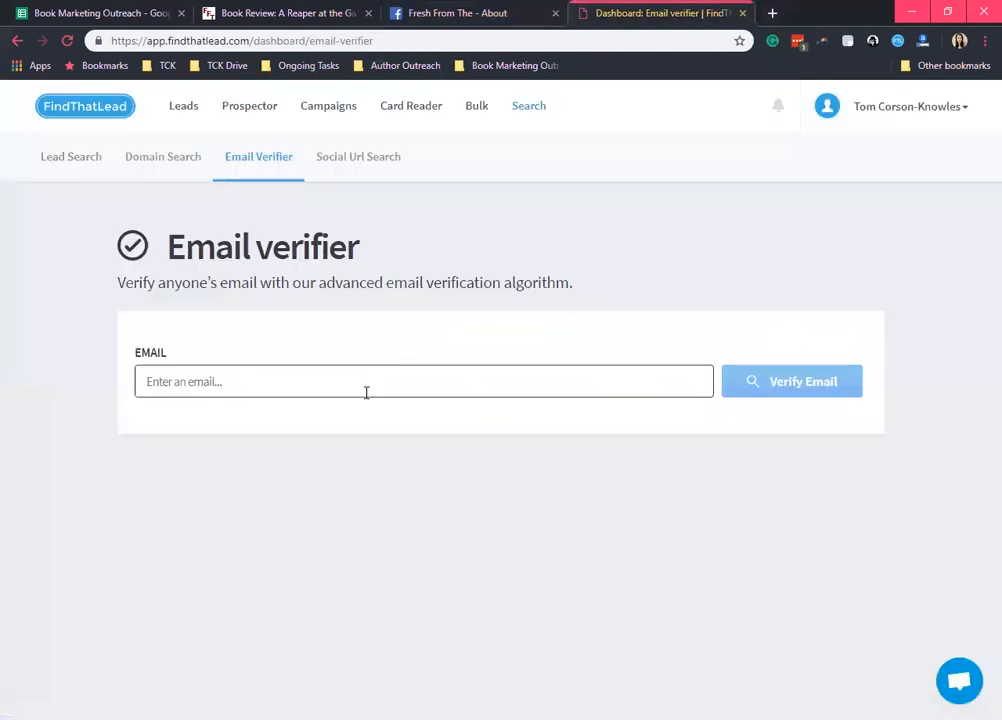
- Paste the blog's contact email into Email Verifier and verify it, getting Correct
{"action": "left_click", "coordinate": [791, 381]}
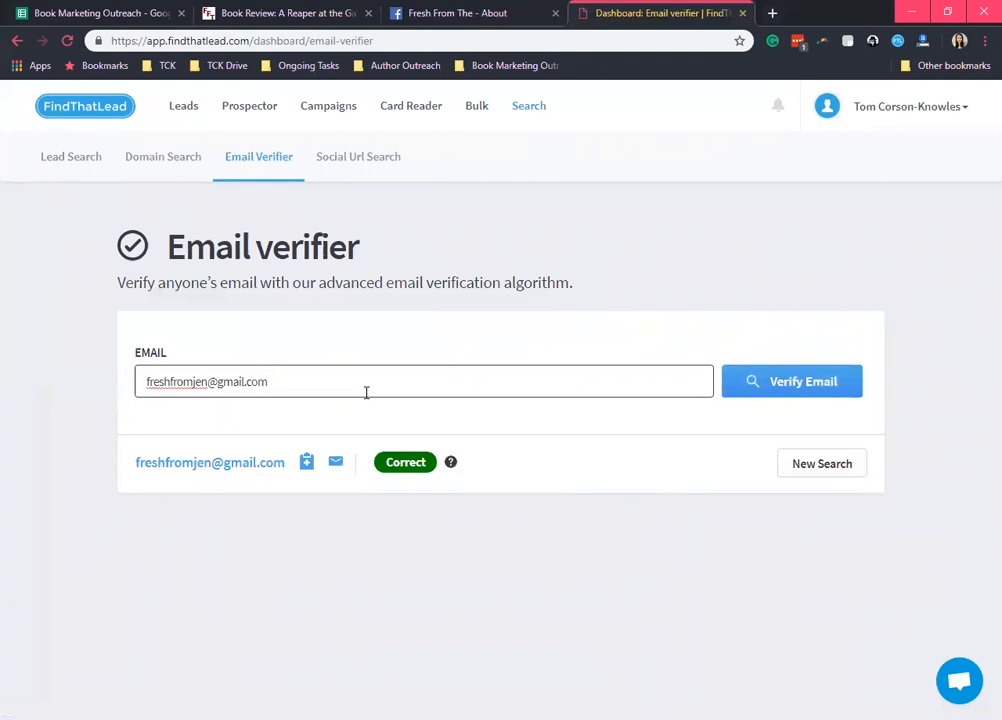
{"action": "mouse_move", "coordinate": [363, 480]}
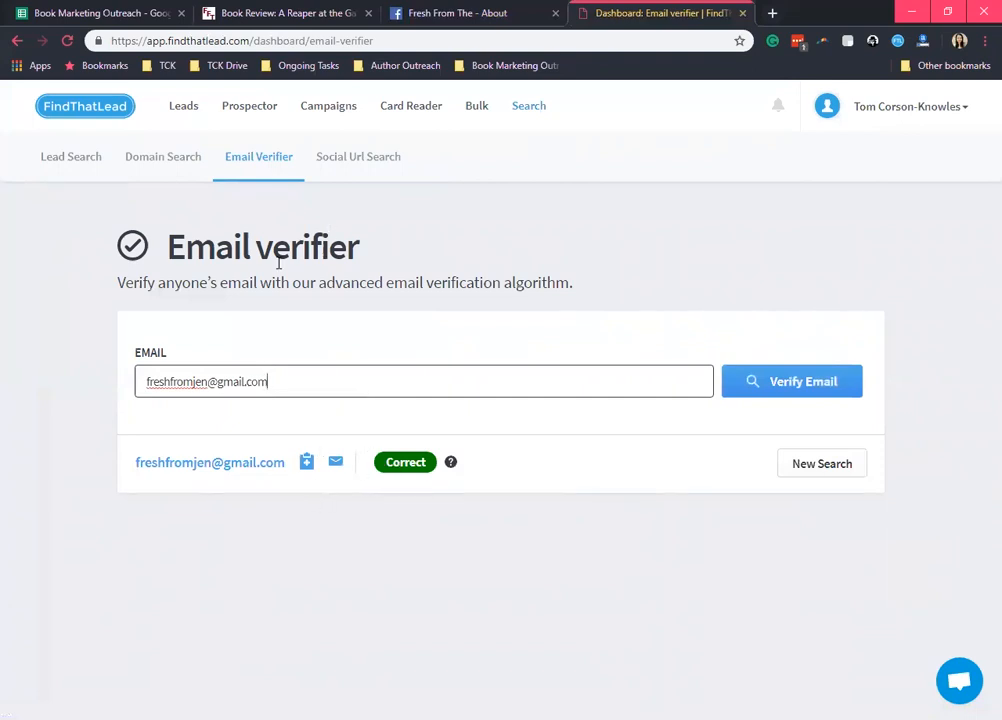
{"action": "mouse_move", "coordinate": [324, 215]}
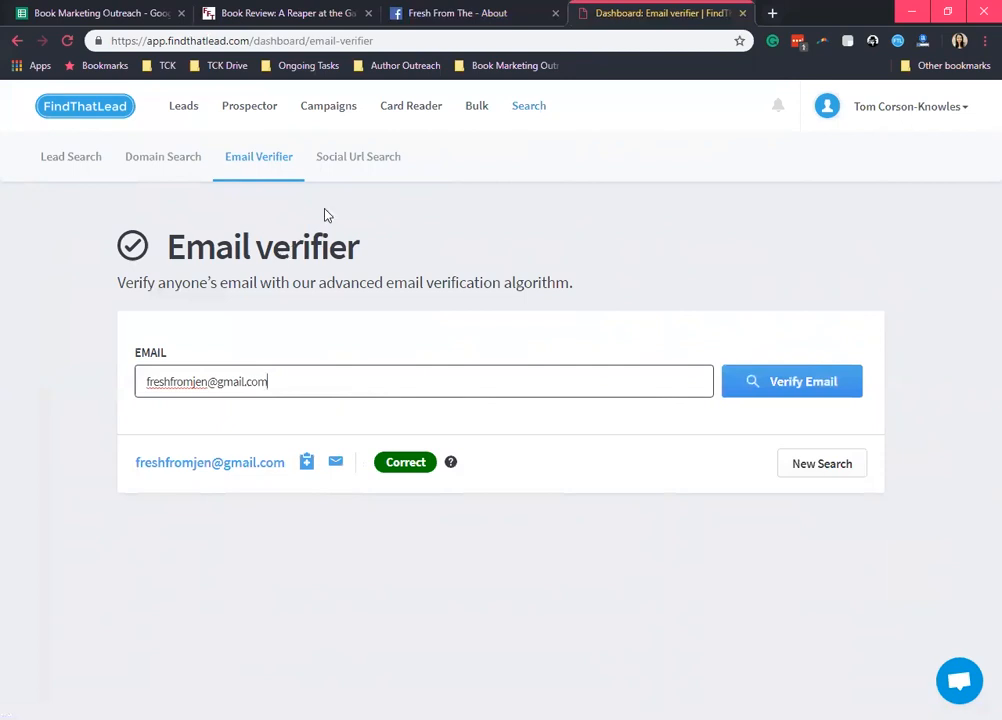
{"action": "mouse_move", "coordinate": [375, 166]}
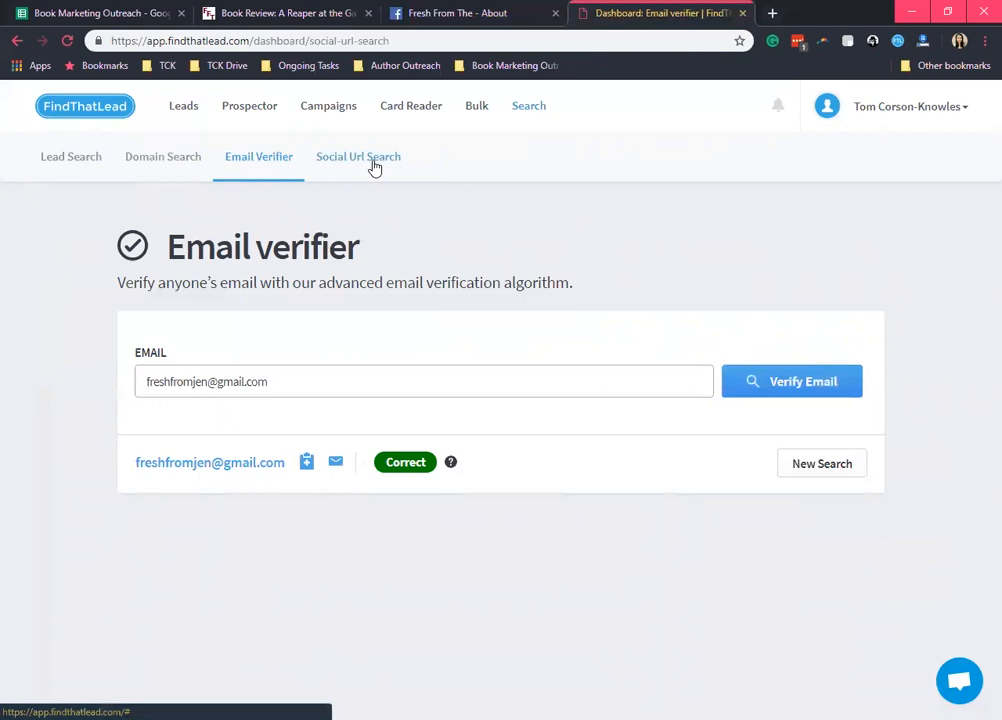
- Run Social URL Search with the row 24 Twitter link, revealing her email at 99% confidence
{"action": "left_click", "coordinate": [357, 156]}
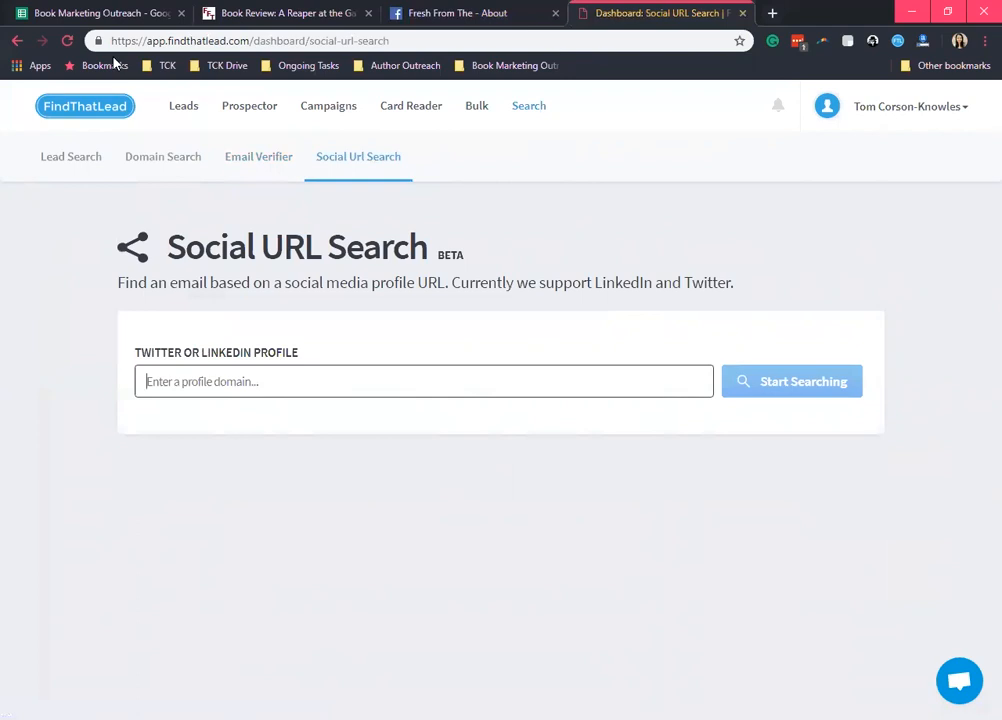
{"action": "mouse_move", "coordinate": [105, 13]}
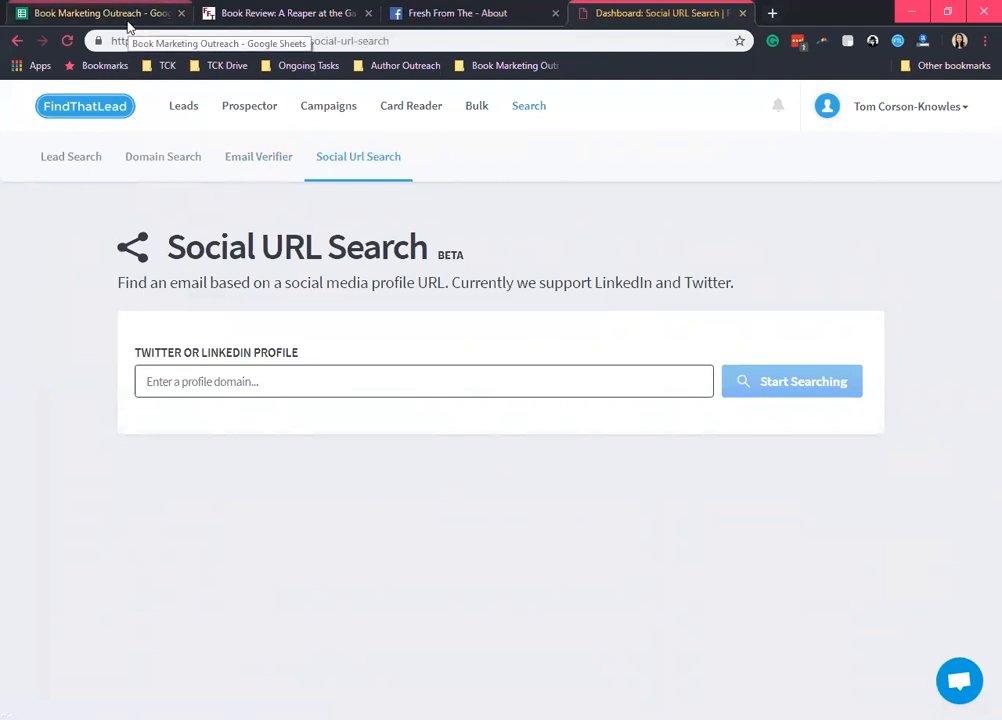
{"action": "left_click", "coordinate": [95, 13]}
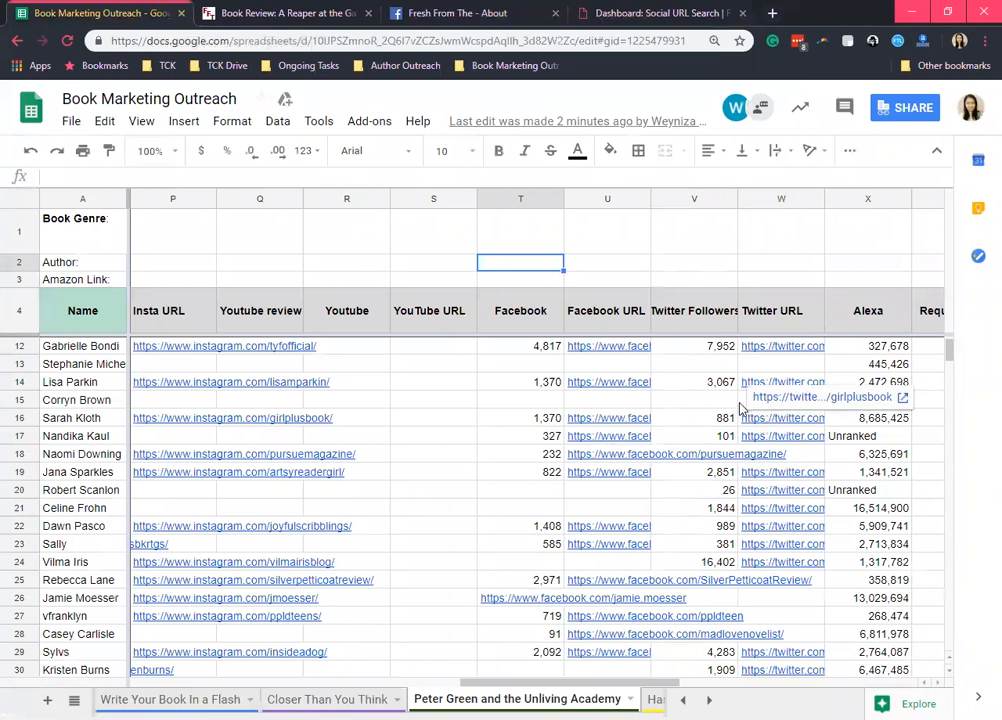
{"action": "left_click", "coordinate": [782, 525]}
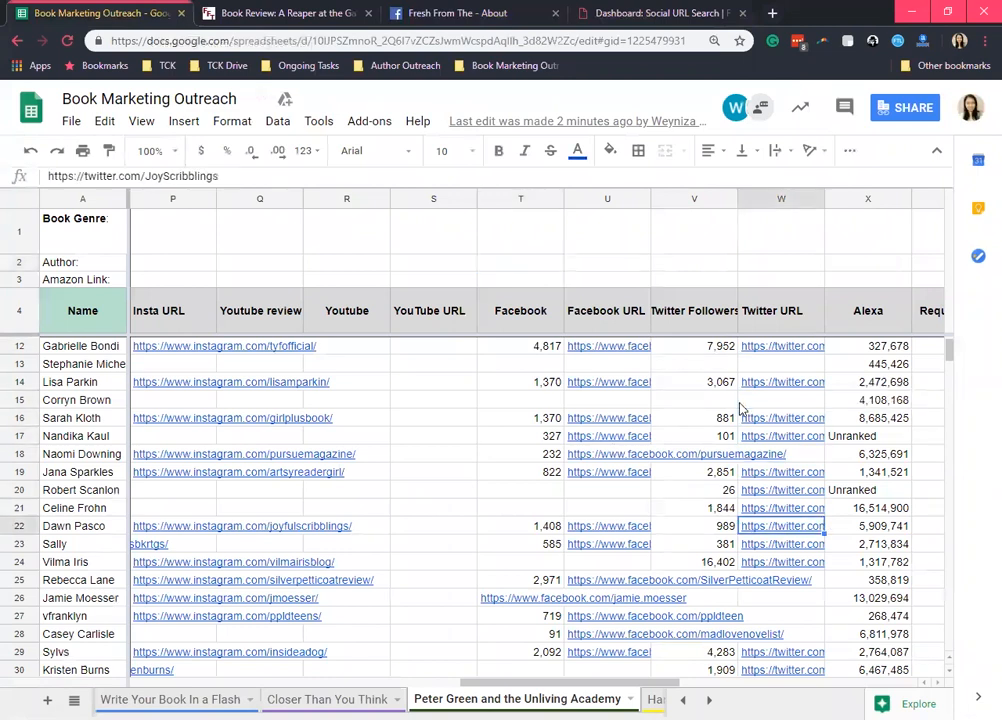
{"action": "left_click", "coordinate": [782, 562]}
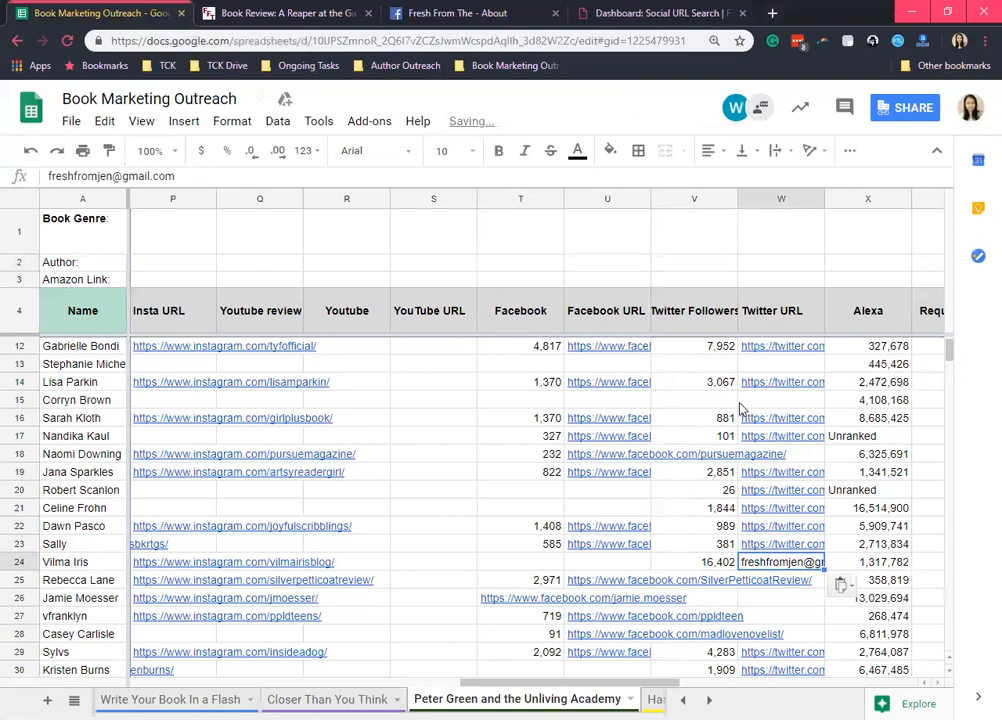
{"action": "left_click", "coordinate": [660, 13]}
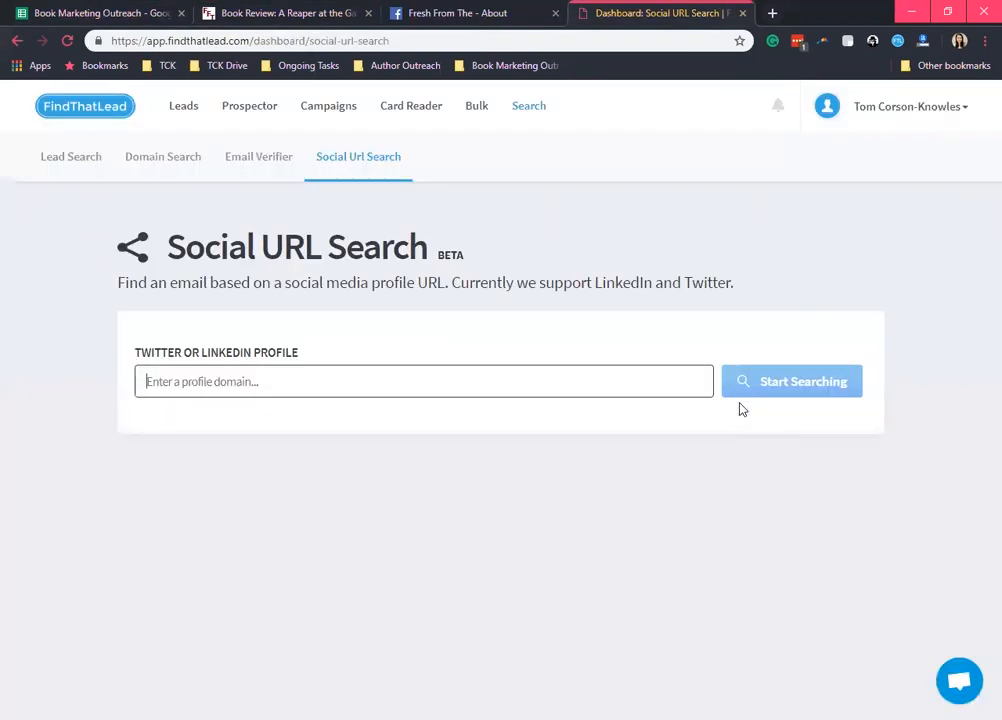
{"action": "left_click", "coordinate": [791, 381]}
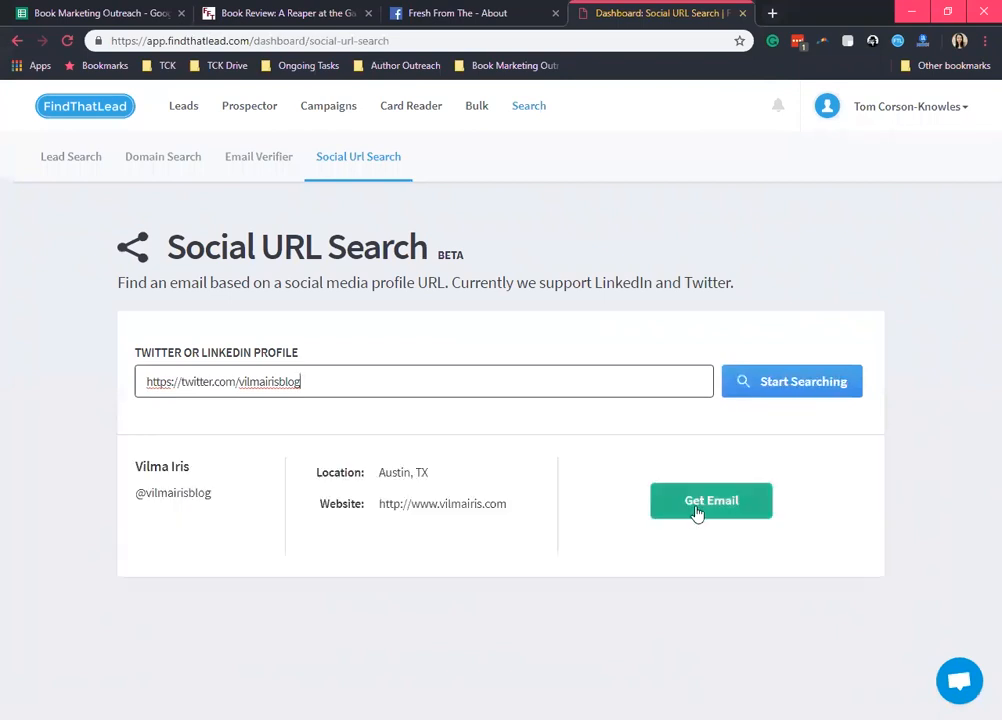
{"action": "left_click", "coordinate": [711, 500]}
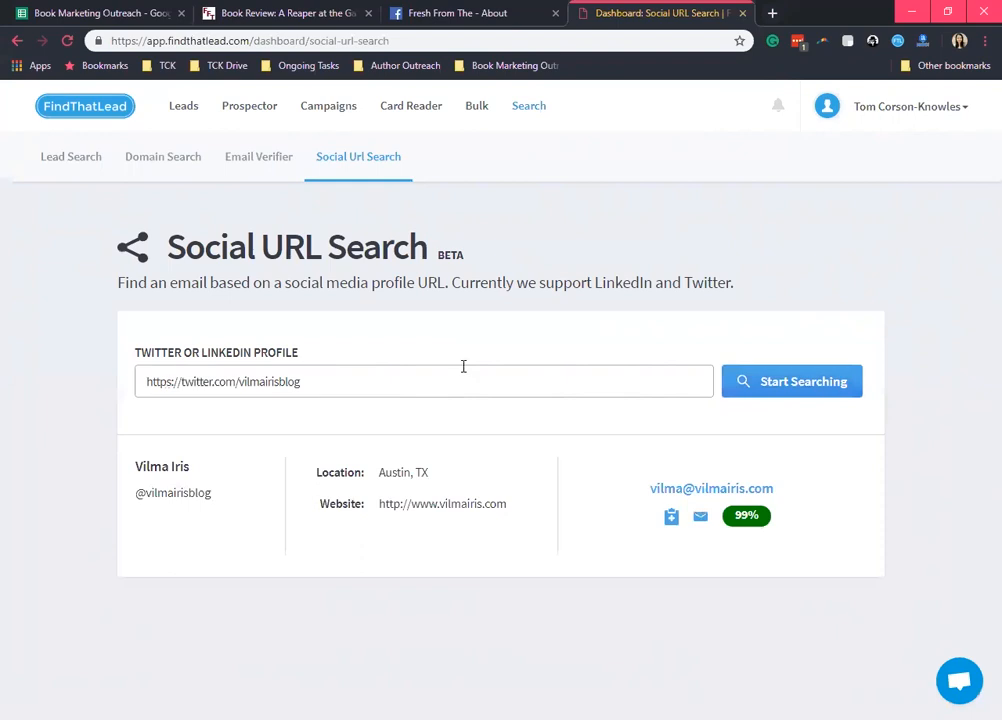
{"action": "mouse_move", "coordinate": [16, 178]}
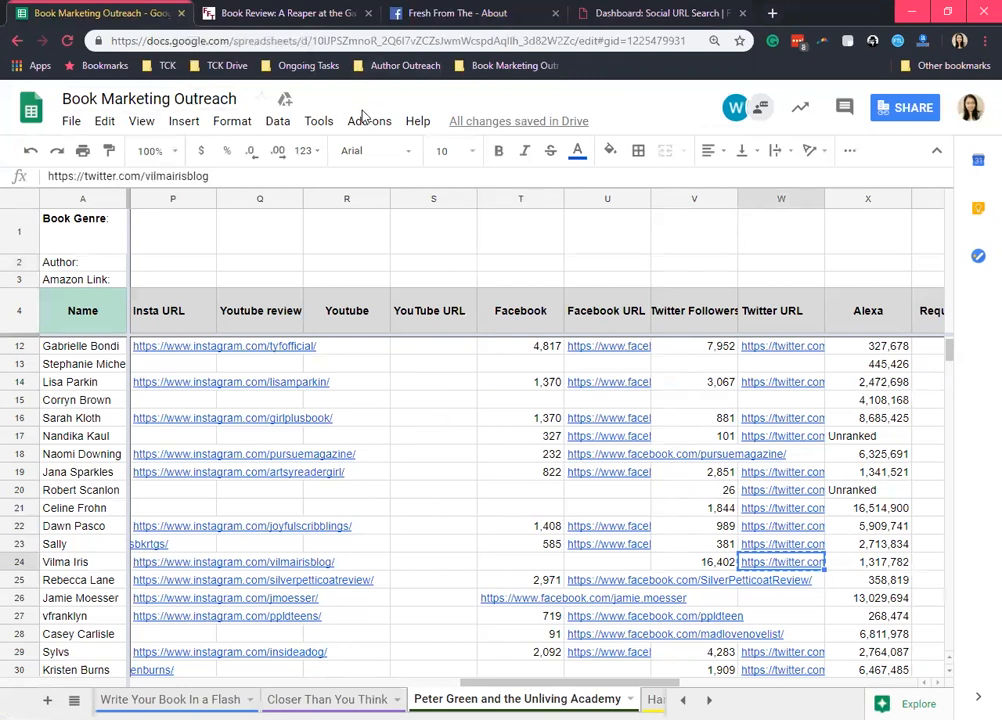
{"action": "left_click", "coordinate": [369, 121]}
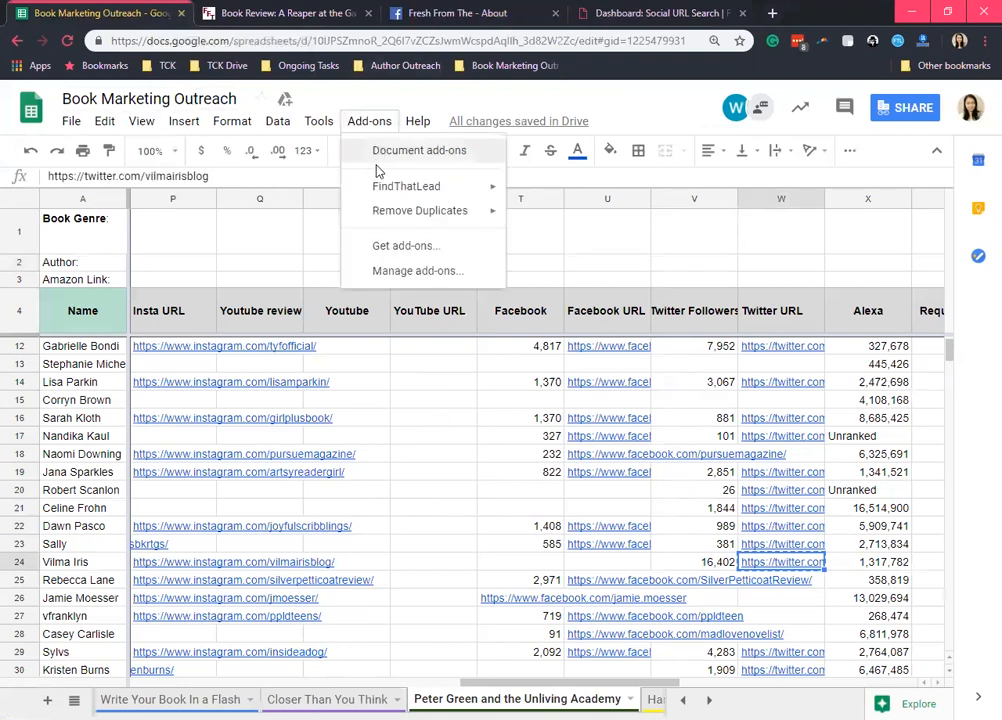
{"action": "mouse_move", "coordinate": [393, 217]}
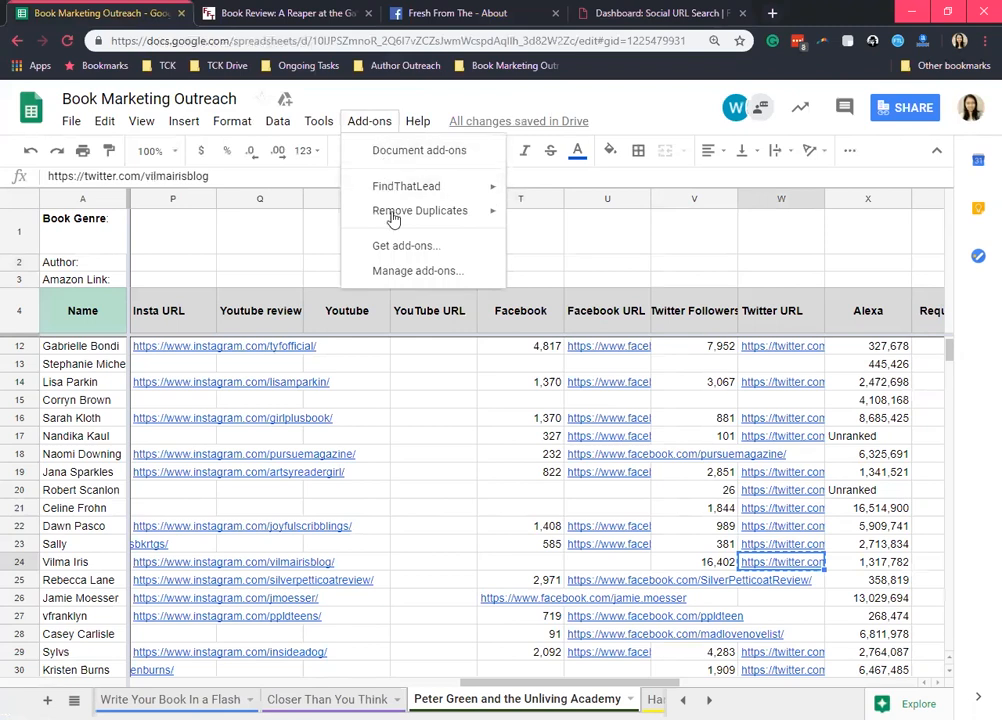
{"action": "mouse_move", "coordinate": [360, 222]}
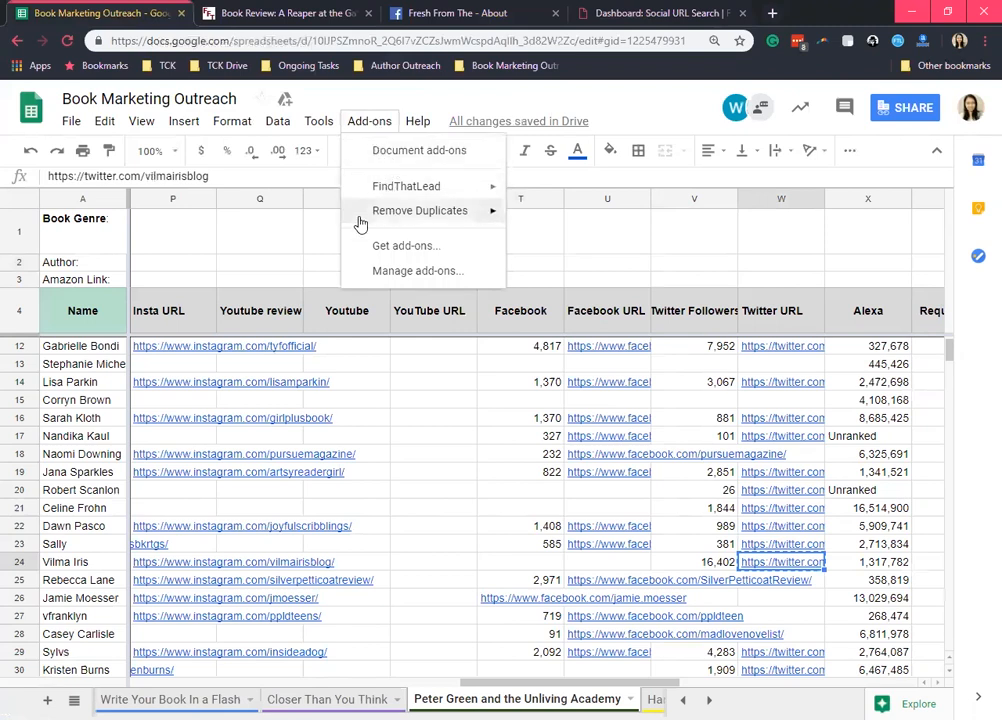
{"action": "mouse_move", "coordinate": [405, 245]}
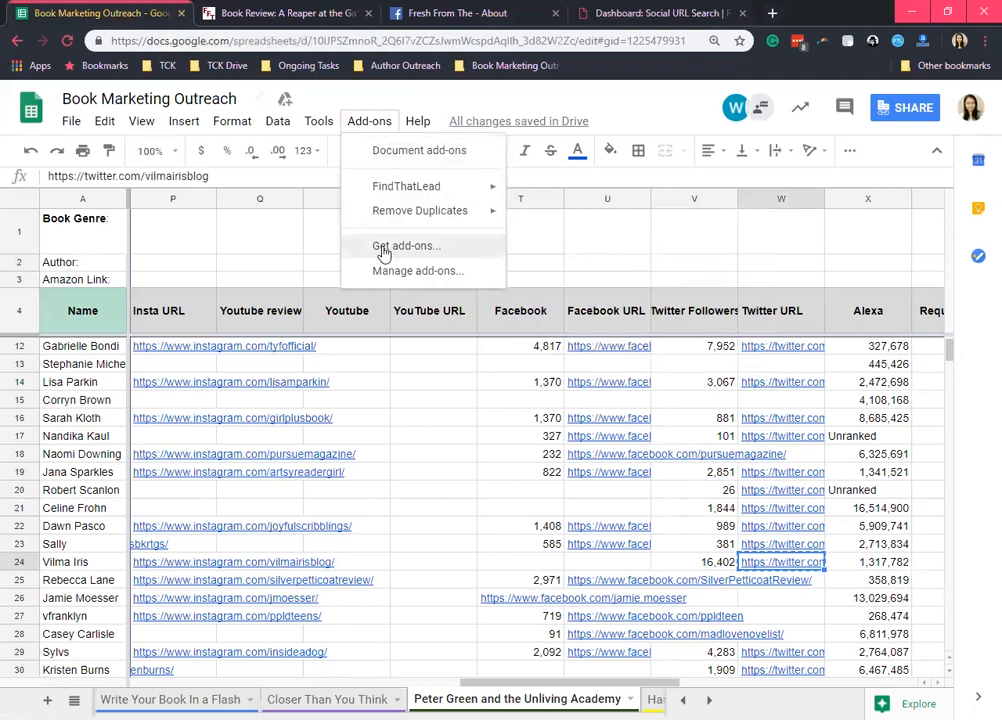
{"action": "mouse_move", "coordinate": [415, 370]}
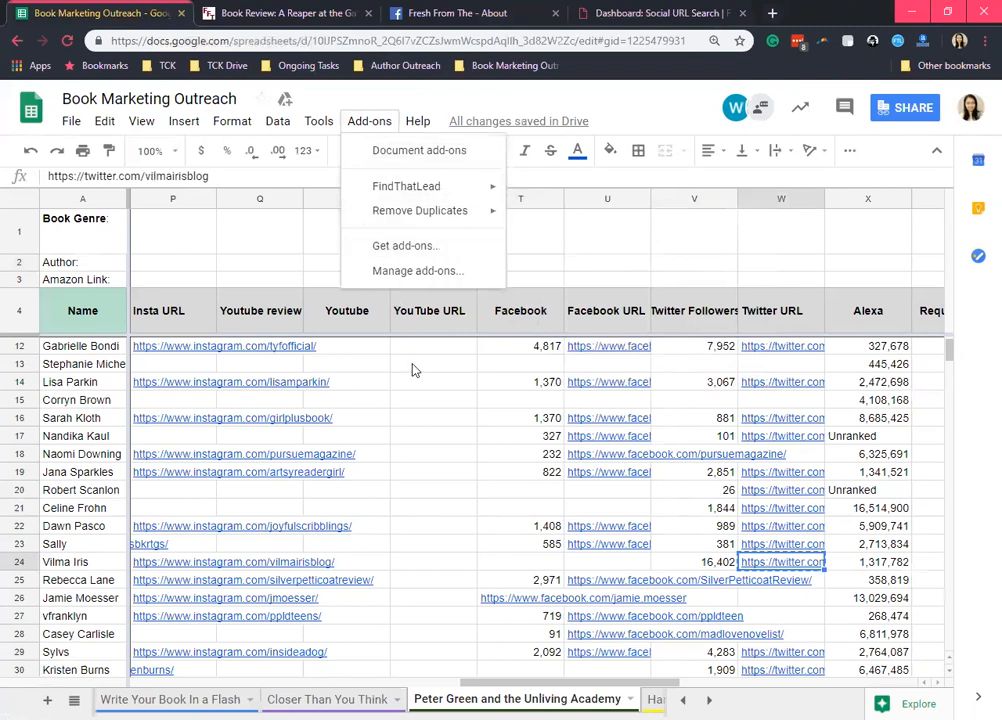
{"action": "left_click", "coordinate": [433, 417]}
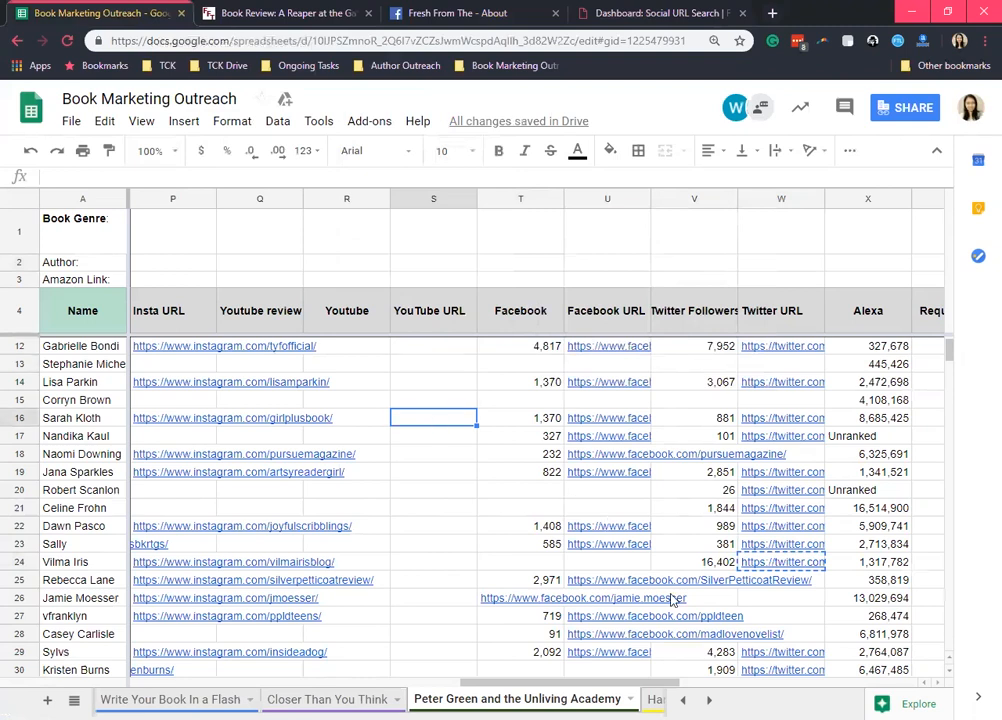
{"action": "left_click", "coordinate": [709, 700]}
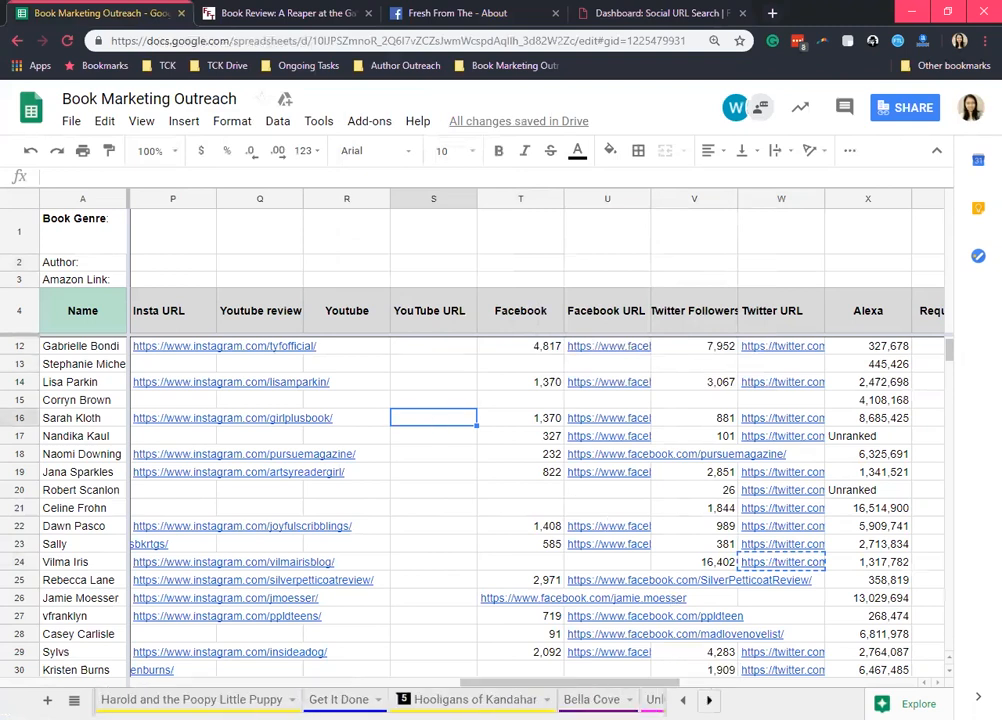
{"action": "left_click", "coordinate": [709, 700]}
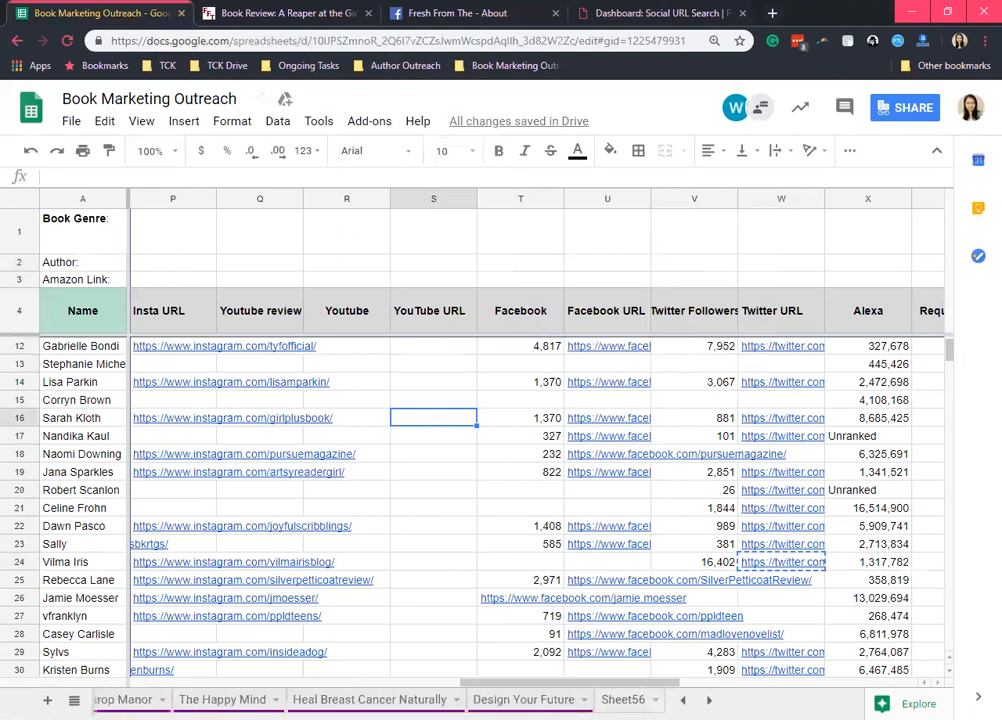
- On Sheet56, select the last-name and domain columns B–C and launch the FindThatLead add-on
{"action": "left_click", "coordinate": [623, 699]}
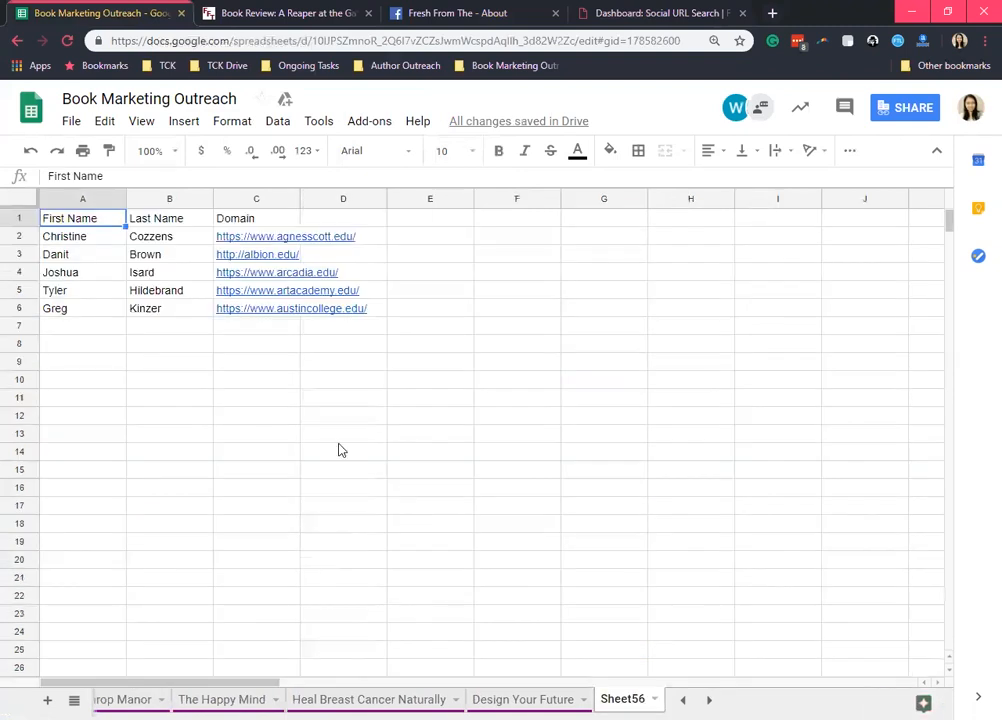
{"action": "left_click", "coordinate": [430, 254]}
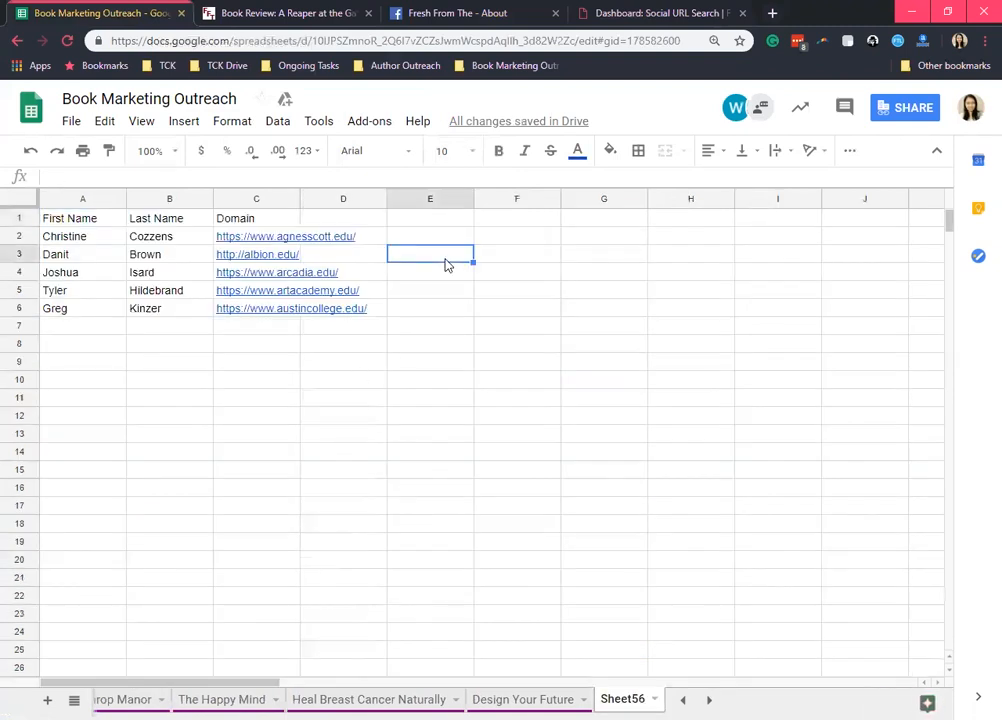
{"action": "left_click", "coordinate": [369, 121]}
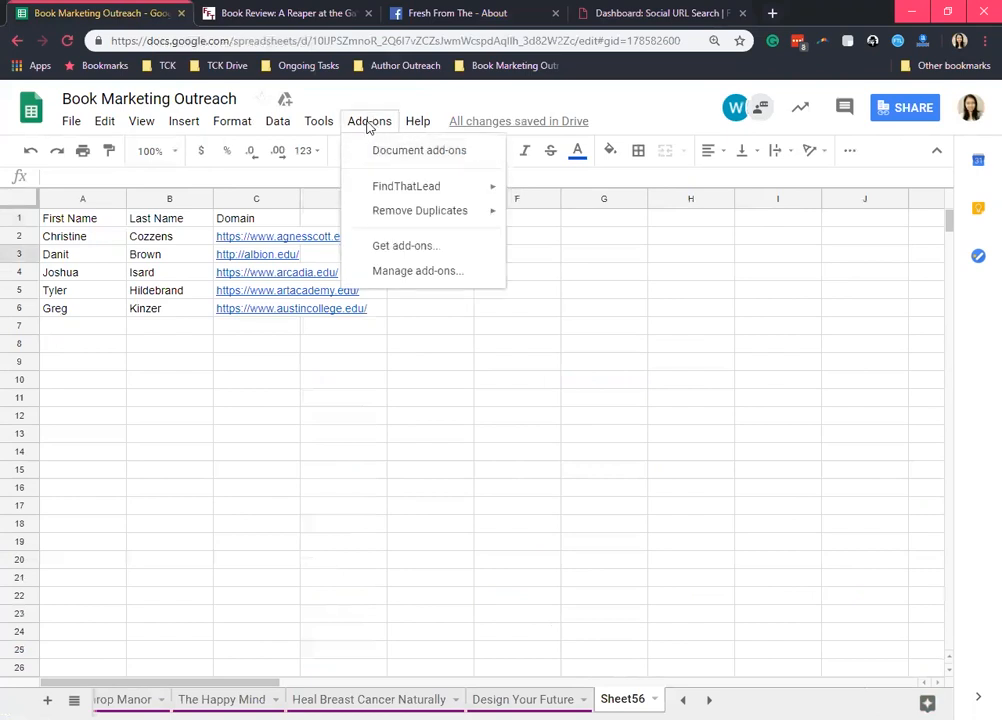
{"action": "left_click", "coordinate": [83, 325]}
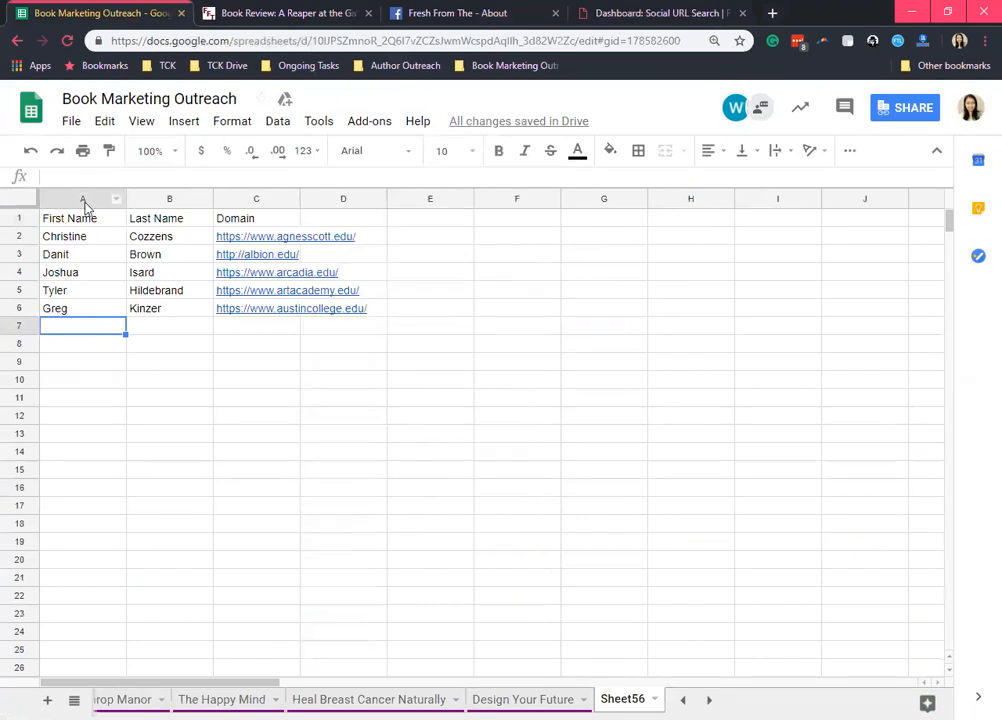
{"action": "left_click", "coordinate": [169, 198]}
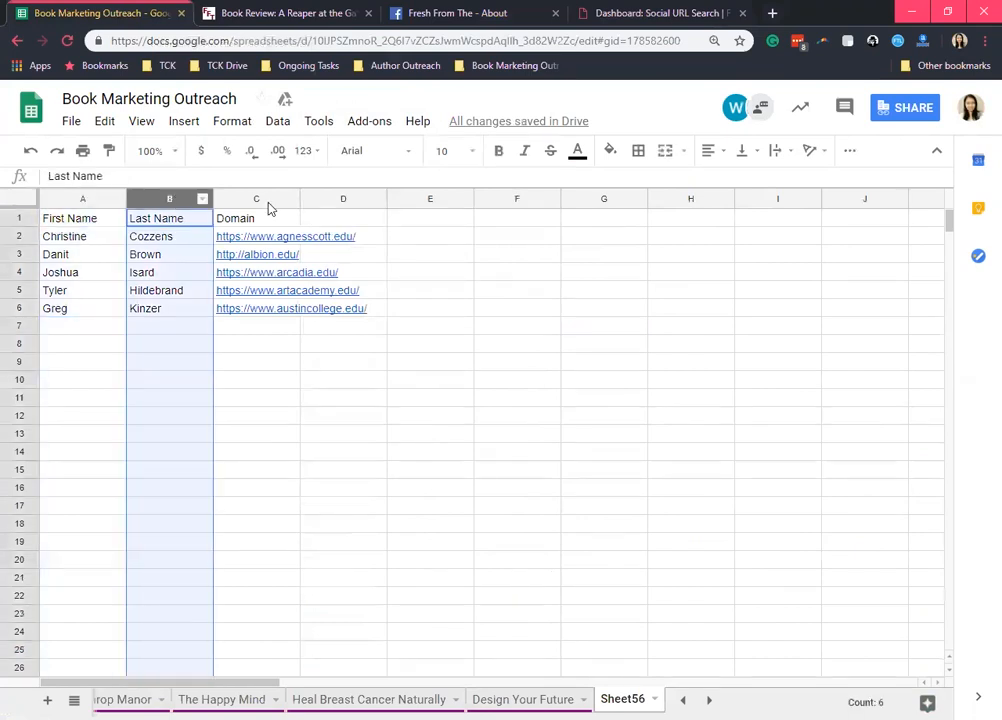
{"action": "left_click", "coordinate": [256, 218]}
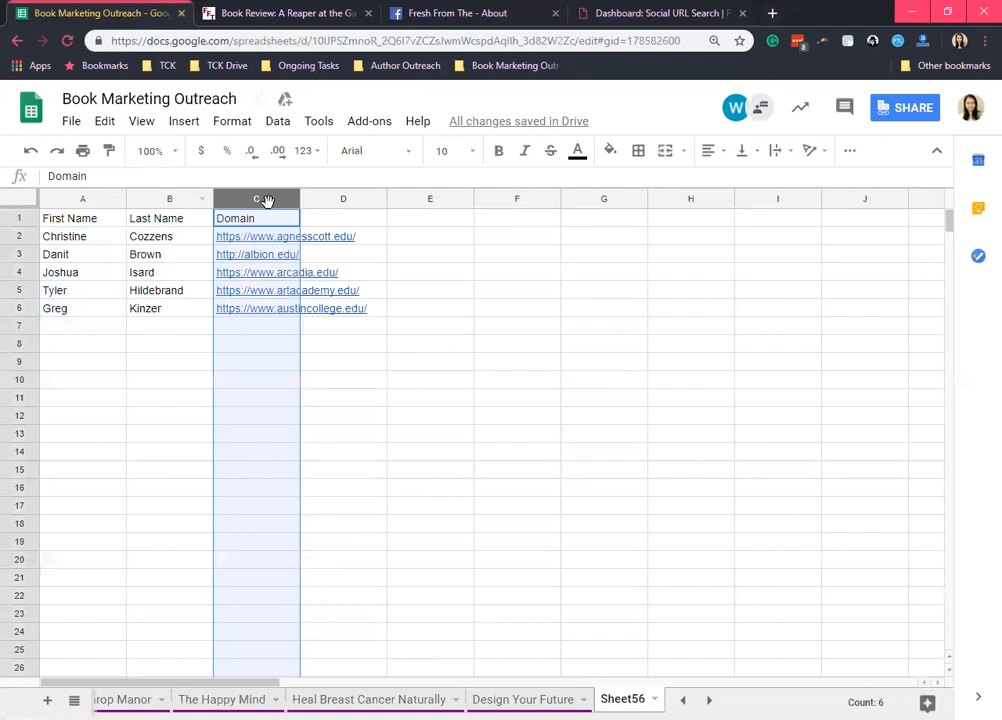
{"action": "mouse_move", "coordinate": [357, 227]}
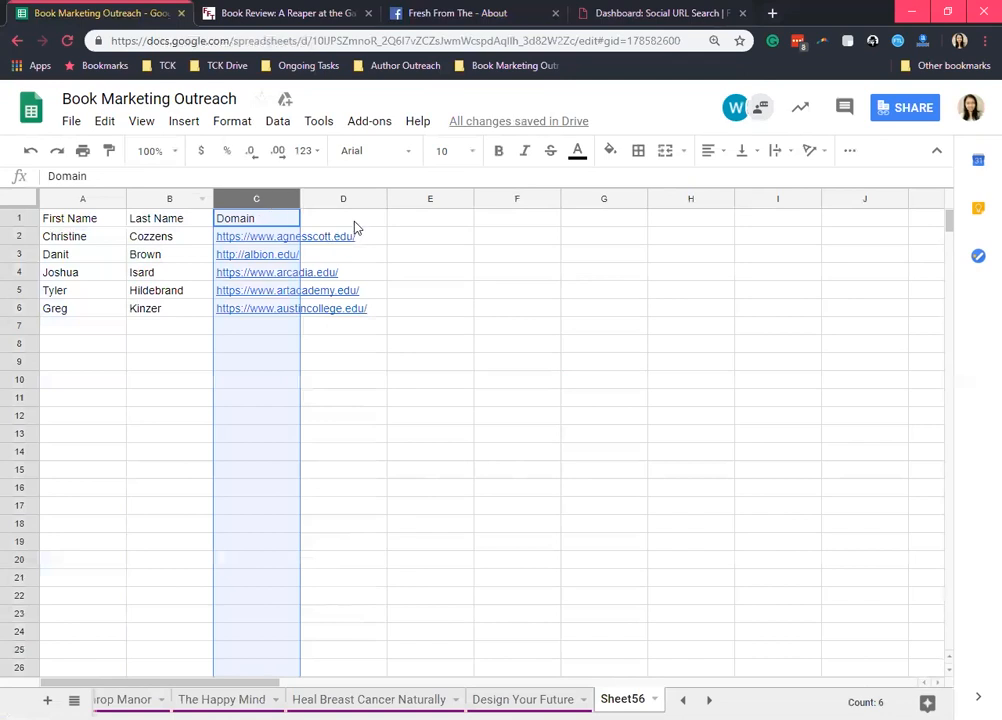
{"action": "left_click", "coordinate": [343, 218]}
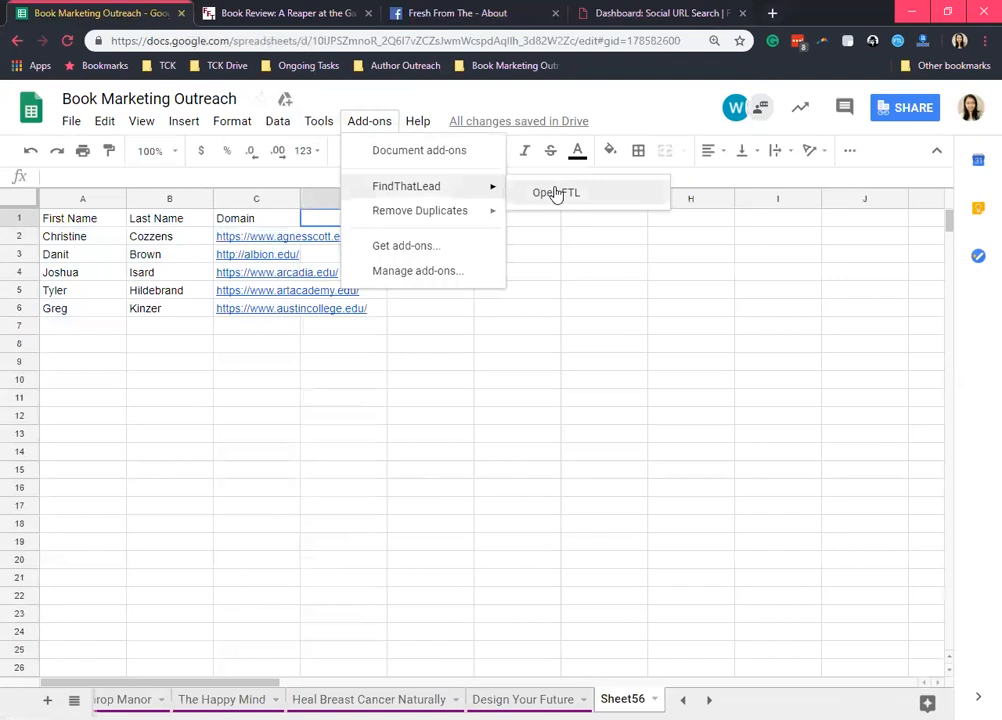
{"action": "left_click", "coordinate": [556, 192]}
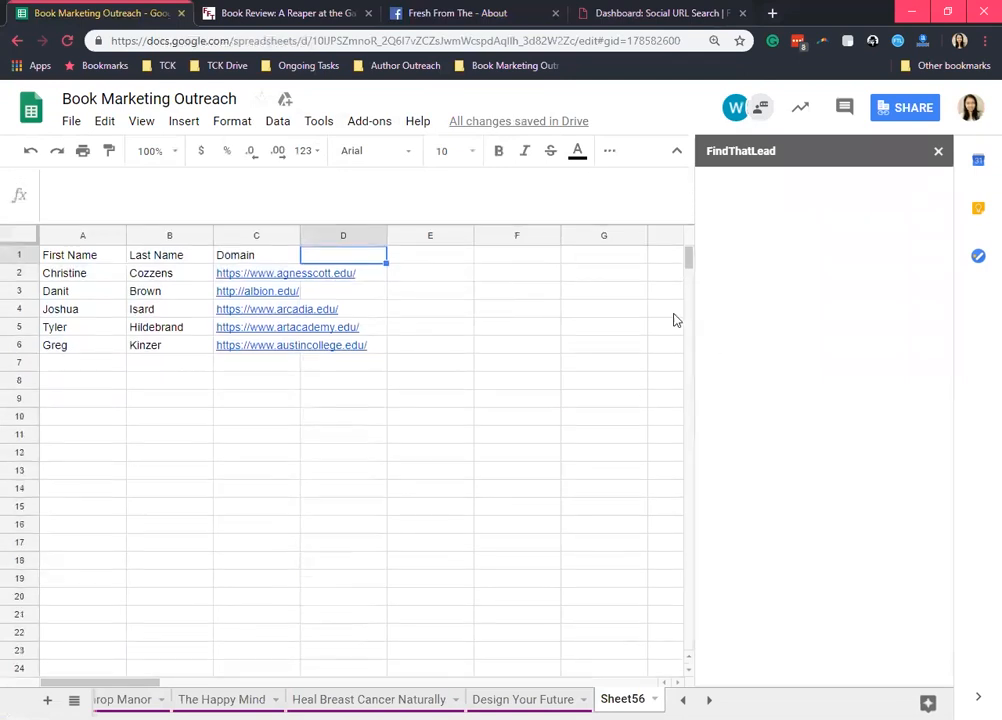
{"action": "mouse_move", "coordinate": [490, 318]}
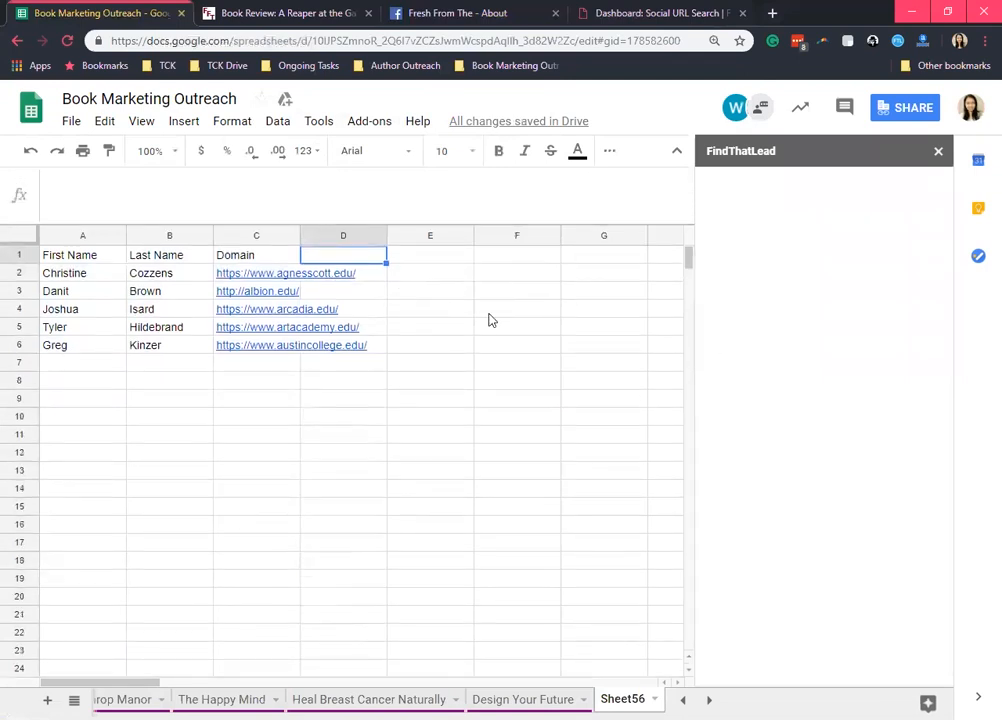
{"action": "mouse_move", "coordinate": [563, 606]}
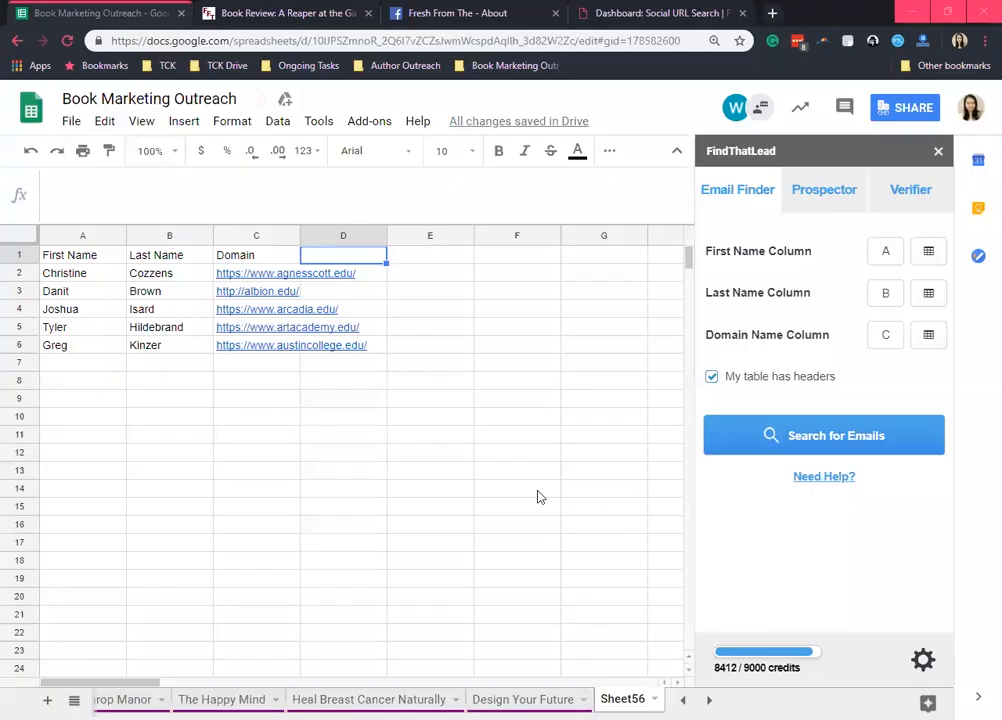
{"action": "mouse_move", "coordinate": [757, 214]}
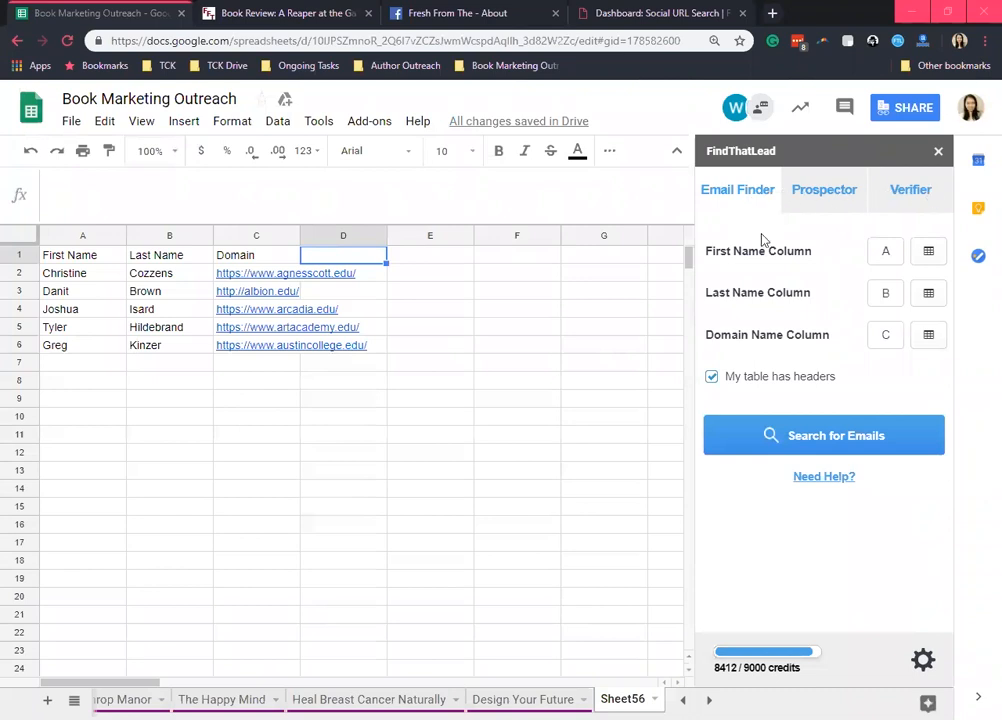
{"action": "mouse_move", "coordinate": [850, 274]}
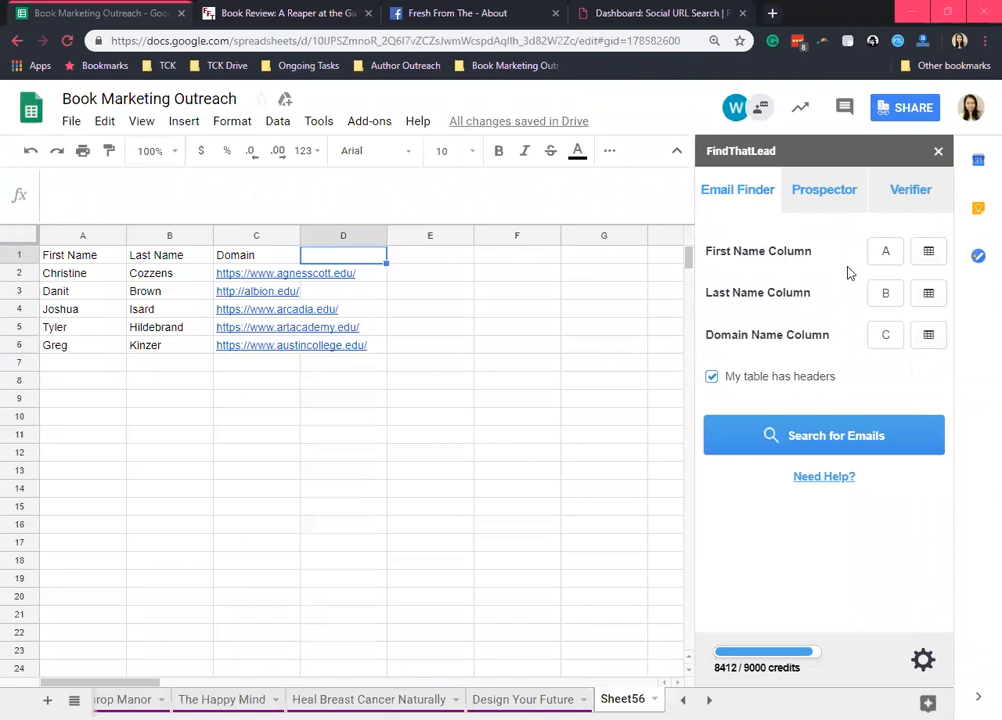
{"action": "mouse_move", "coordinate": [848, 252]}
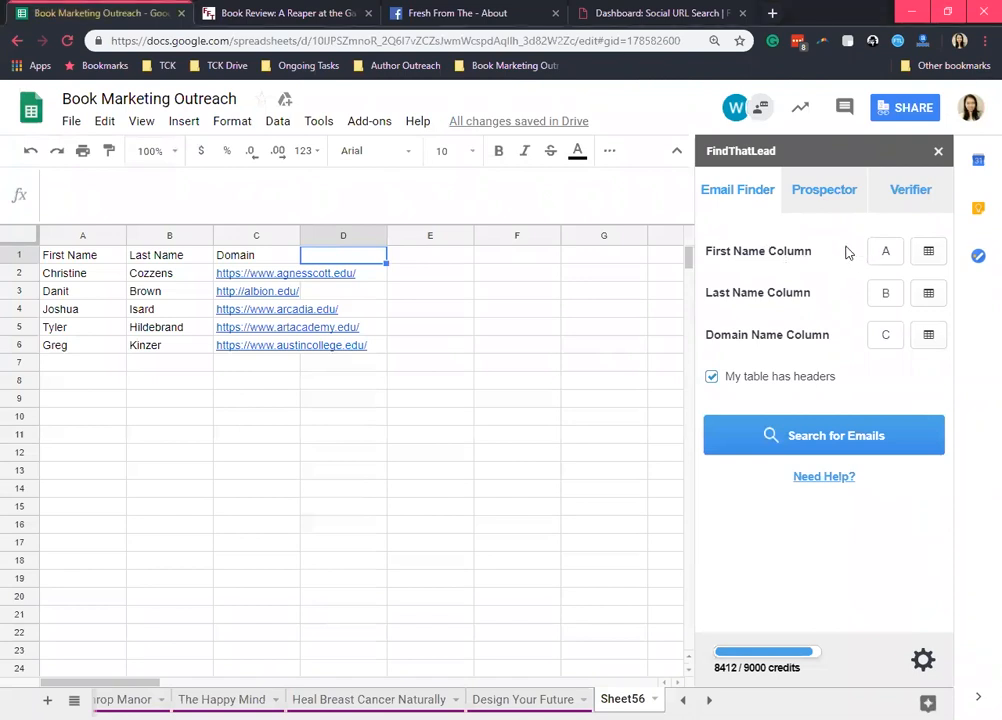
{"action": "mouse_move", "coordinate": [868, 250]}
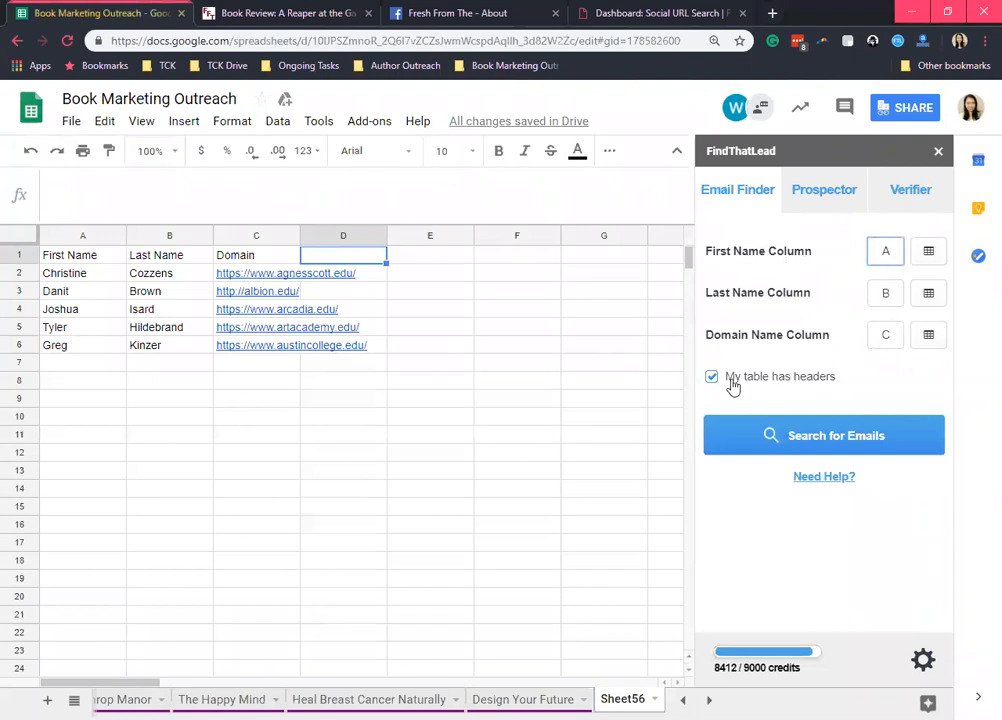
{"action": "mouse_move", "coordinate": [797, 388]}
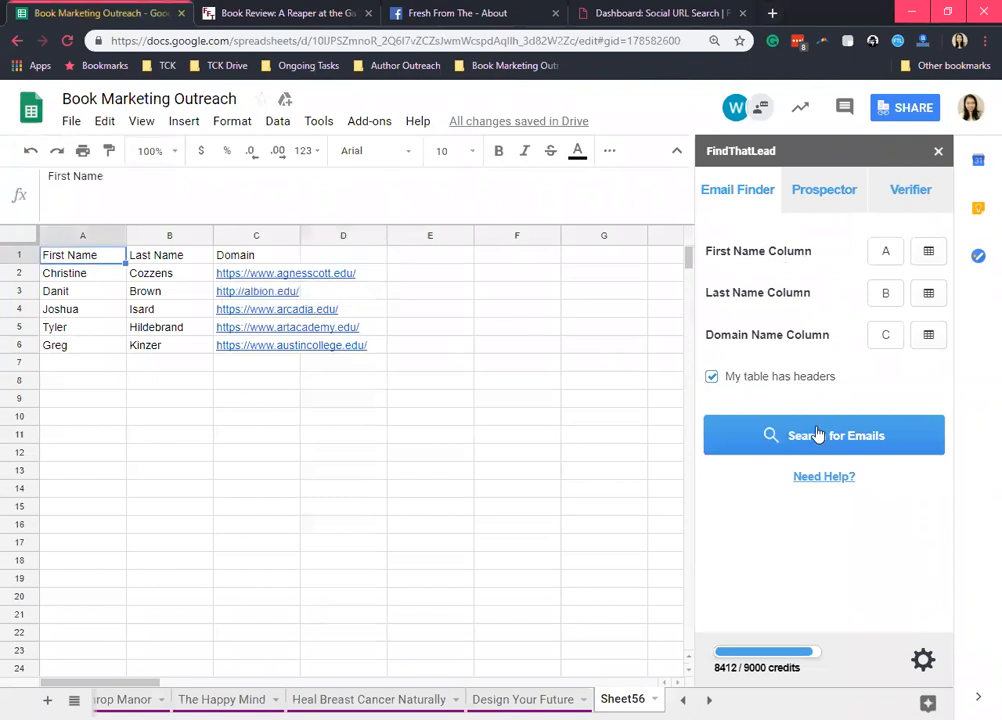
- Run Search for Emails, filling columns D–G with emails, status, confidence and alternatives
{"action": "left_click", "coordinate": [823, 435]}
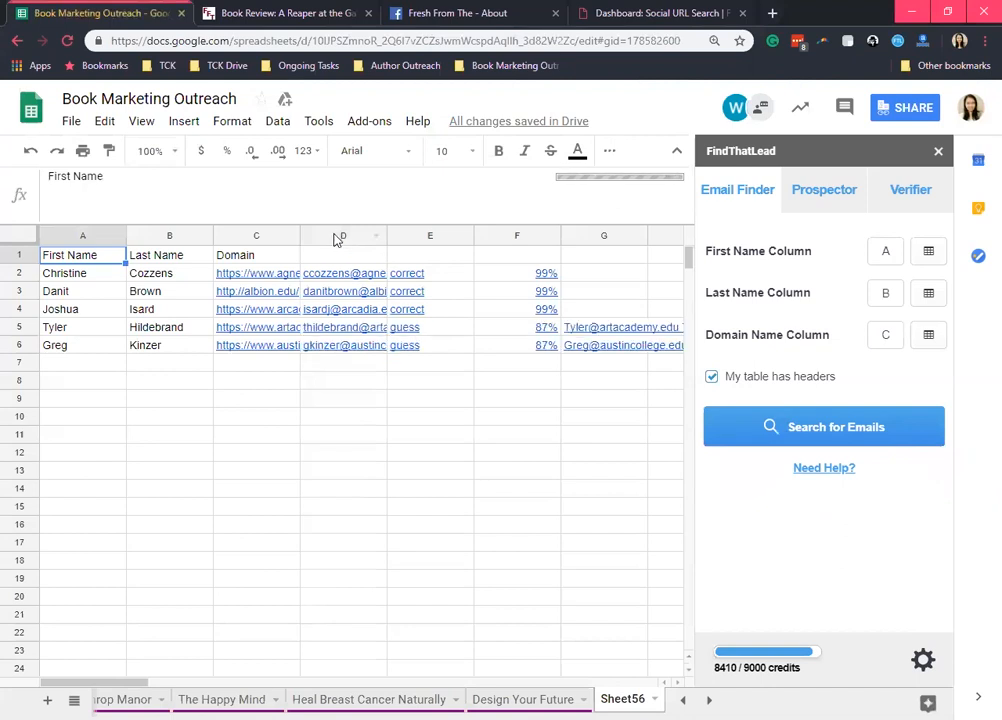
{"action": "left_click", "coordinate": [345, 235]}
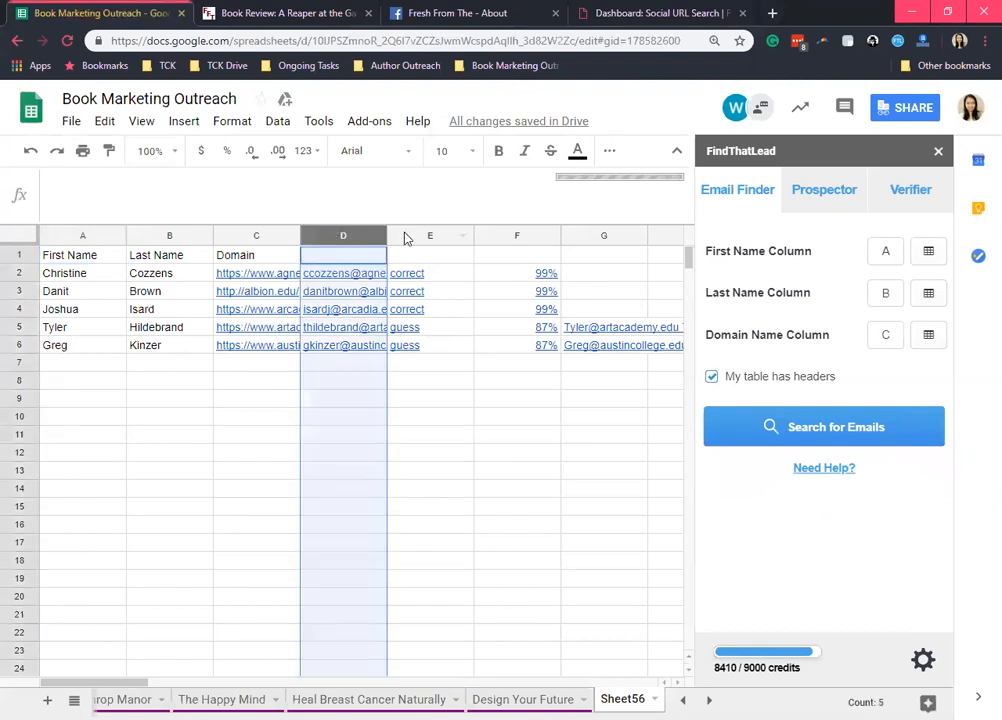
{"action": "left_click", "coordinate": [430, 235]}
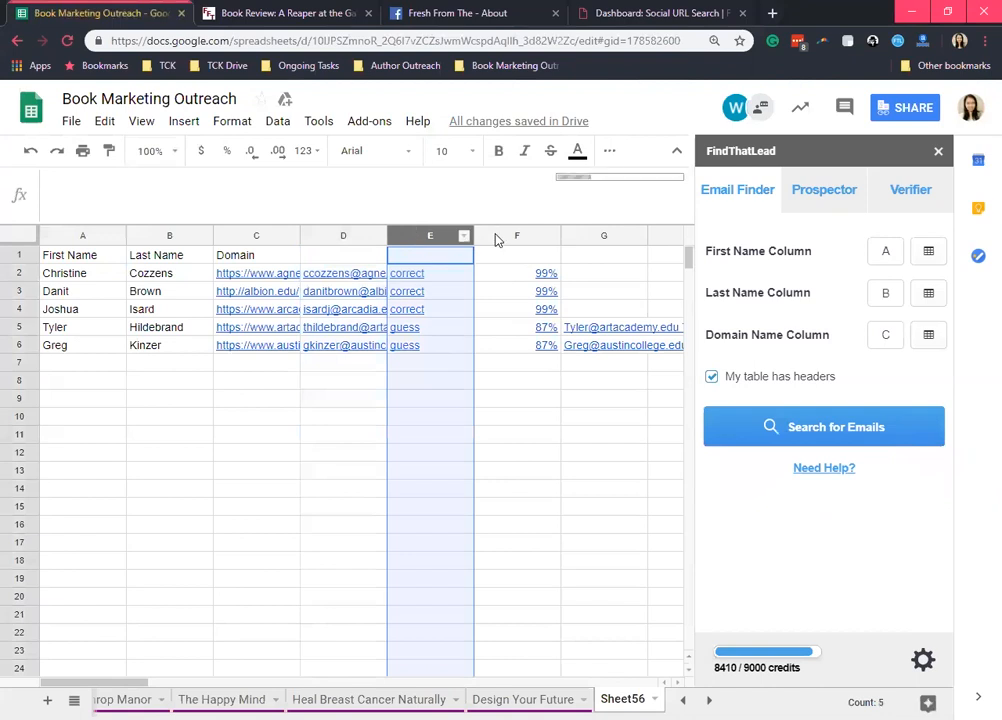
{"action": "left_click", "coordinate": [516, 235]}
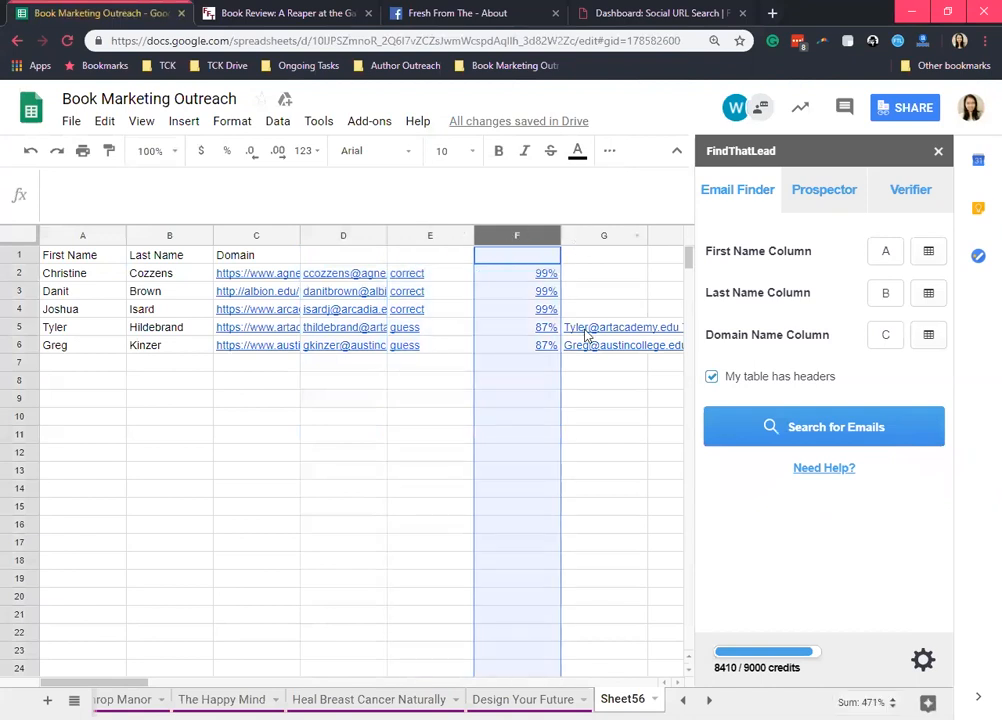
{"action": "left_click", "coordinate": [604, 235]}
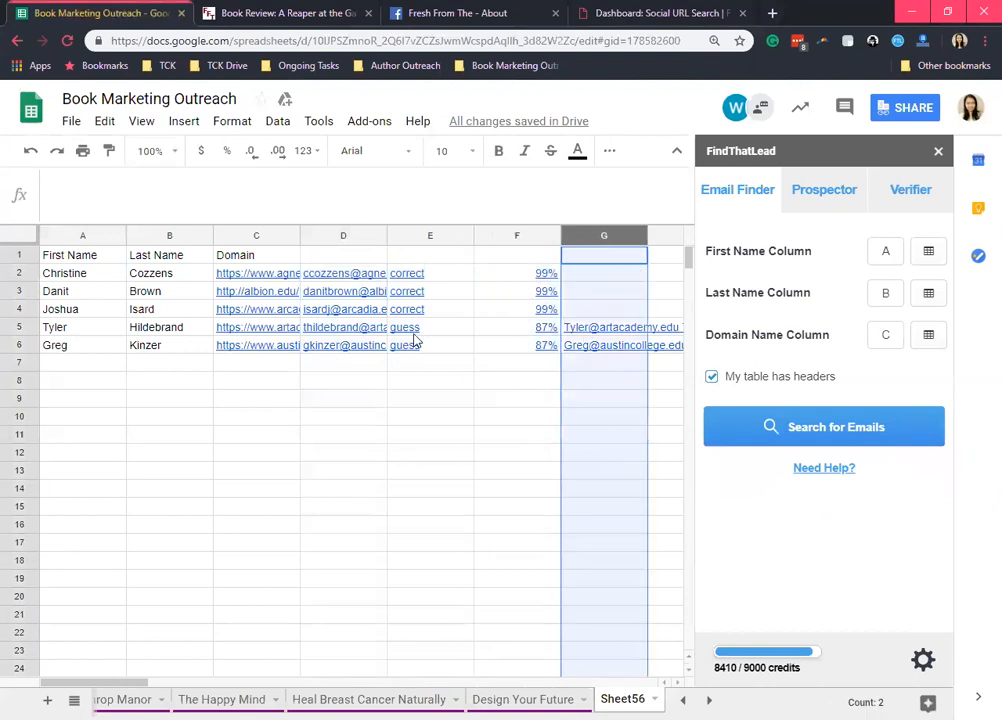
- Review rows 5 and 6: the 87% guess statuses, names, domains and alternative address lists
{"action": "left_click", "coordinate": [517, 327]}
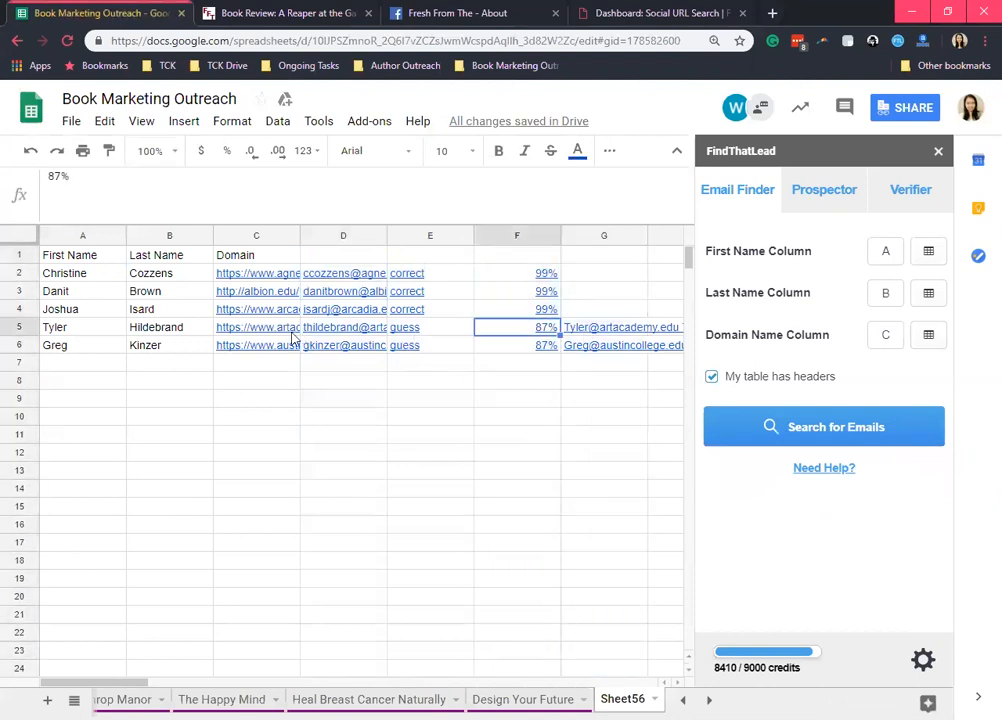
{"action": "left_click", "coordinate": [169, 327]}
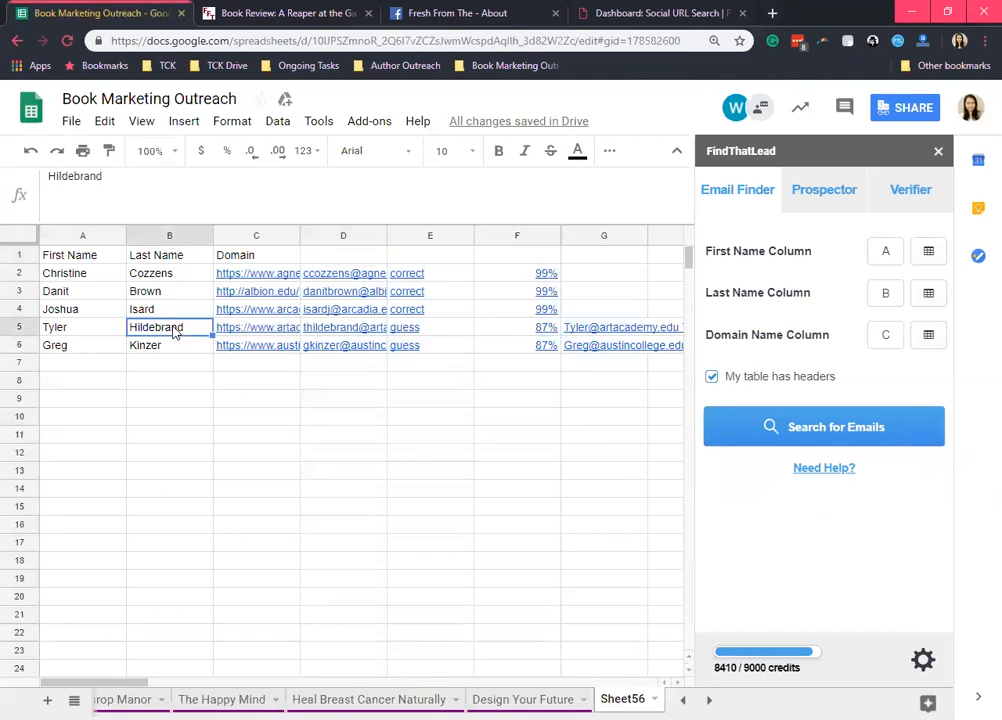
{"action": "left_click", "coordinate": [256, 327]}
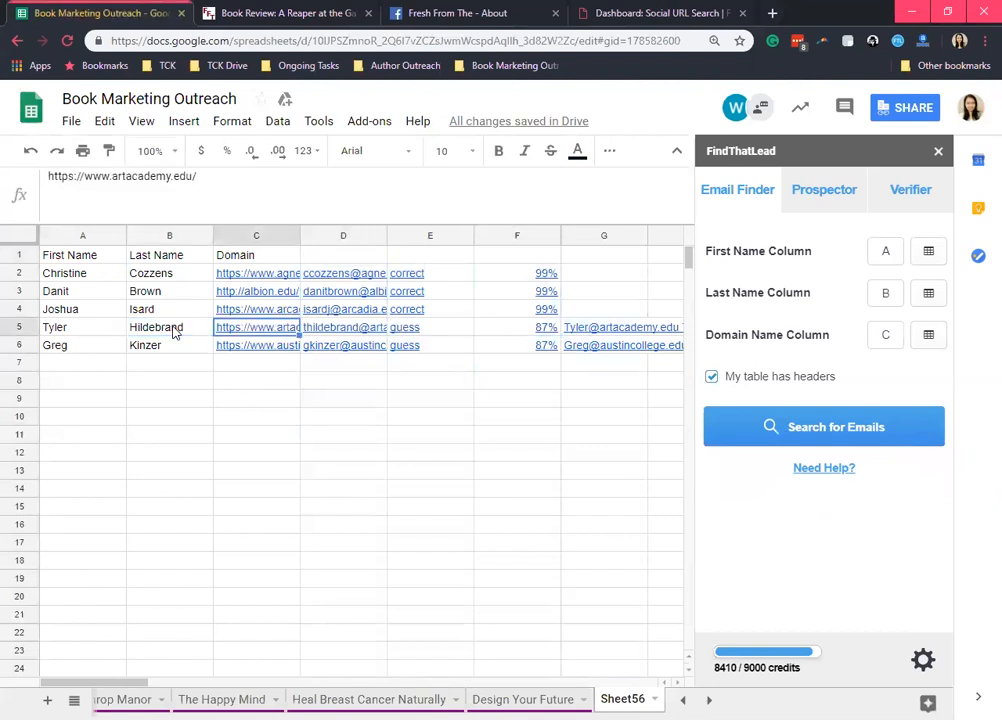
{"action": "left_click", "coordinate": [604, 327]}
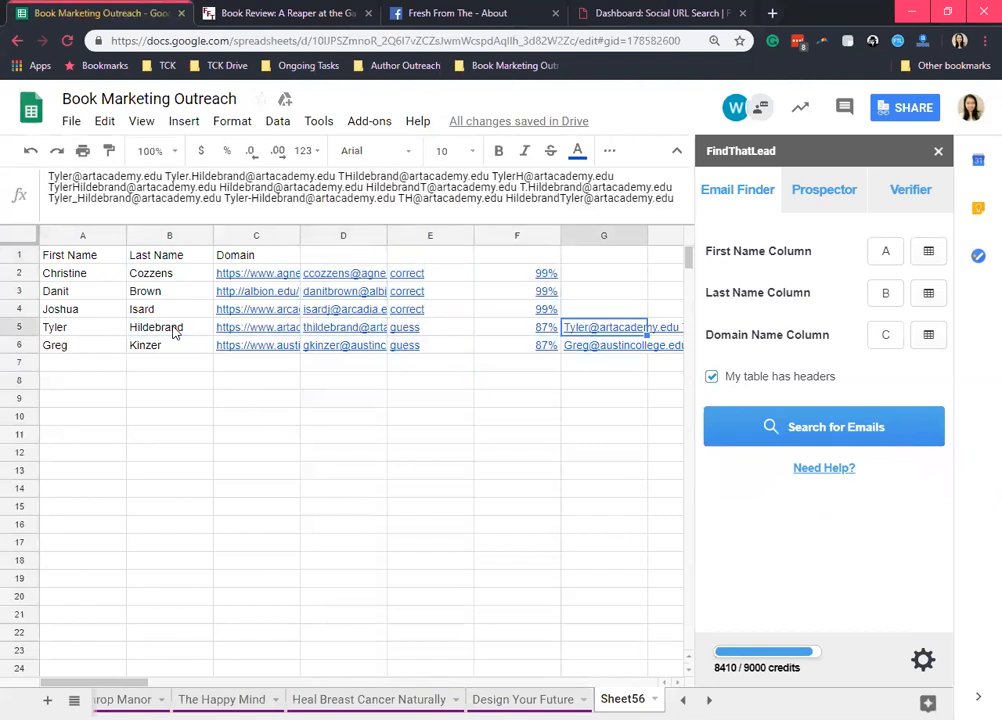
{"action": "left_click", "coordinate": [604, 345]}
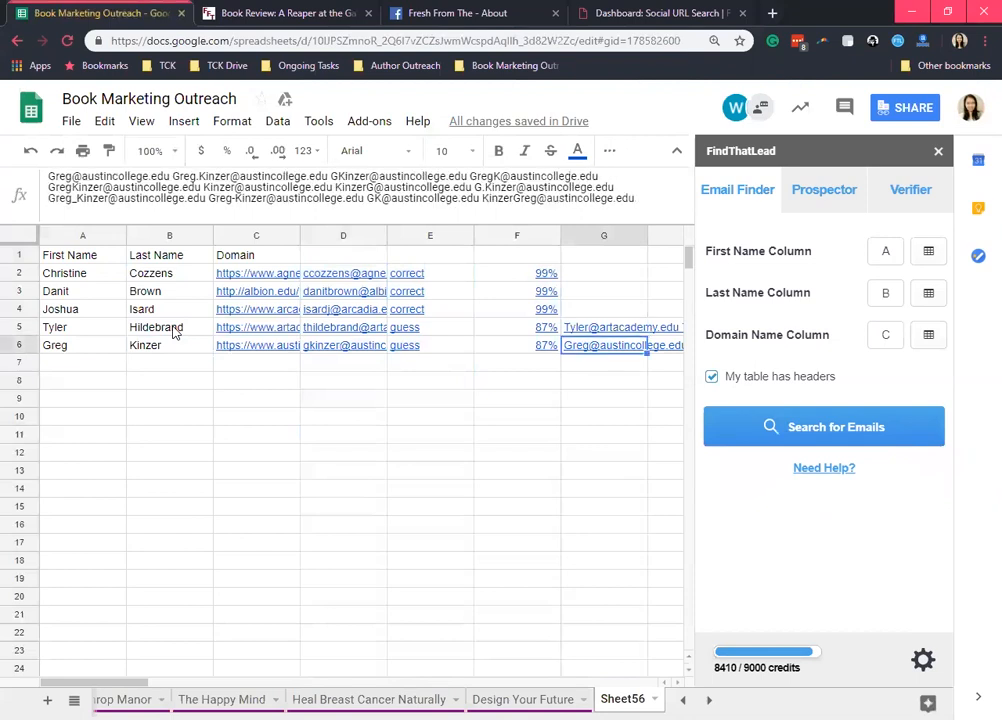
{"action": "left_click", "coordinate": [604, 327]}
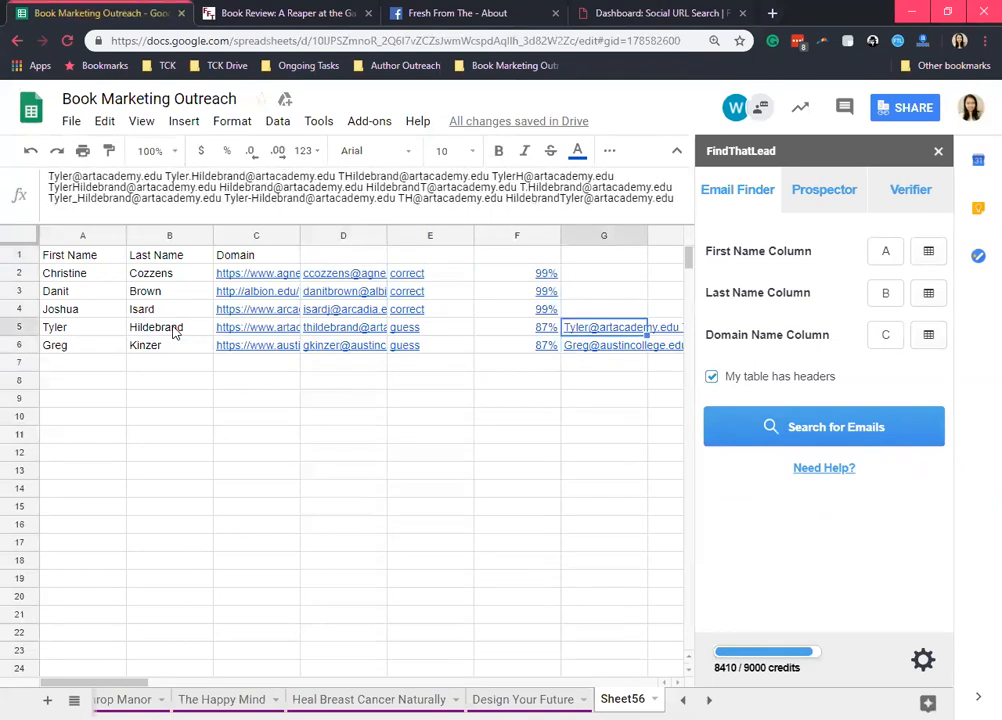
{"action": "left_click", "coordinate": [604, 345]}
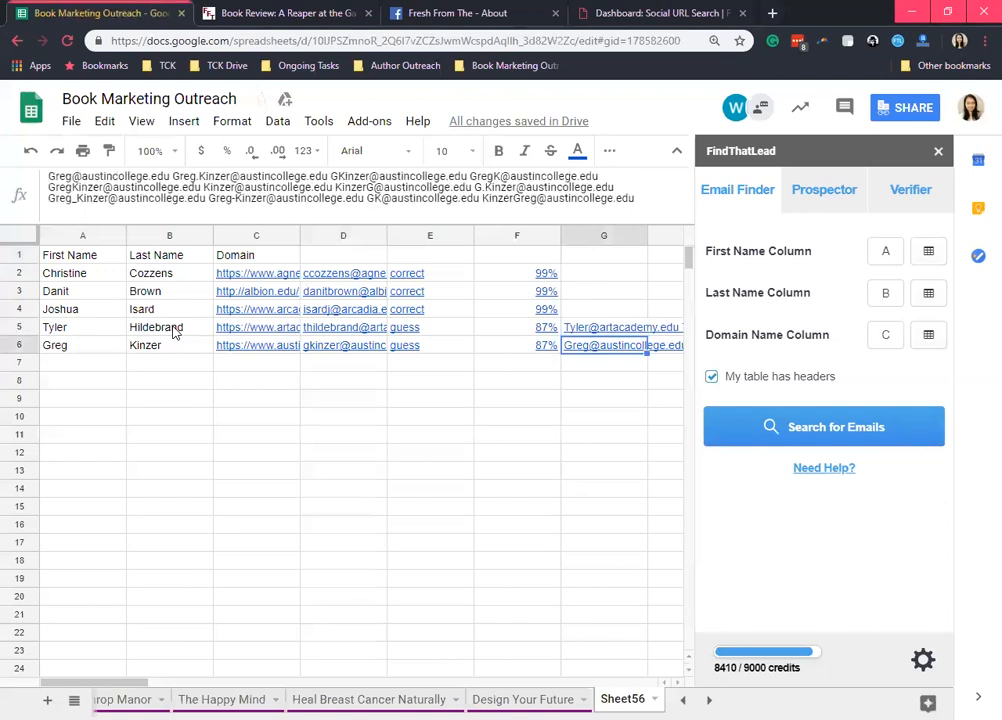
{"action": "left_click", "coordinate": [604, 327]}
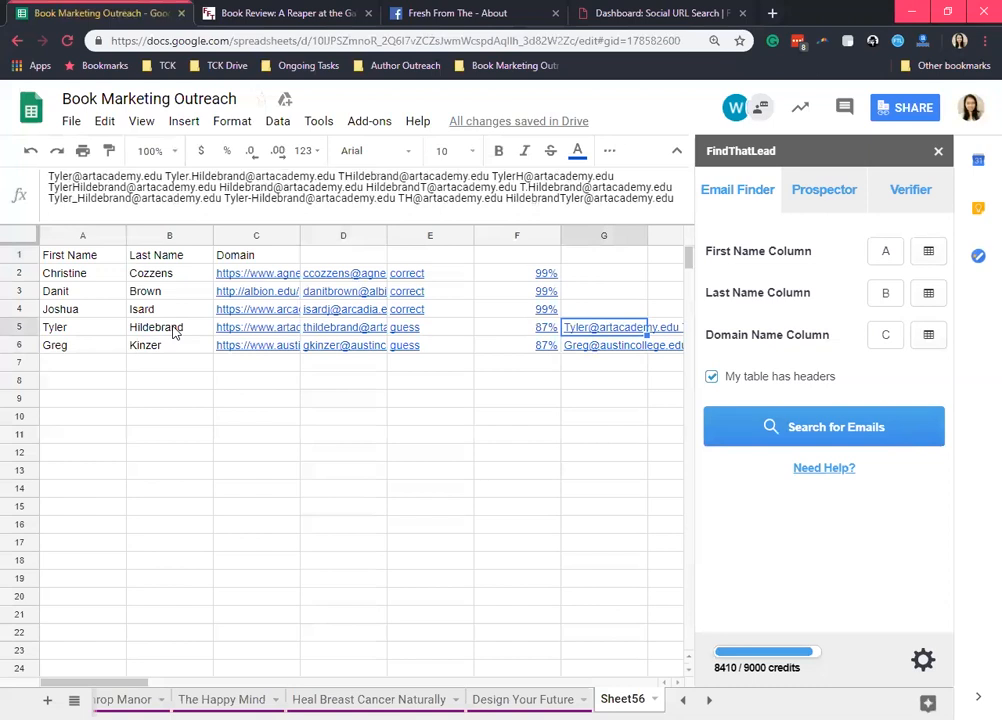
{"action": "left_click", "coordinate": [430, 345]}
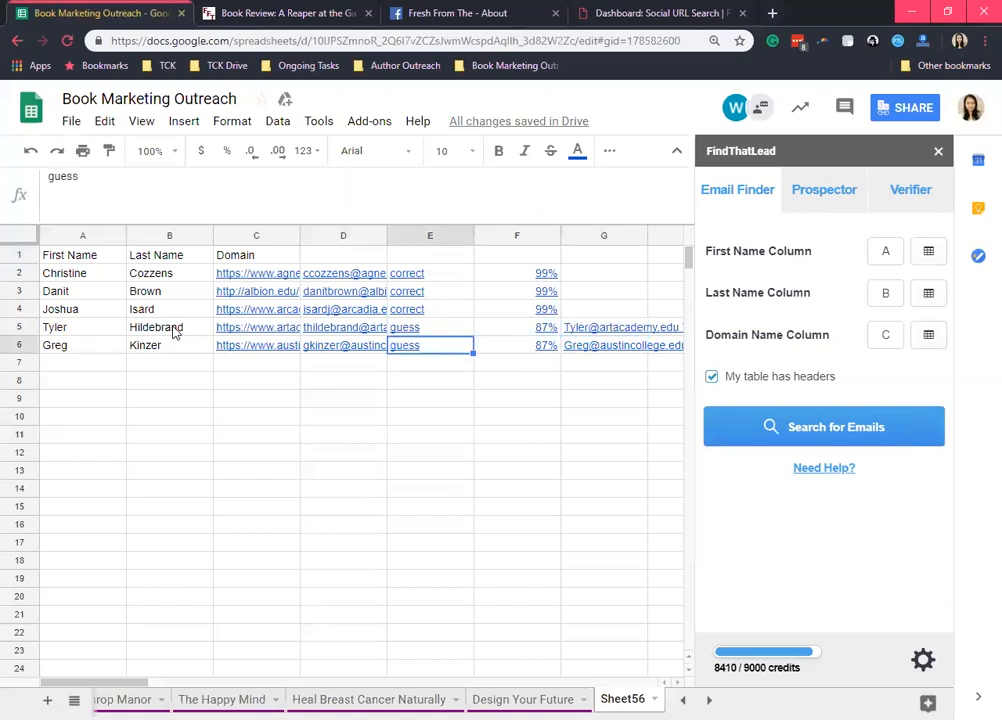
{"action": "left_click", "coordinate": [430, 327]}
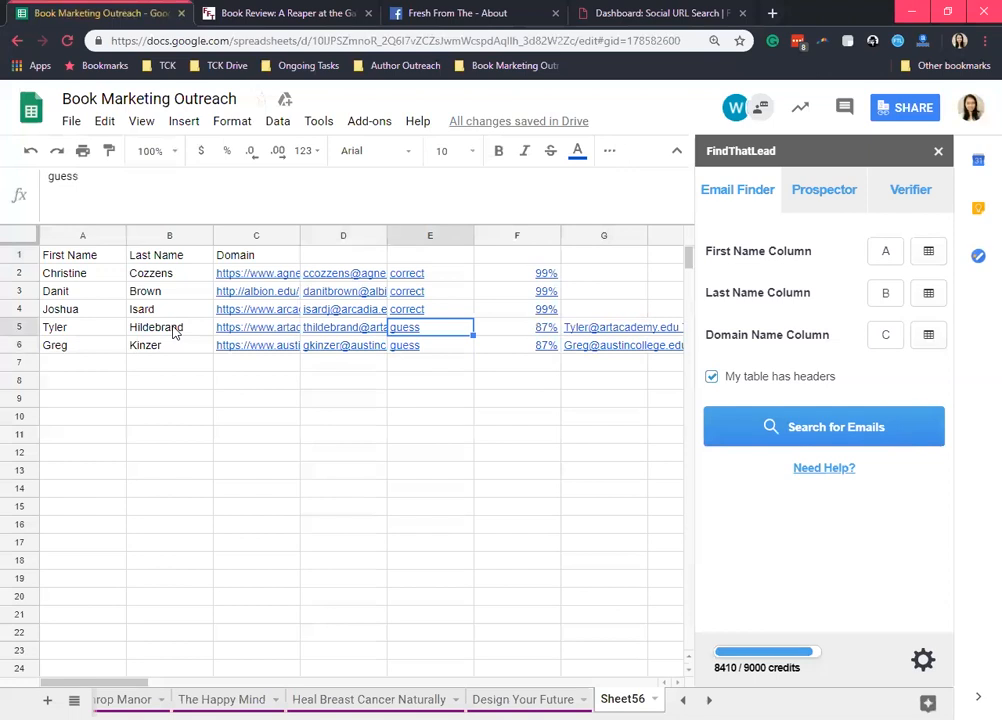
{"action": "left_click", "coordinate": [430, 345]}
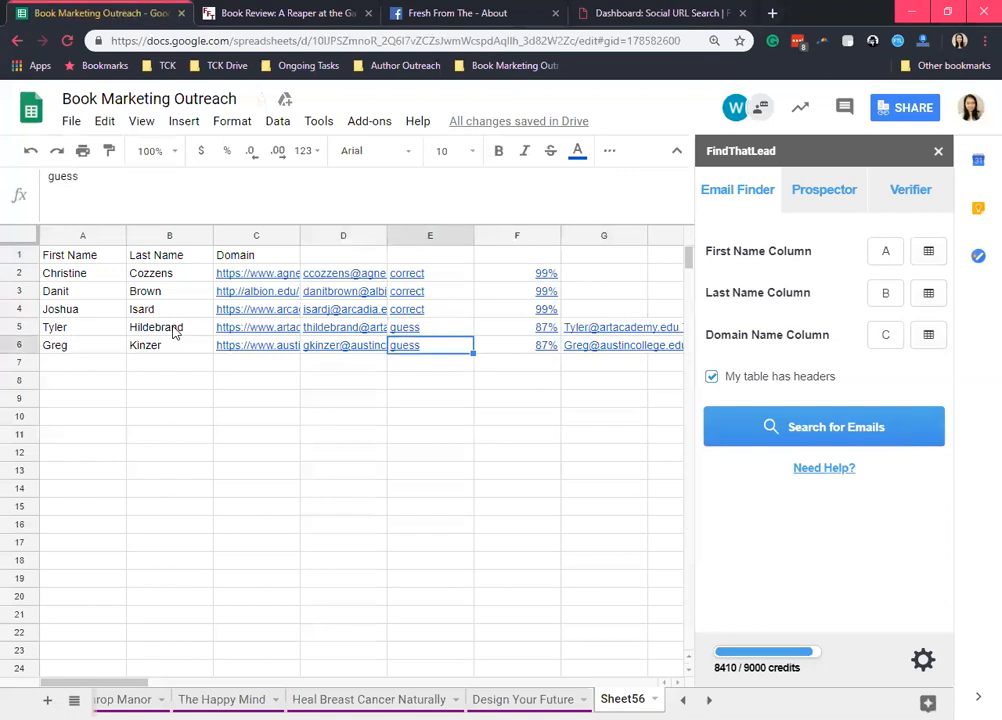
{"action": "left_click", "coordinate": [604, 327]}
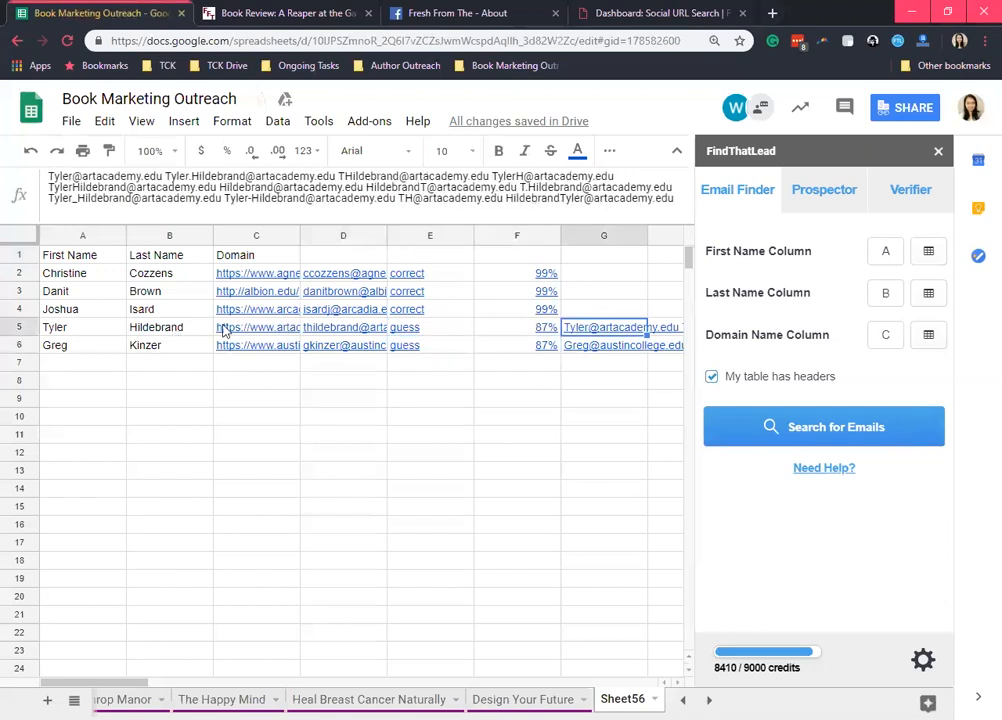
{"action": "mouse_move", "coordinate": [745, 225]}
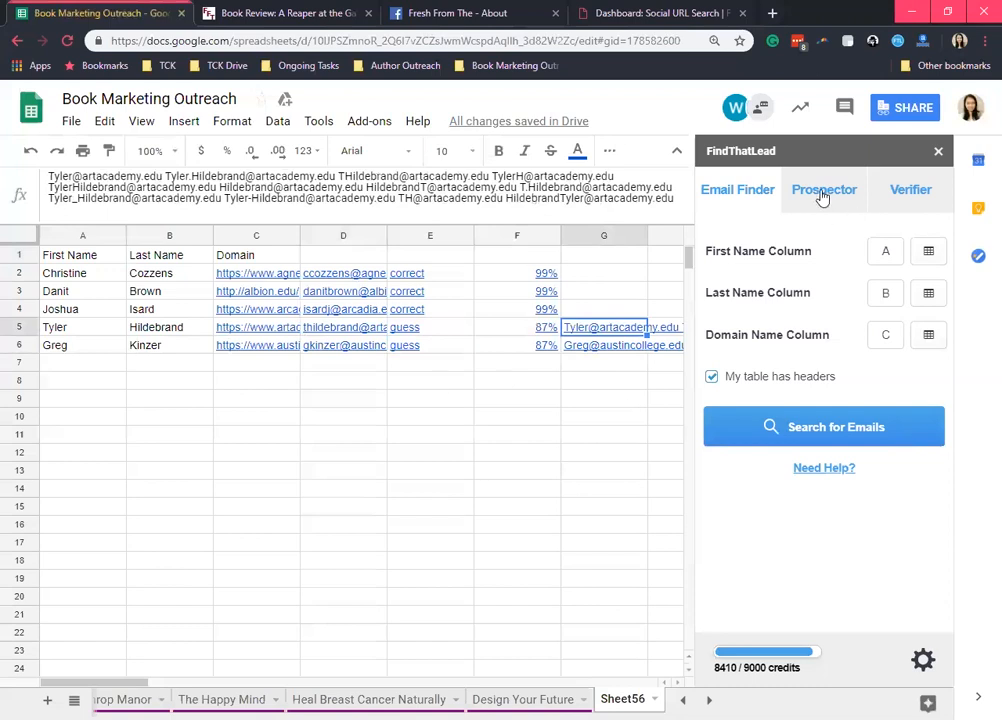
{"action": "left_click", "coordinate": [823, 189]}
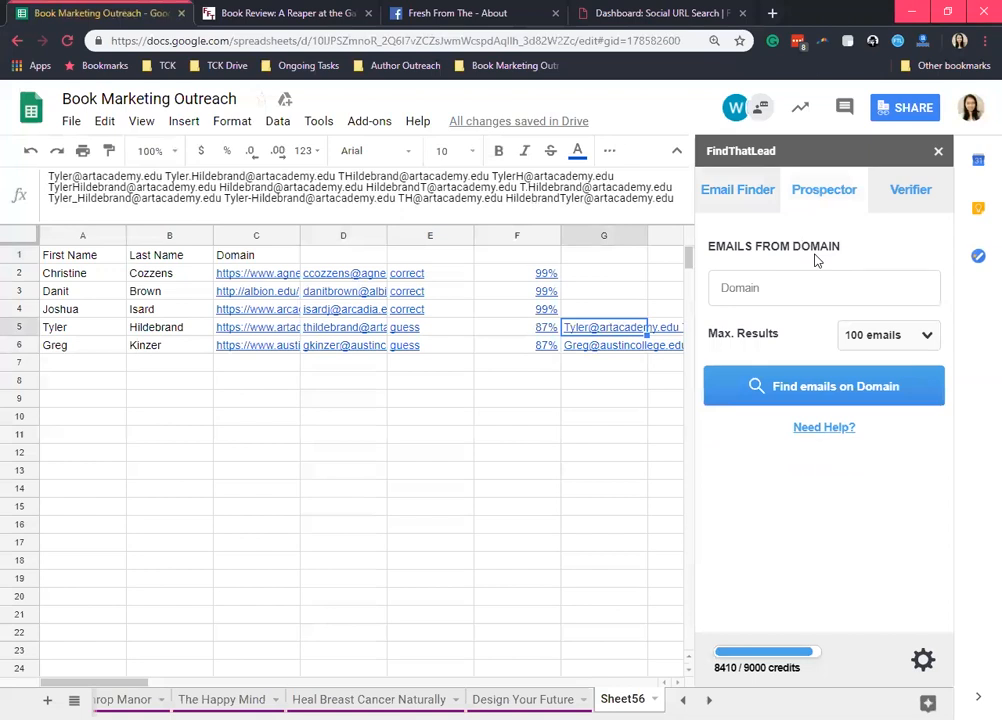
{"action": "mouse_move", "coordinate": [833, 276]}
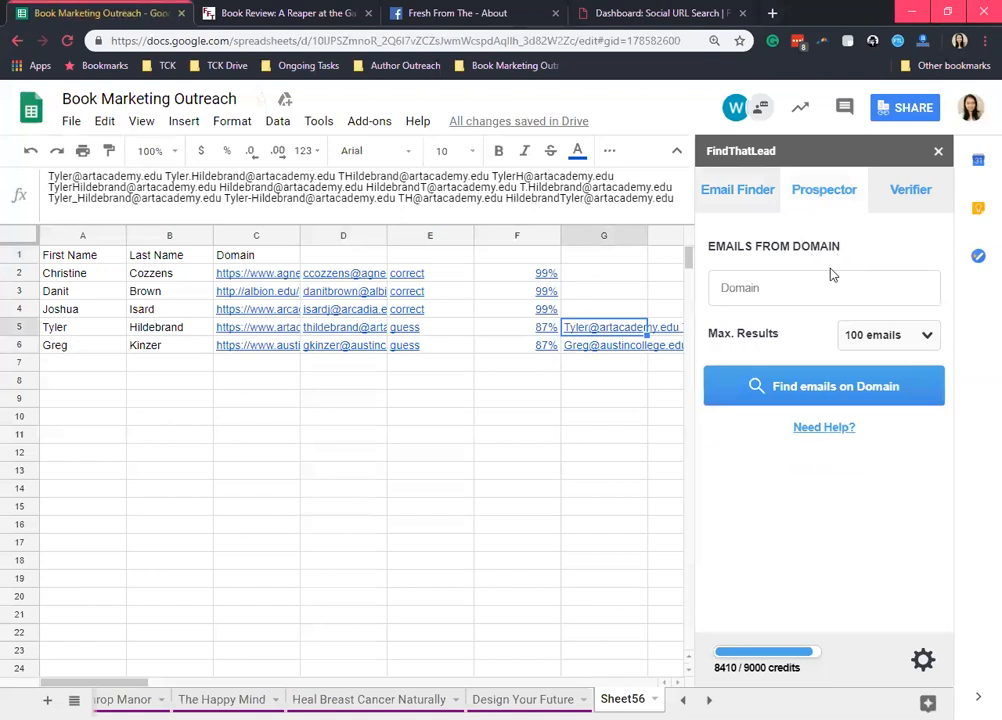
{"action": "left_click", "coordinate": [823, 385]}
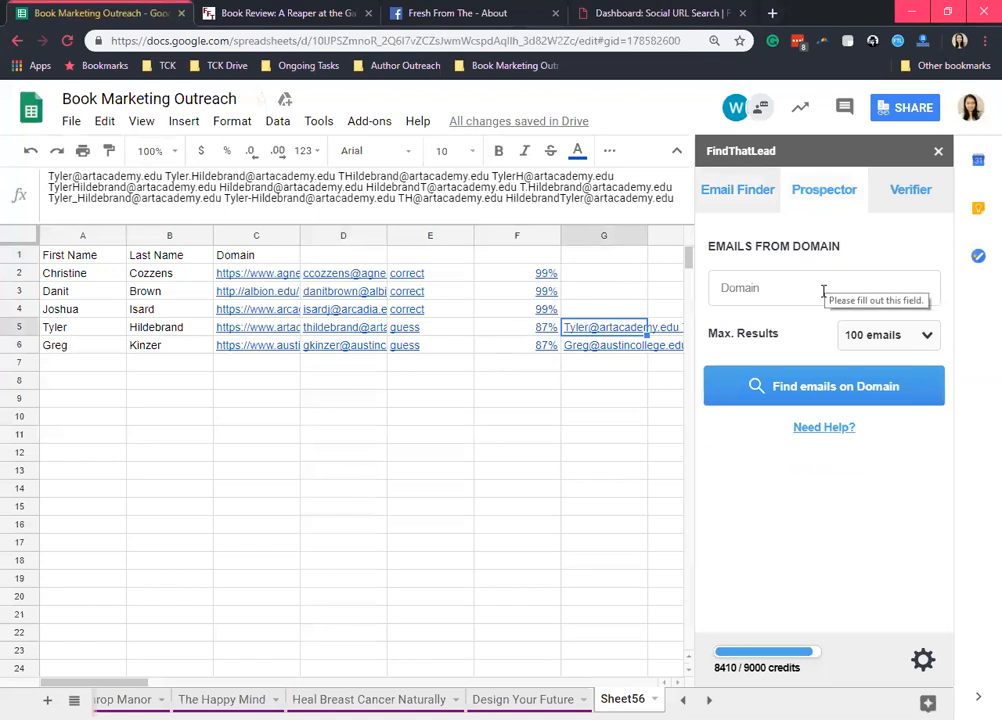
{"action": "mouse_move", "coordinate": [863, 254]}
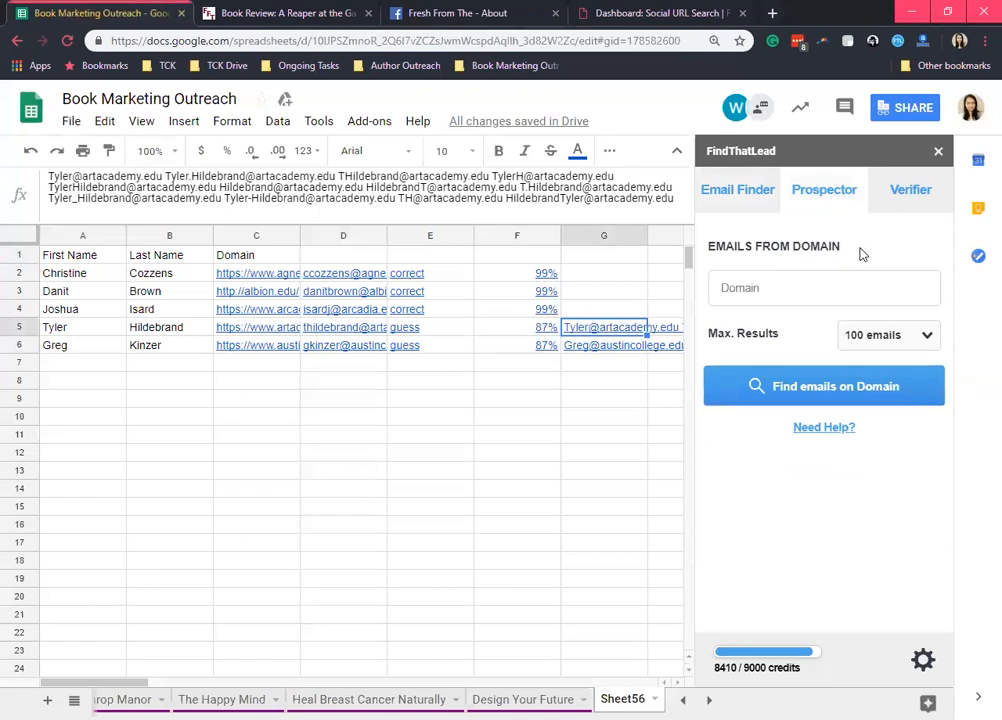
{"action": "mouse_move", "coordinate": [887, 255]}
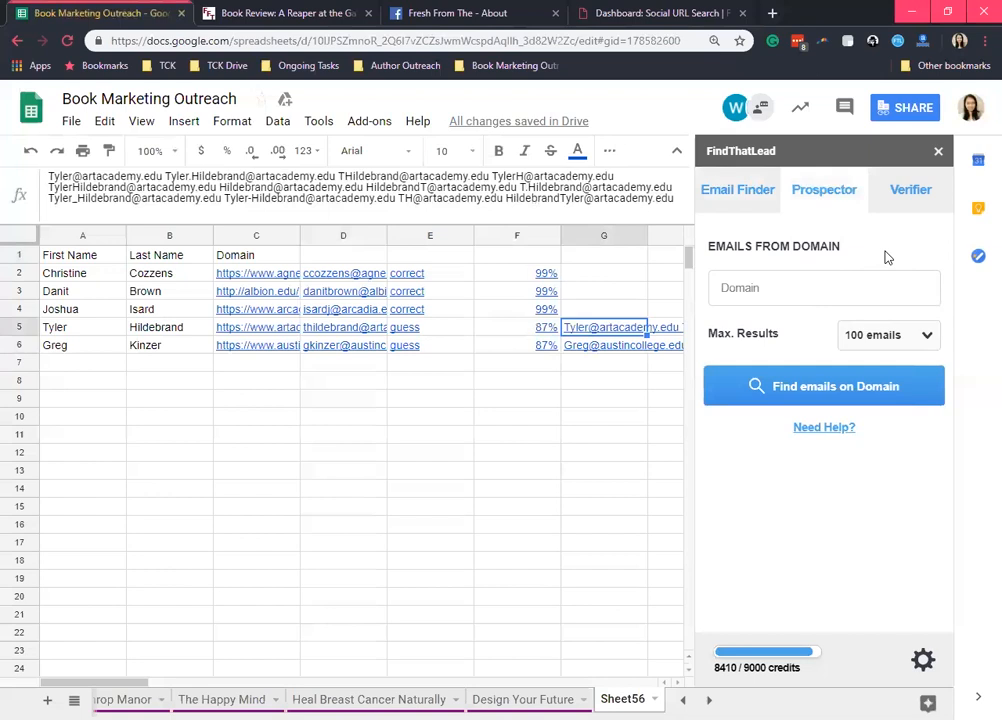
{"action": "mouse_move", "coordinate": [145, 287]}
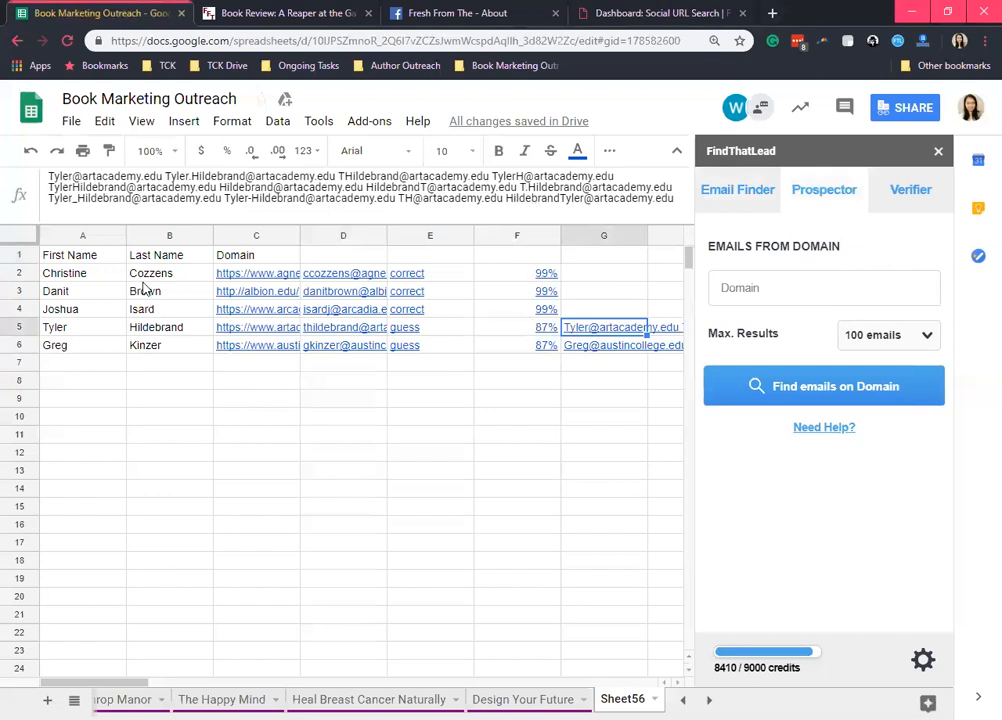
{"action": "left_click", "coordinate": [256, 273]}
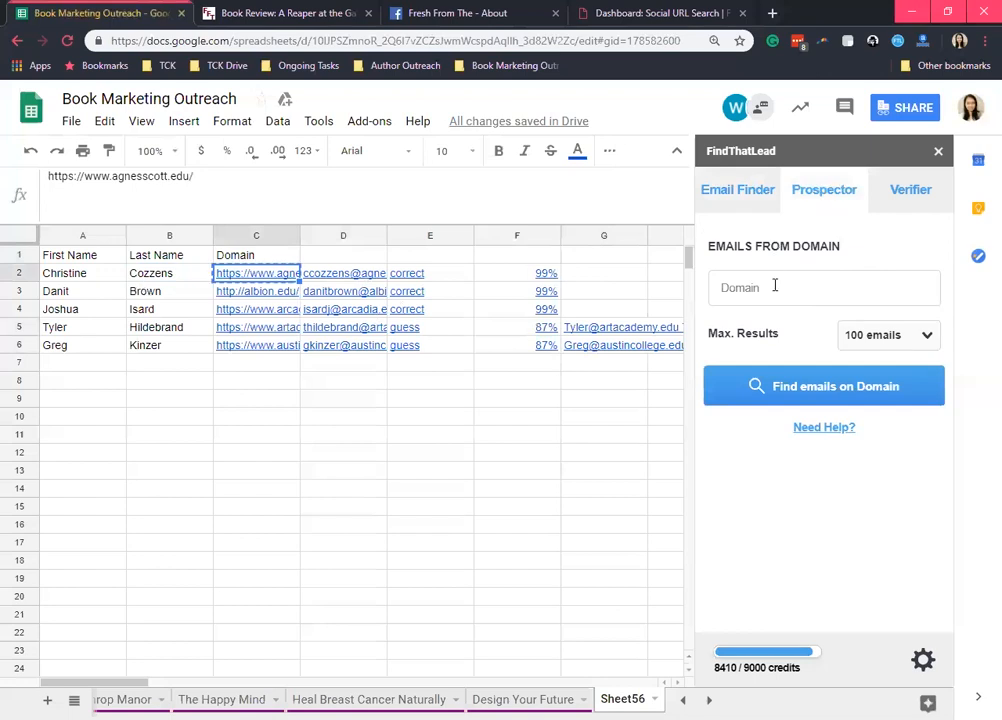
{"action": "type", "text": "https://www.agnesscott.edu/"}
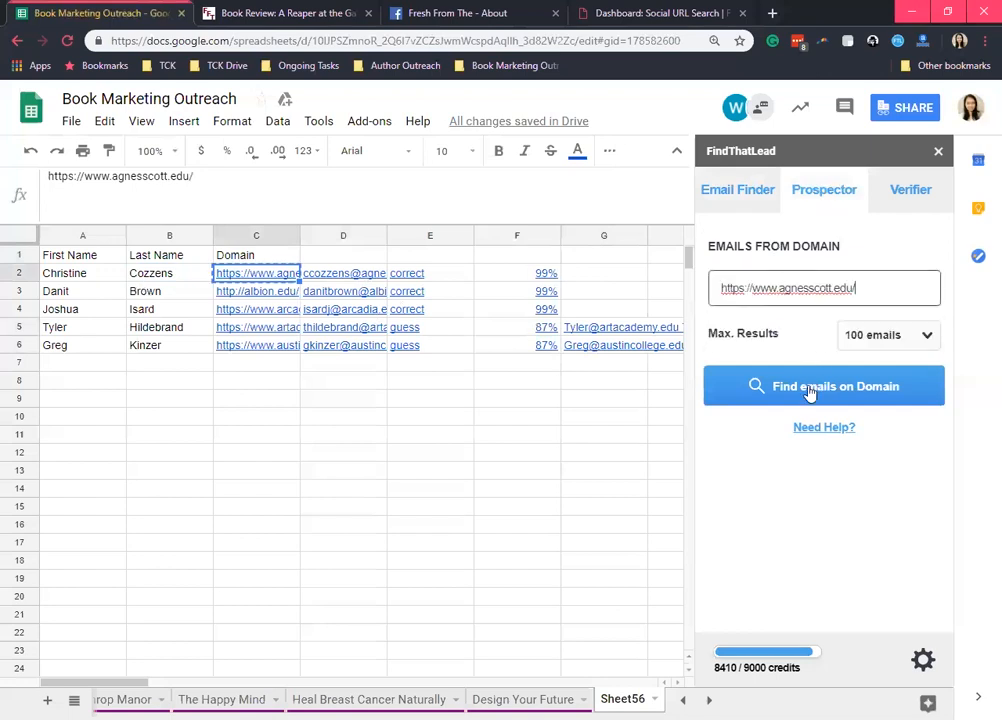
{"action": "left_click", "coordinate": [823, 386]}
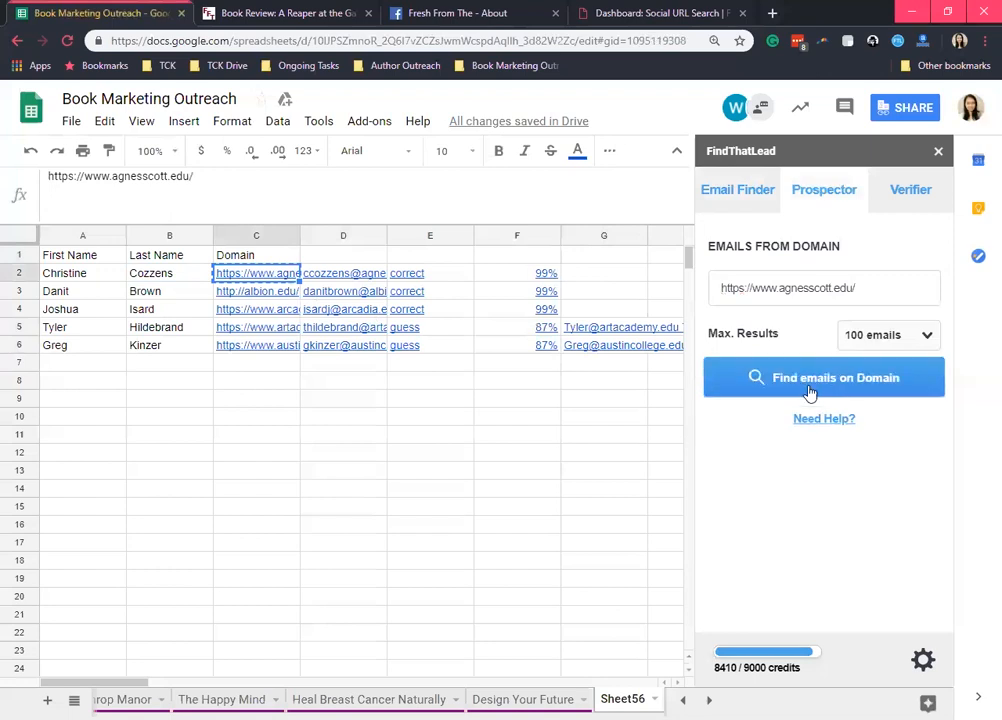
- Review the agnesscott.edu sheet's found addresses and confidence scores, mostly 93–98
{"action": "left_click", "coordinate": [823, 377]}
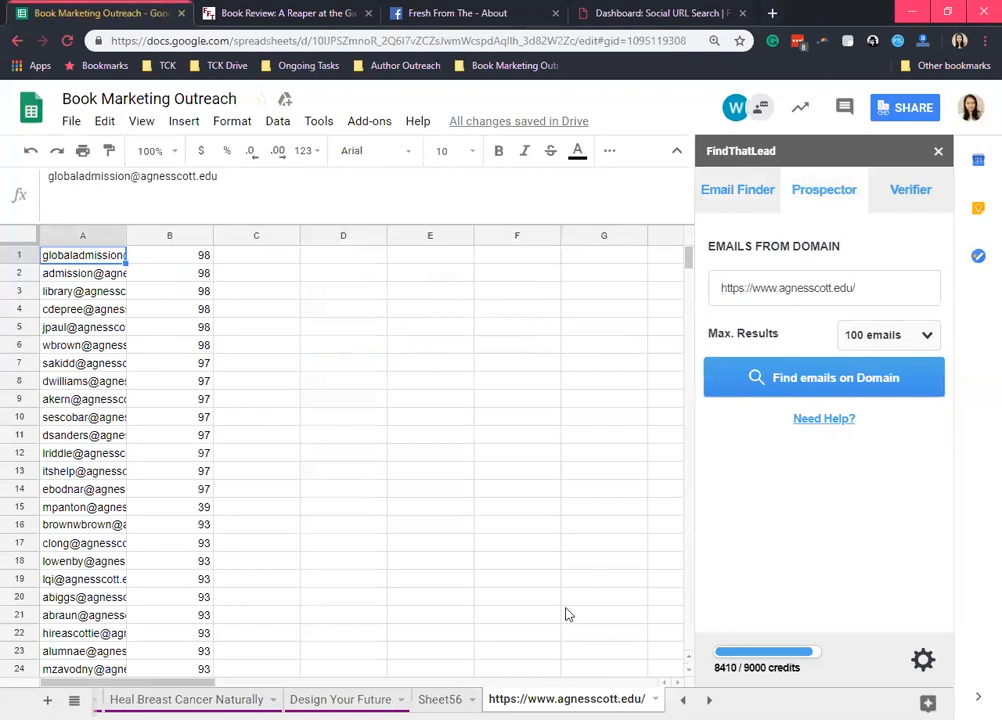
{"action": "mouse_move", "coordinate": [568, 614]}
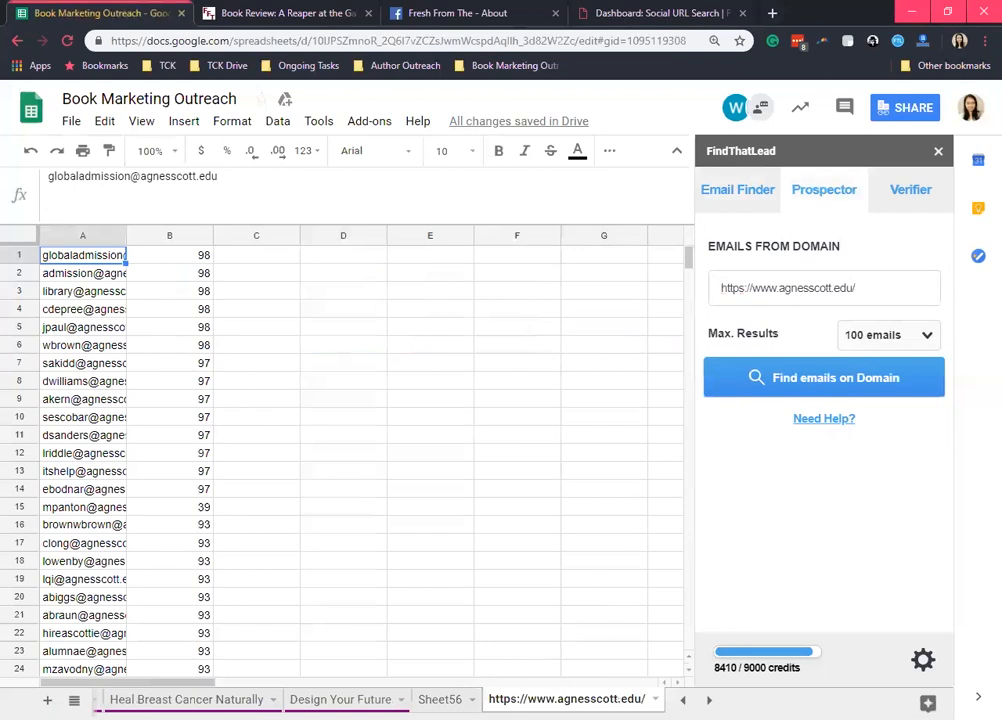
{"action": "mouse_move", "coordinate": [349, 437]}
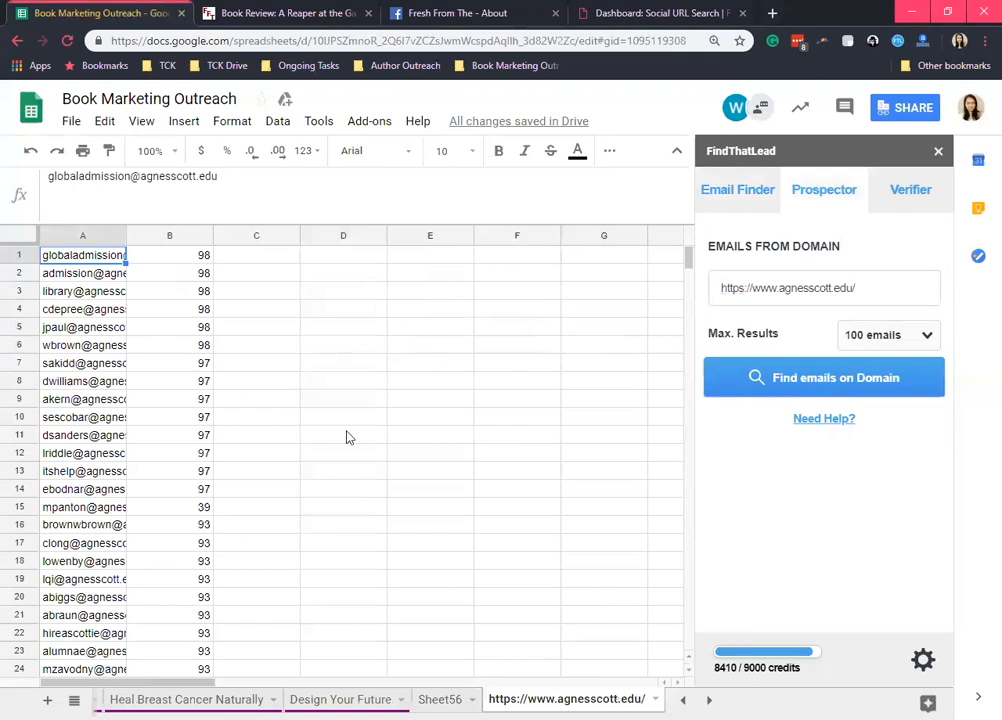
{"action": "left_click", "coordinate": [83, 308]}
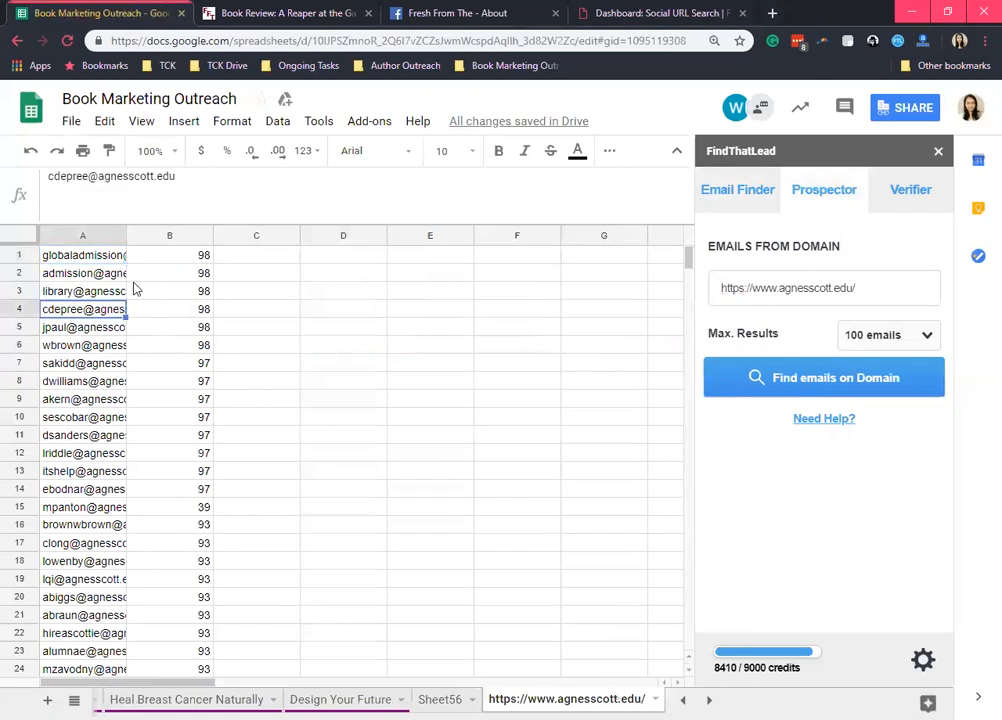
{"action": "scroll", "scroll_direction": "down", "scroll_amount": 3}
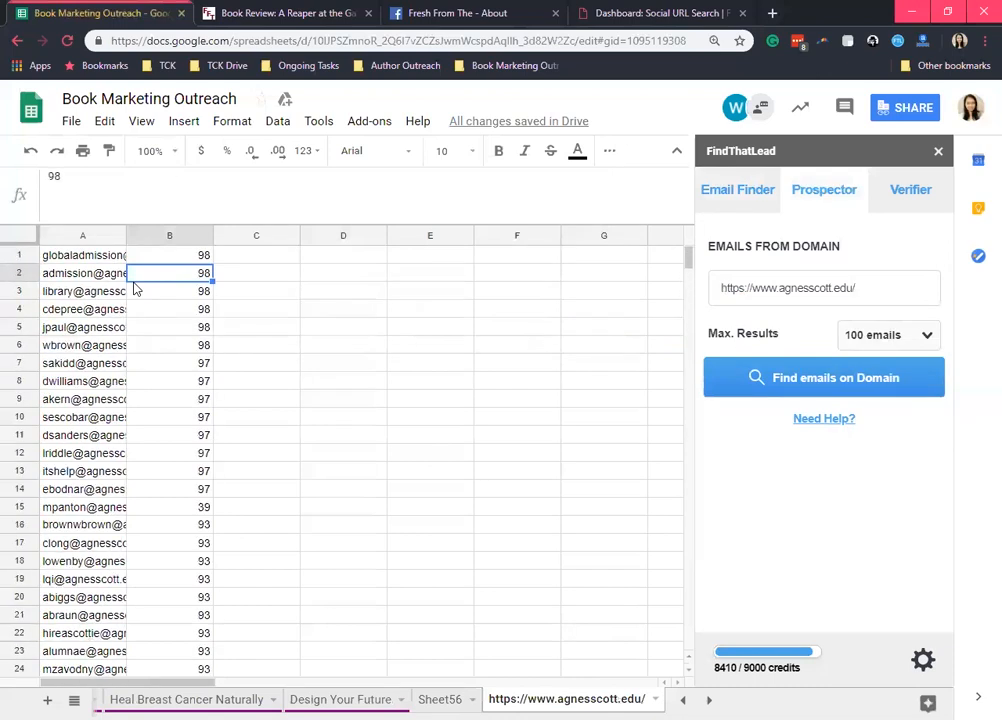
{"action": "mouse_move", "coordinate": [780, 351]}
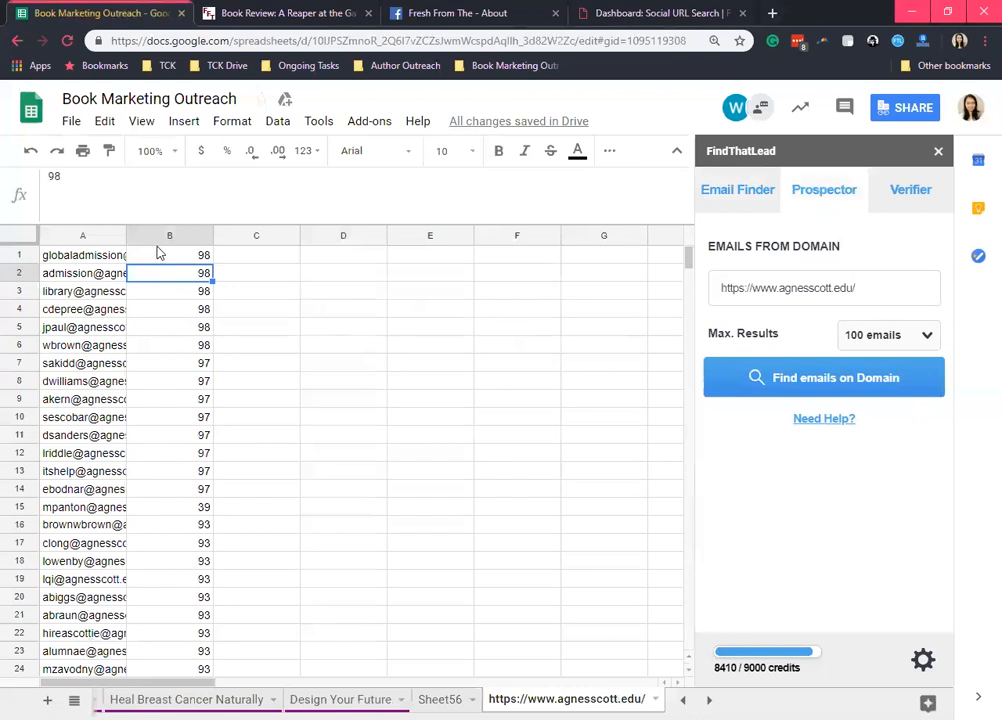
{"action": "mouse_move", "coordinate": [157, 245]}
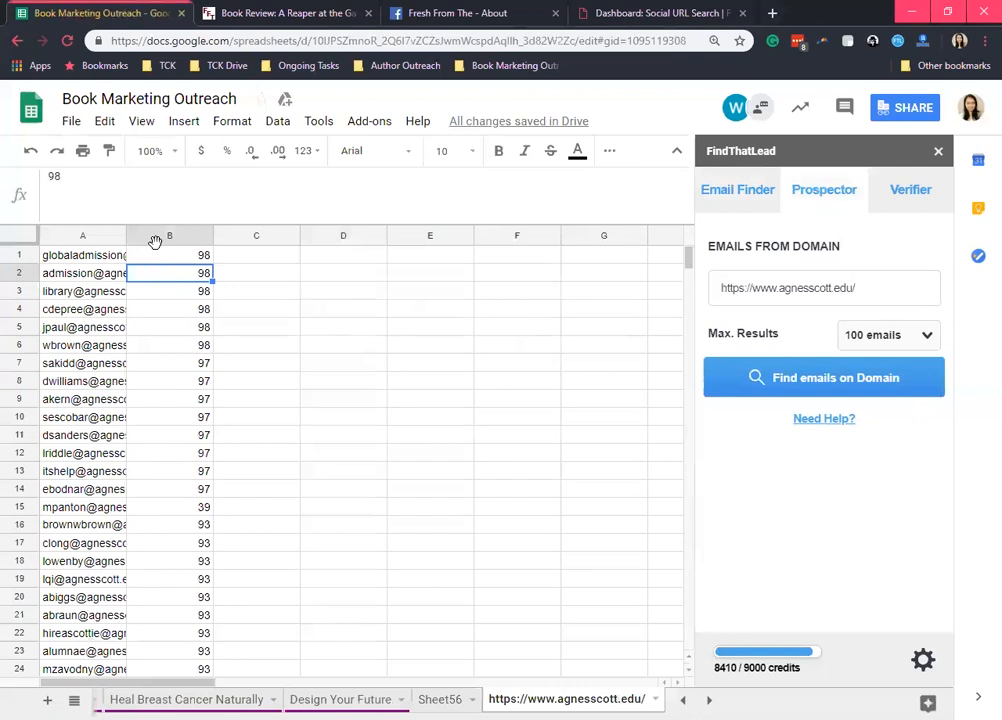
{"action": "left_click", "coordinate": [169, 345]}
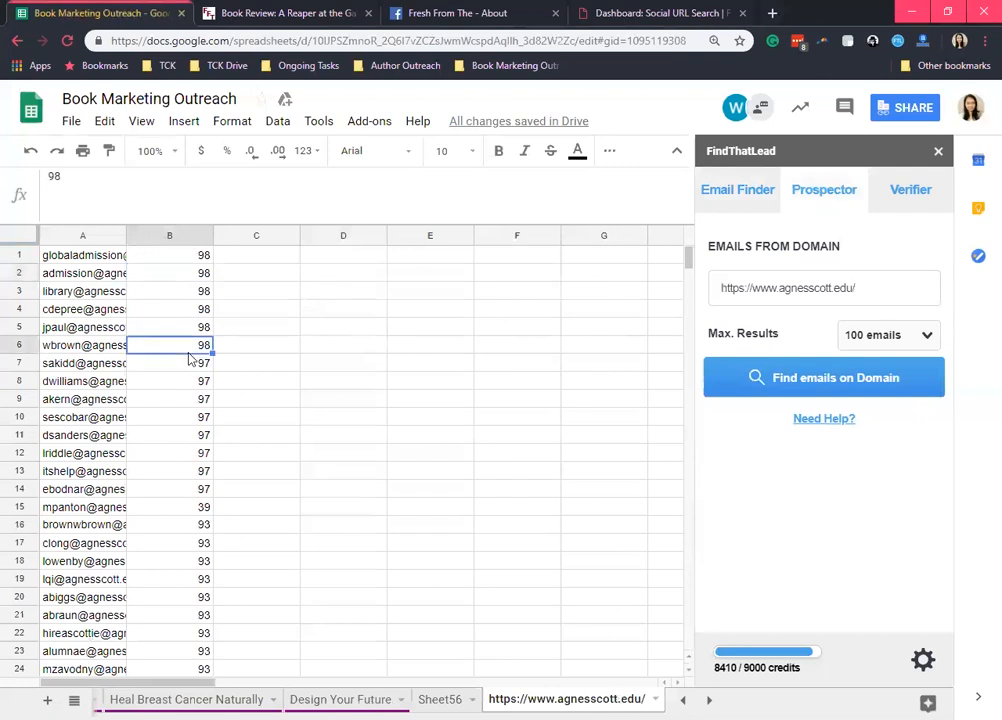
{"action": "mouse_move", "coordinate": [935, 183]}
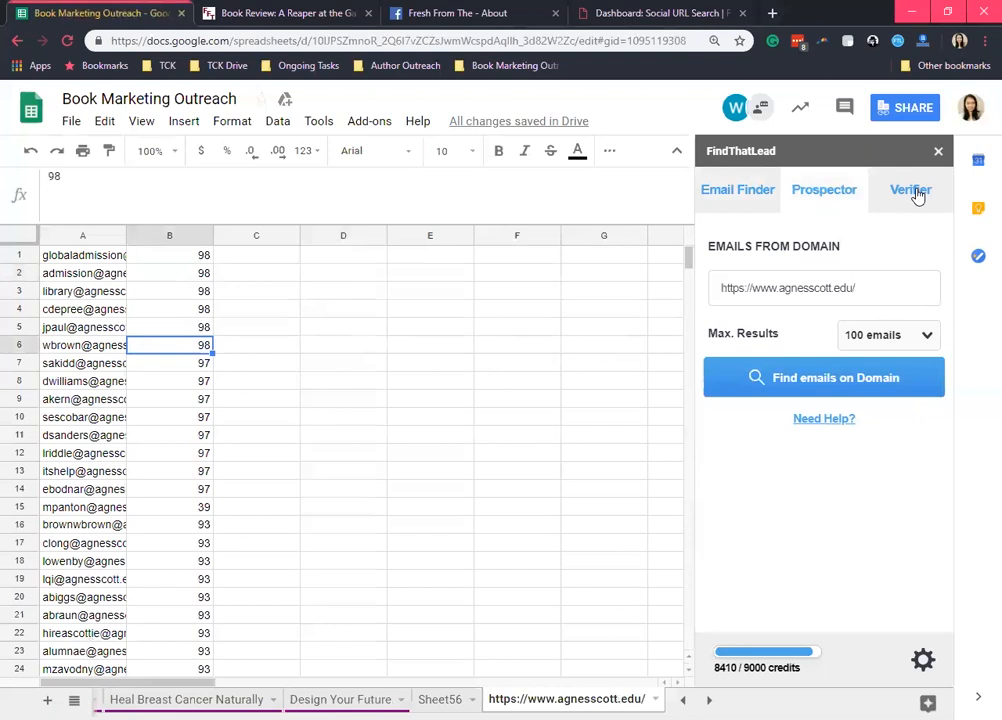
- In the Verifier, clear old results in E2:G6 and select email column D
{"action": "left_click", "coordinate": [910, 189]}
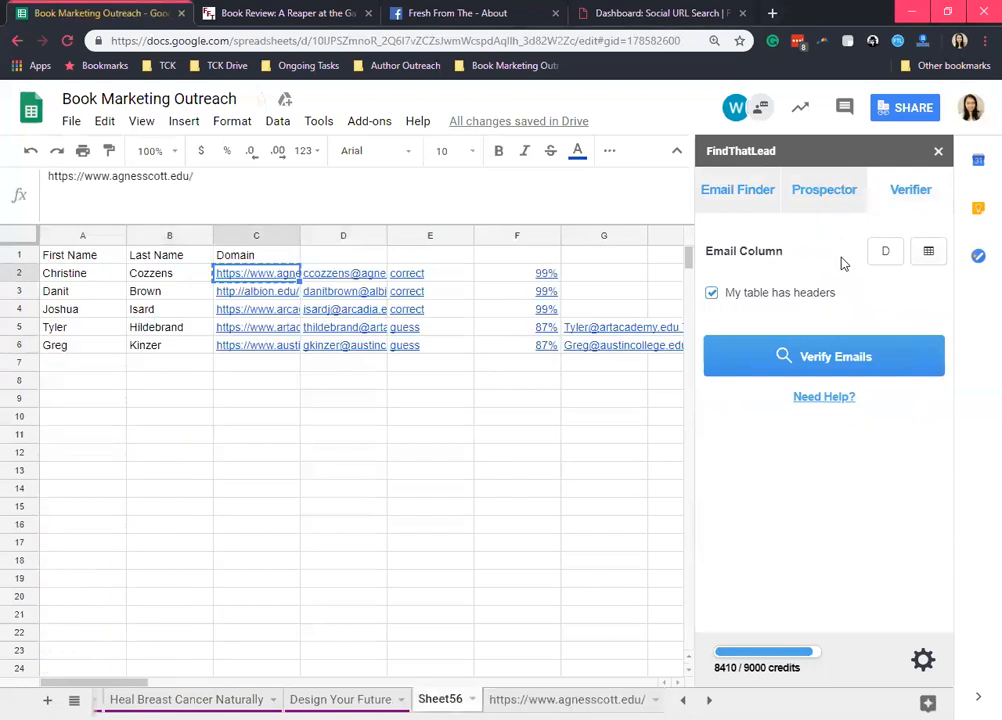
{"action": "mouse_move", "coordinate": [461, 287]}
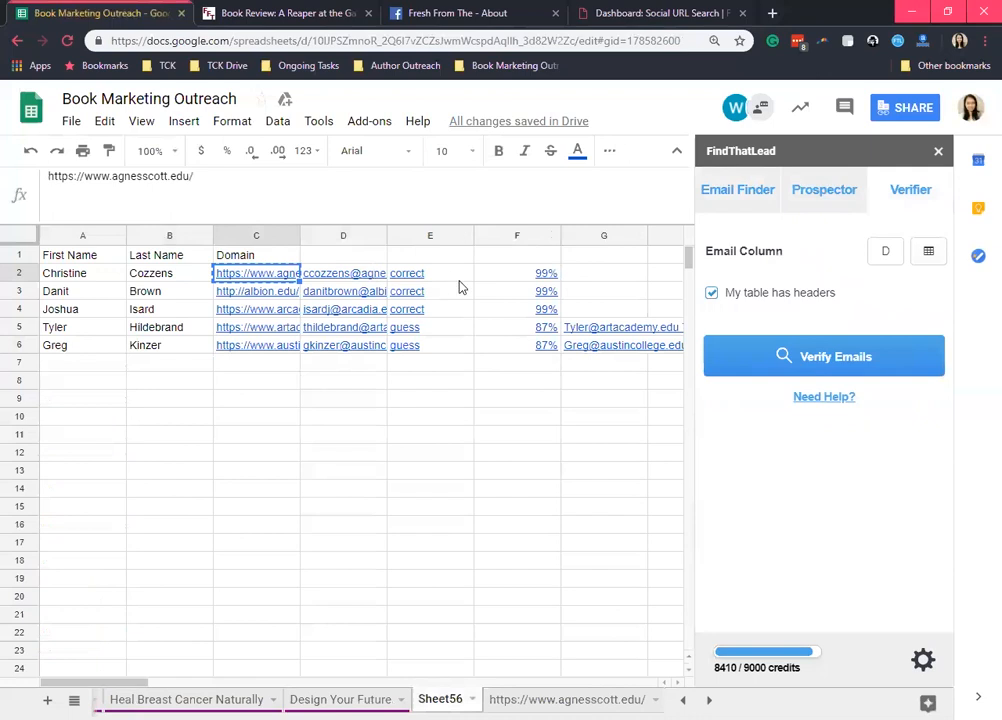
{"action": "left_click", "coordinate": [430, 273]}
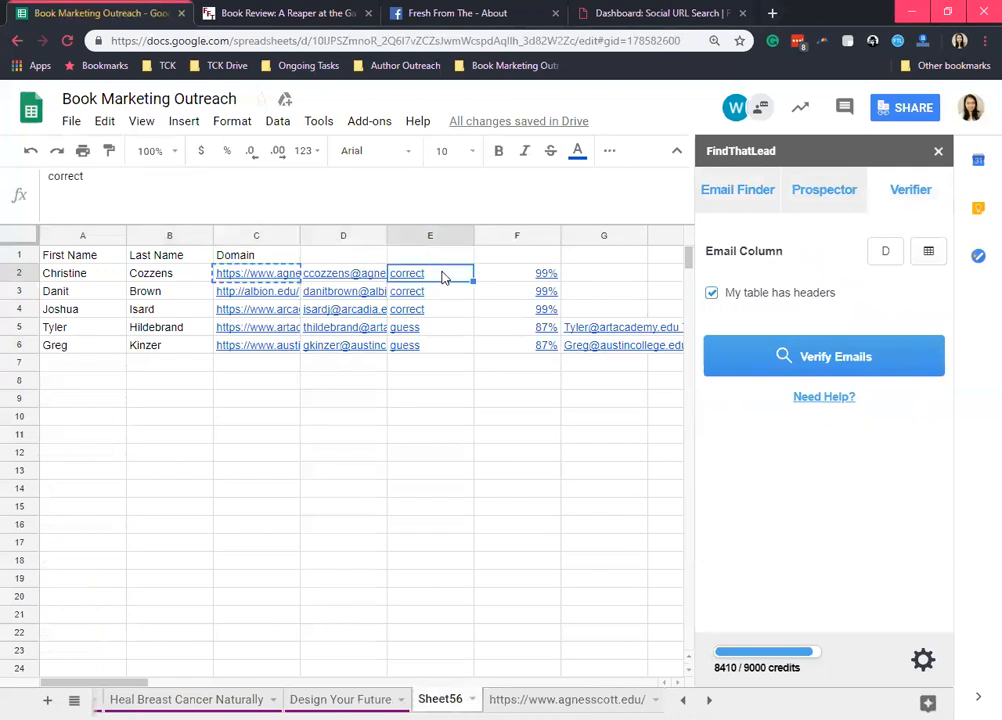
{"action": "left_click", "coordinate": [343, 272]}
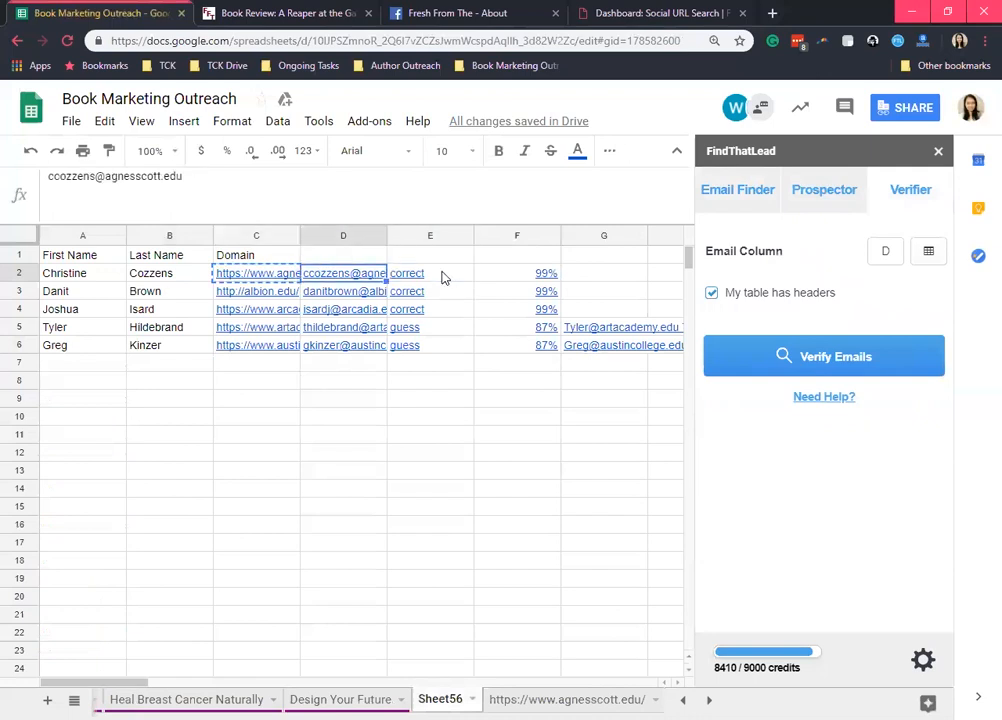
{"action": "left_click", "coordinate": [430, 273]}
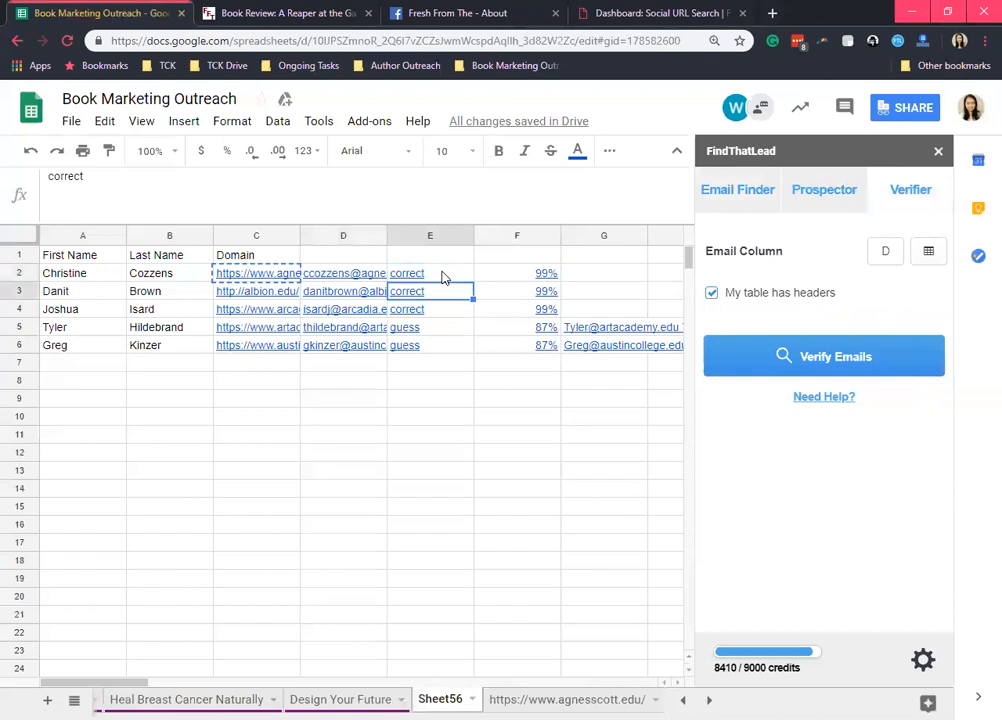
{"action": "left_click", "coordinate": [430, 254]}
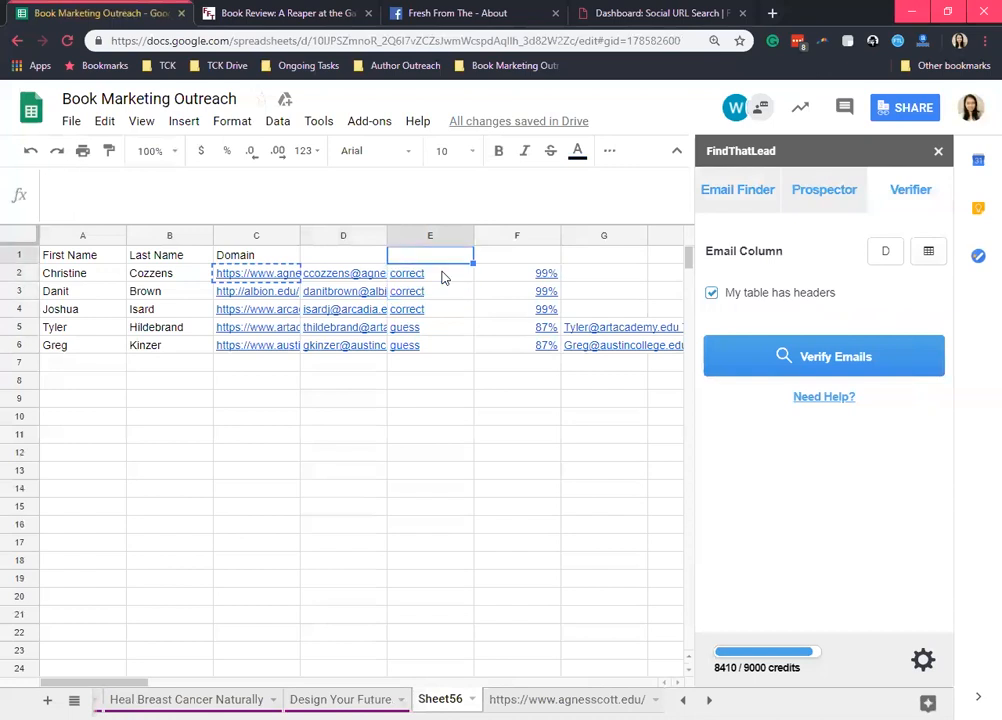
{"action": "left_click_drag", "start_coordinate": [430, 273], "coordinate": [430, 345]}
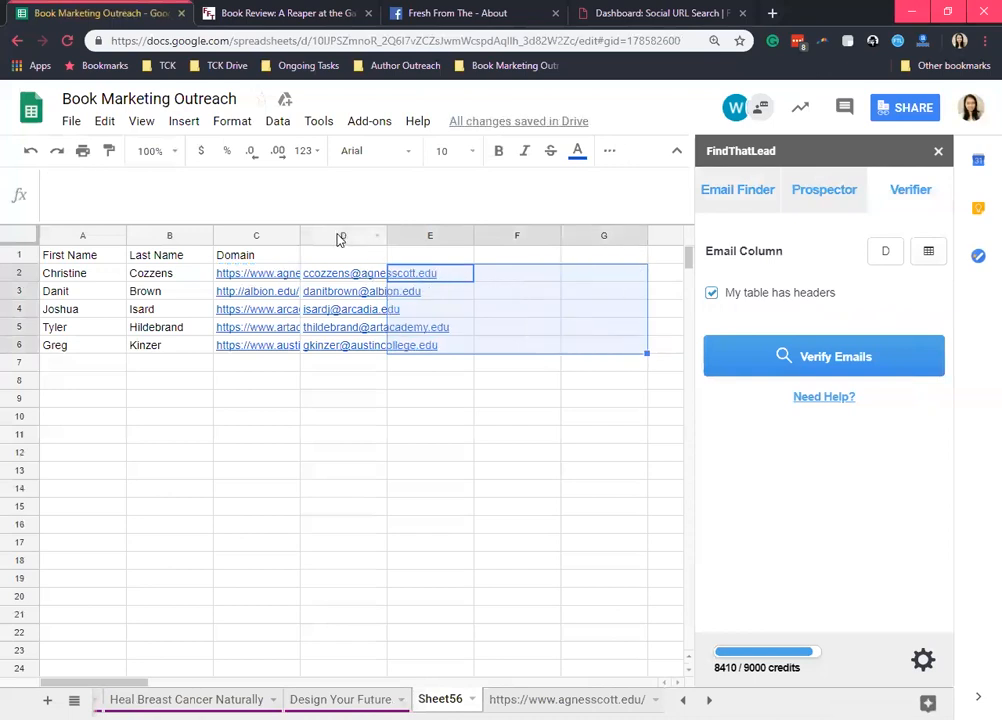
{"action": "left_click", "coordinate": [343, 235]}
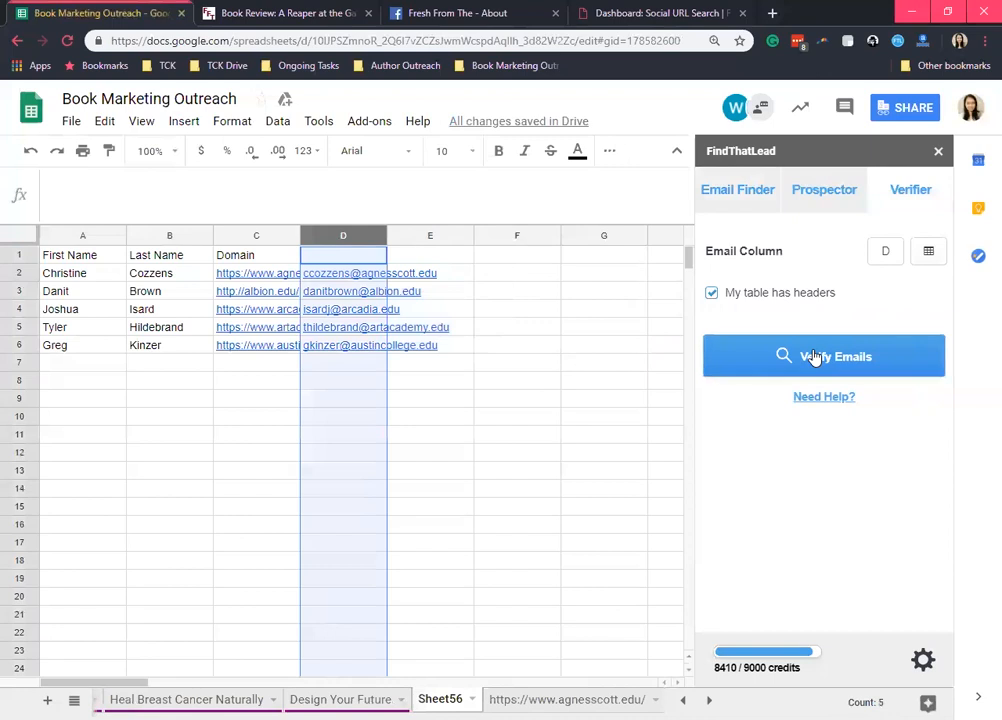
- Verify Sheet56's five emails: three correct at 99%, one guess at 25%, one error
{"action": "left_click", "coordinate": [823, 356]}
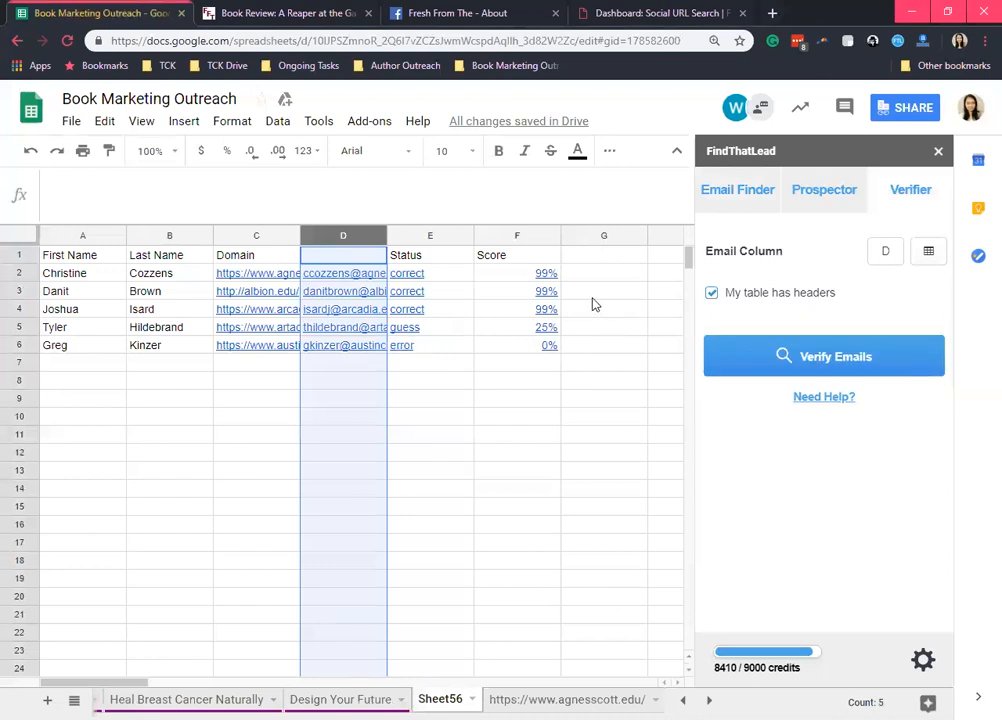
{"action": "left_click", "coordinate": [430, 327]}
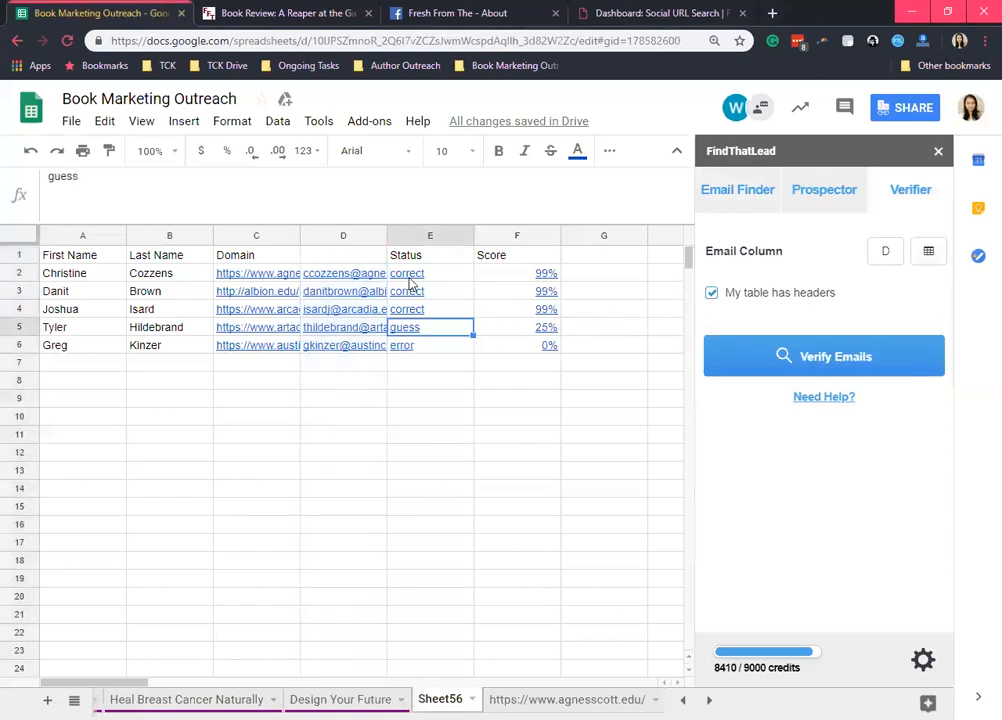
{"action": "left_click", "coordinate": [430, 273]}
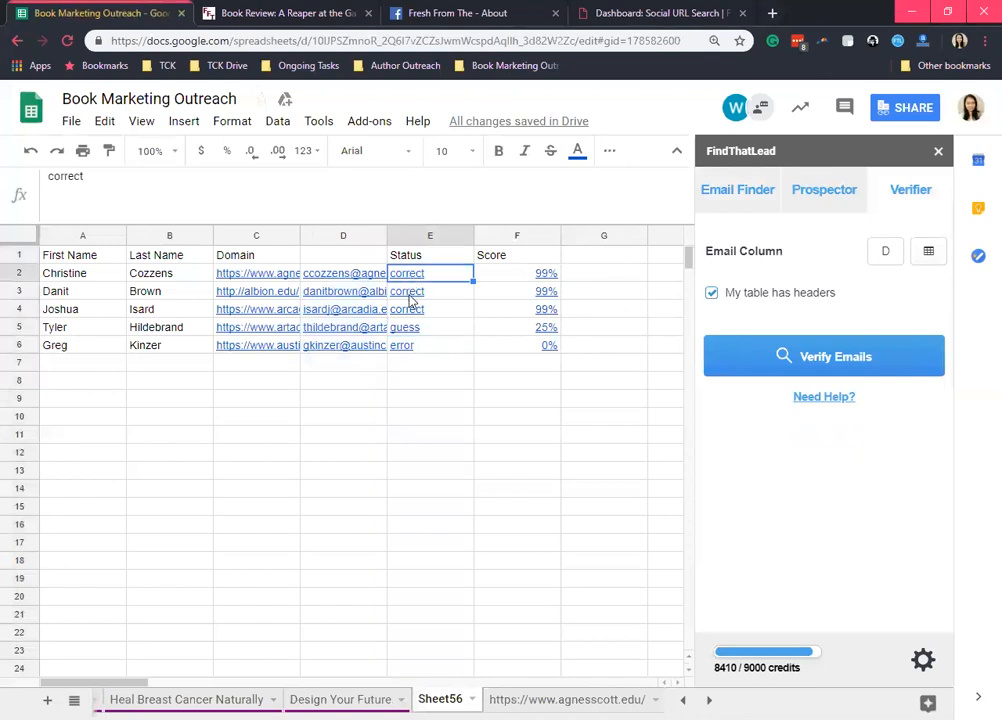
{"action": "left_click", "coordinate": [429, 308]}
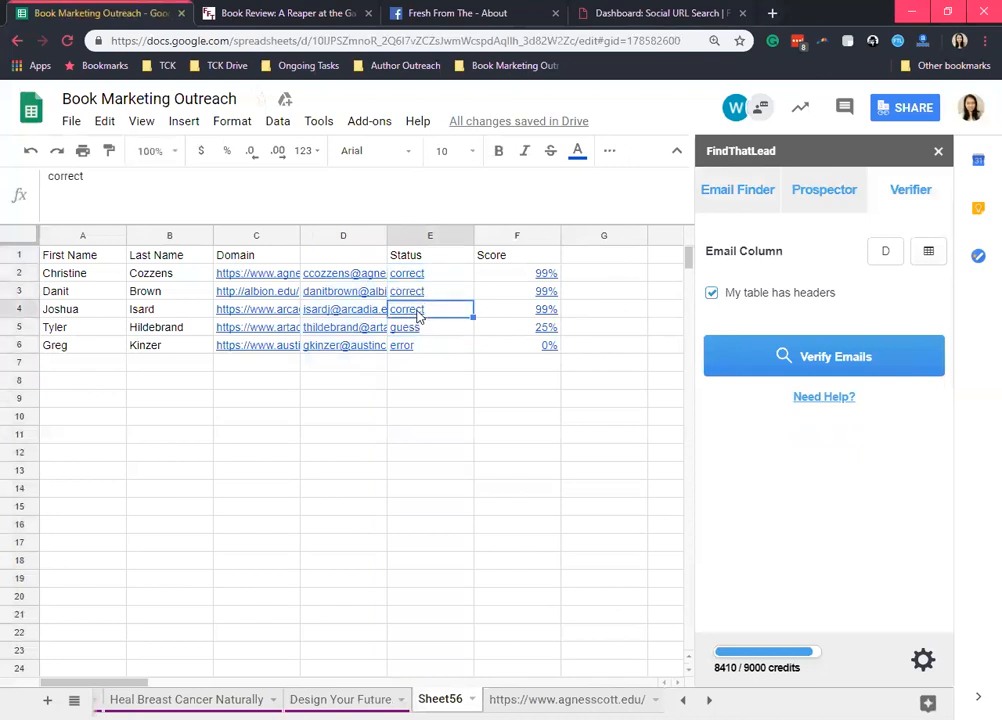
{"action": "mouse_move", "coordinate": [450, 373]}
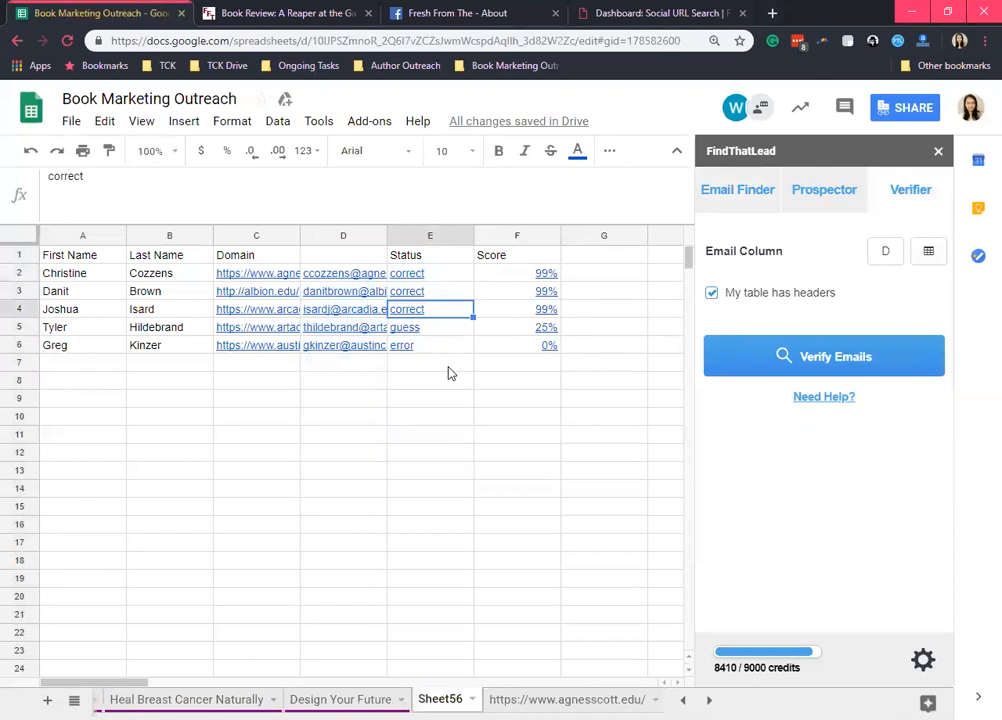
{"action": "mouse_move", "coordinate": [540, 524]}
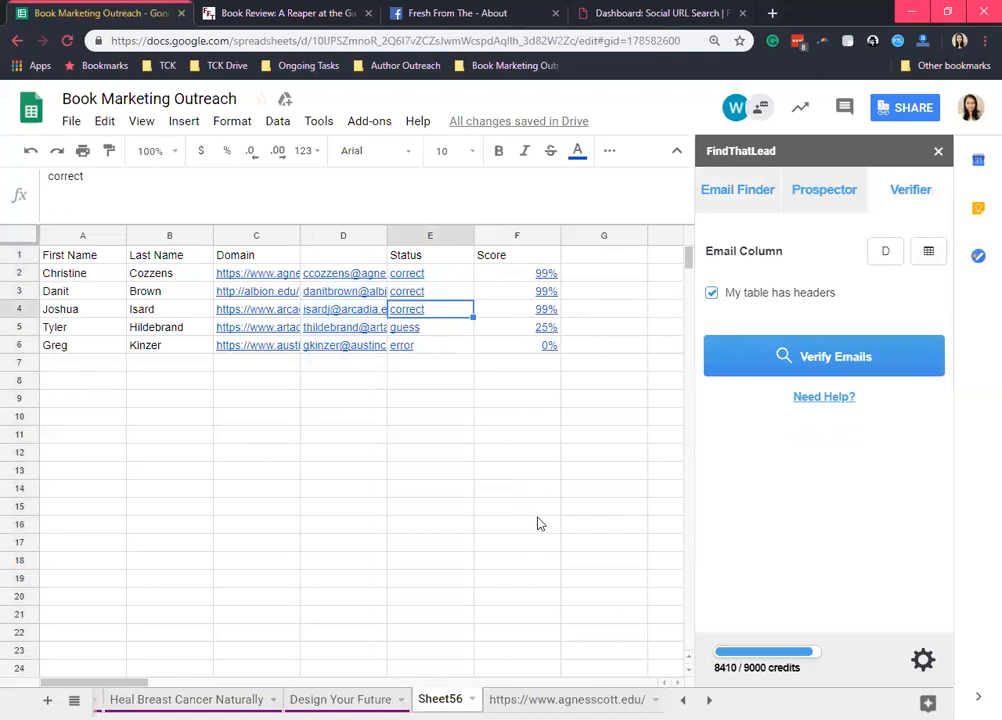